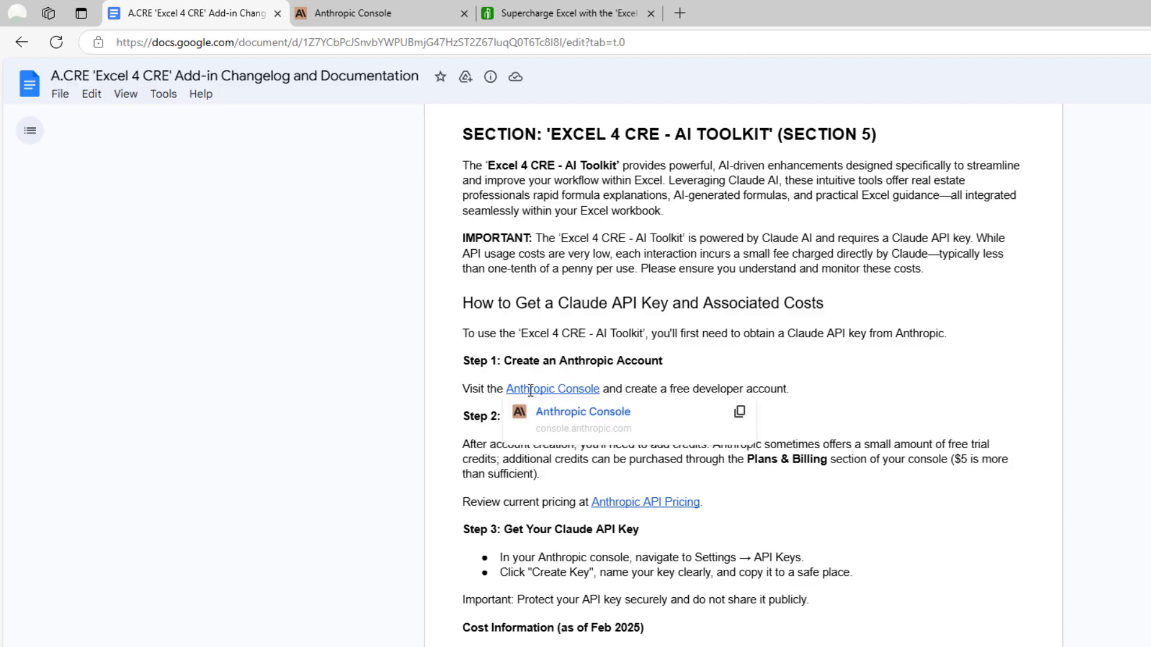
mouse_move(653, 415)
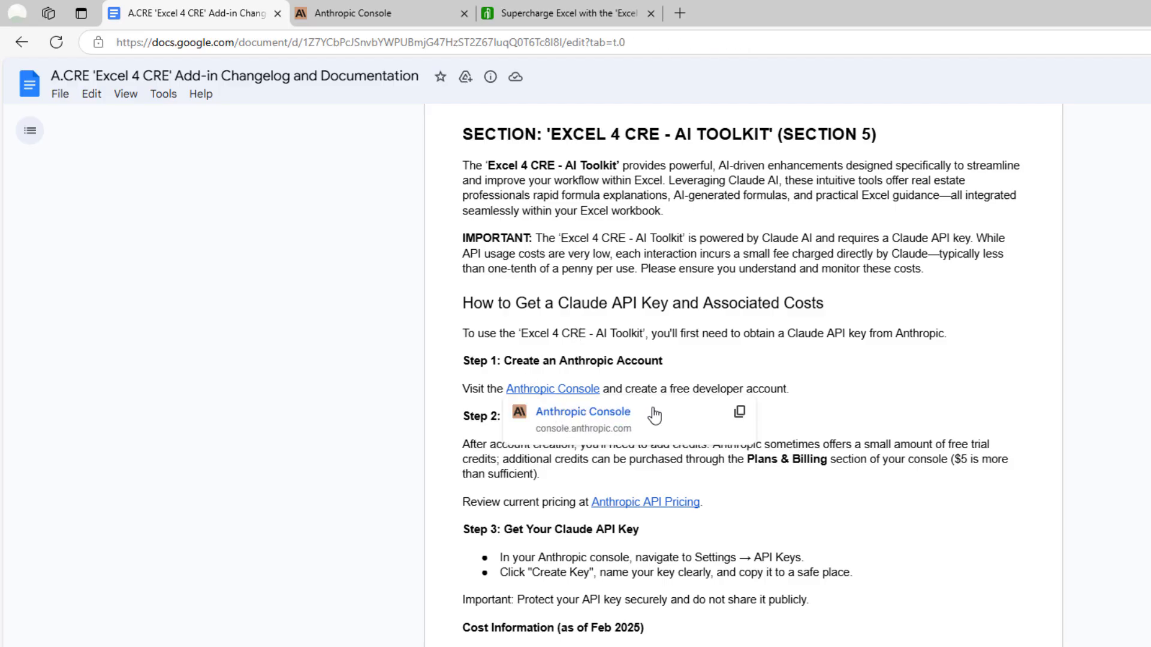
mouse_move(659, 417)
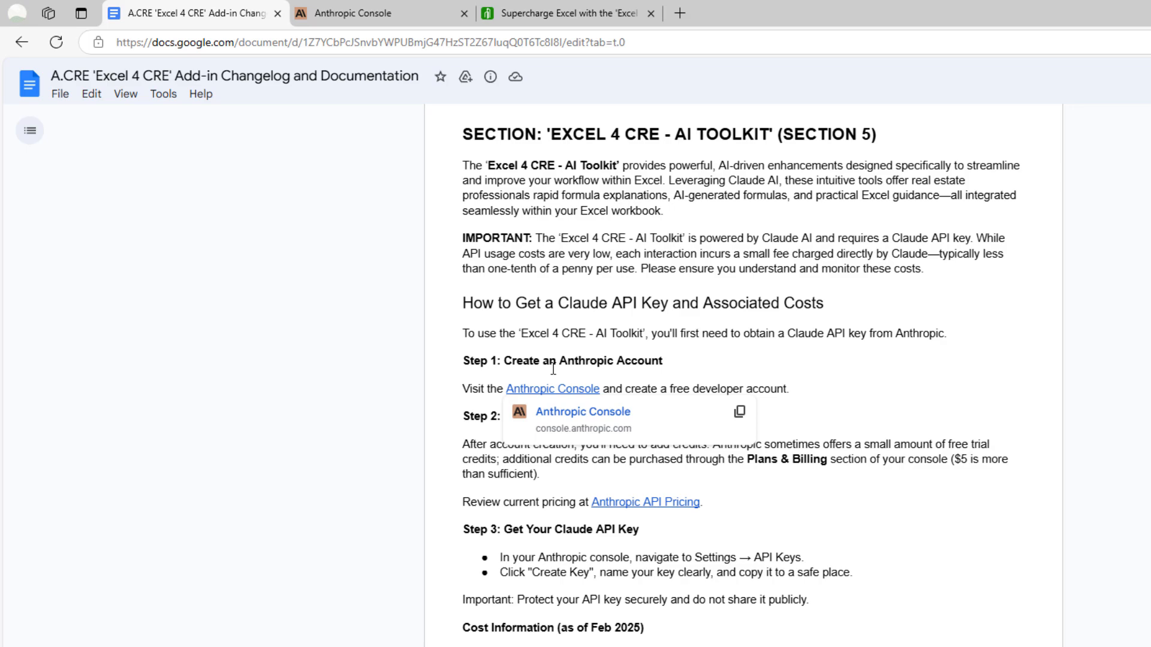
Show the organization's Billing page with the $4.83 remaining credit balance.
click(360, 13)
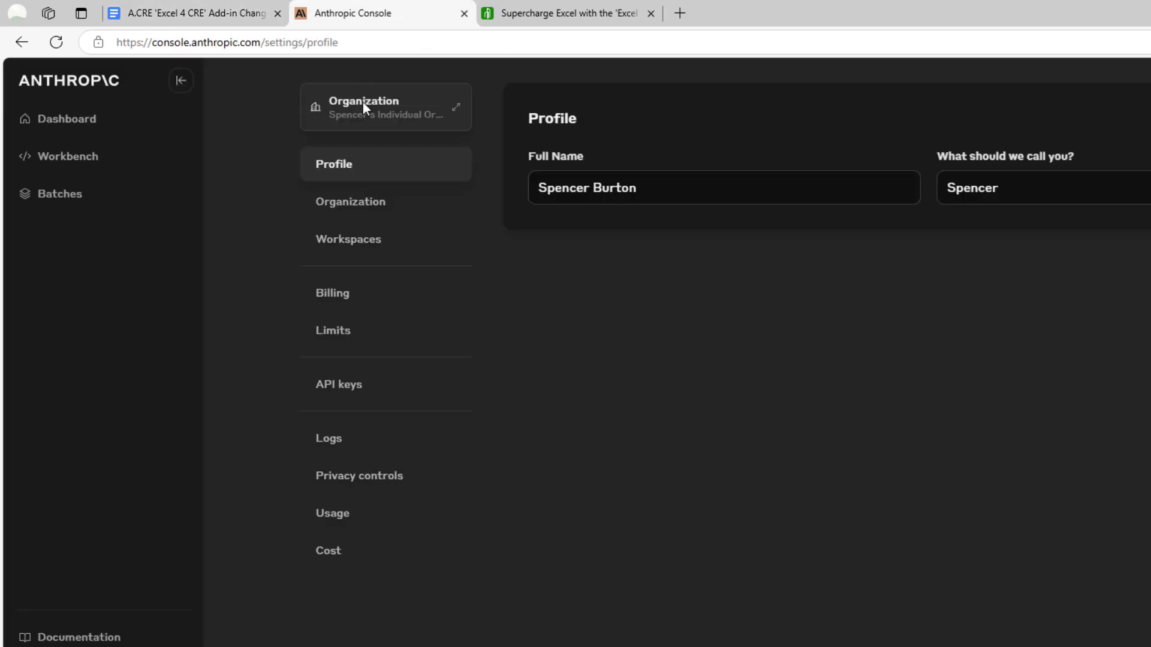
scroll(down, 3)
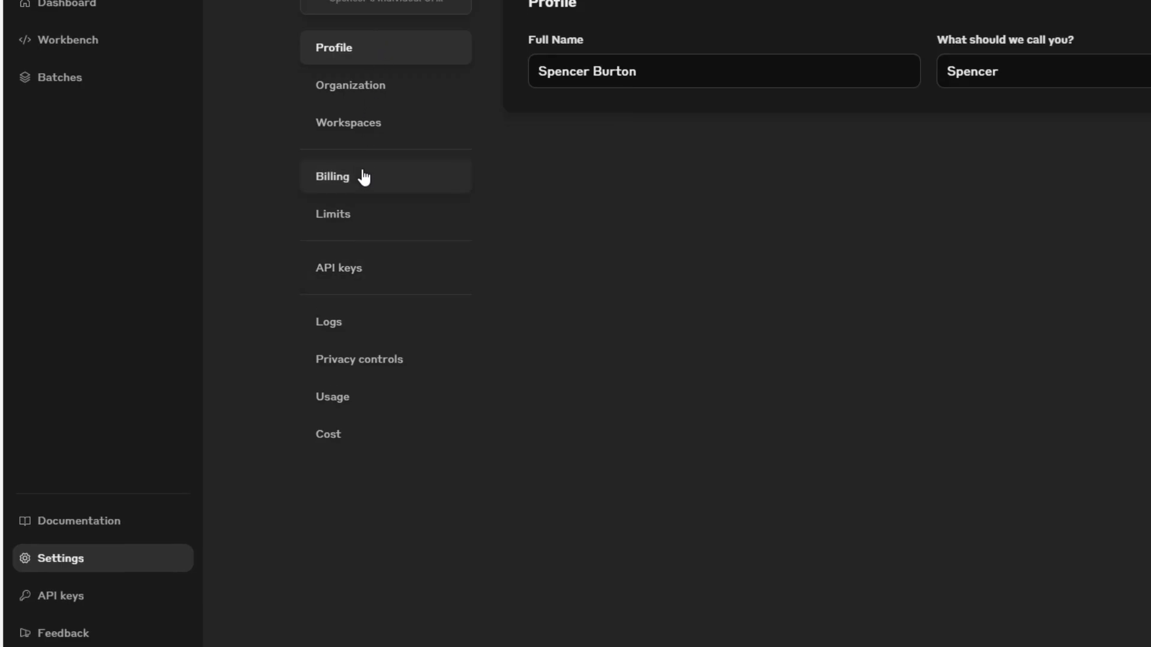
click(332, 177)
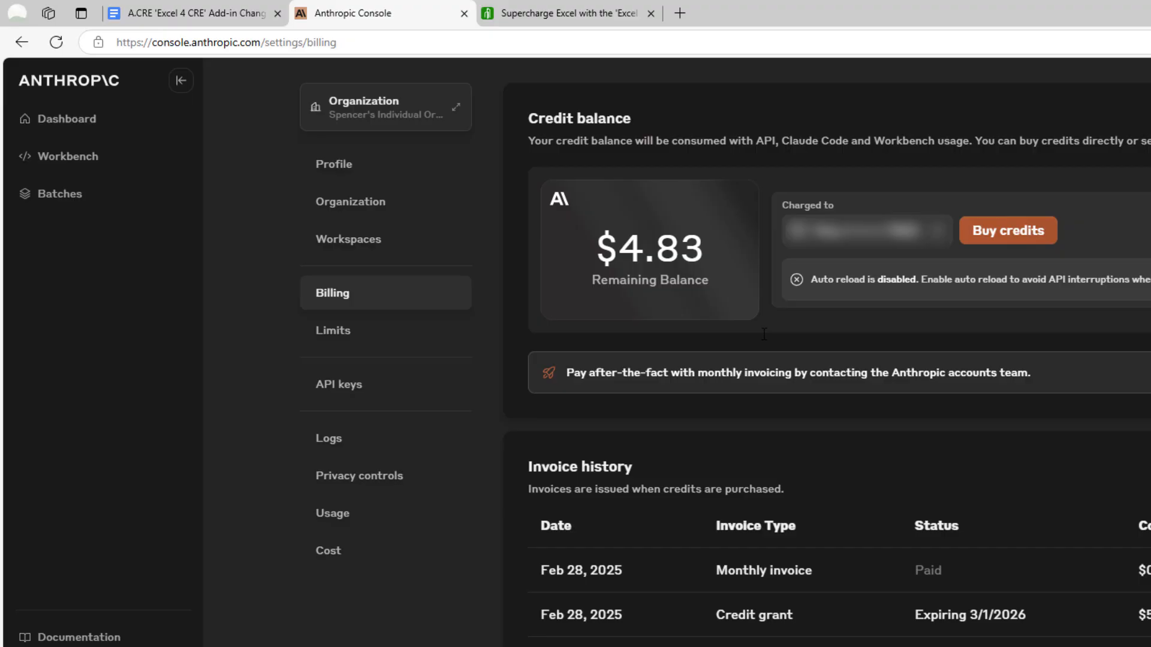
mouse_move(737, 181)
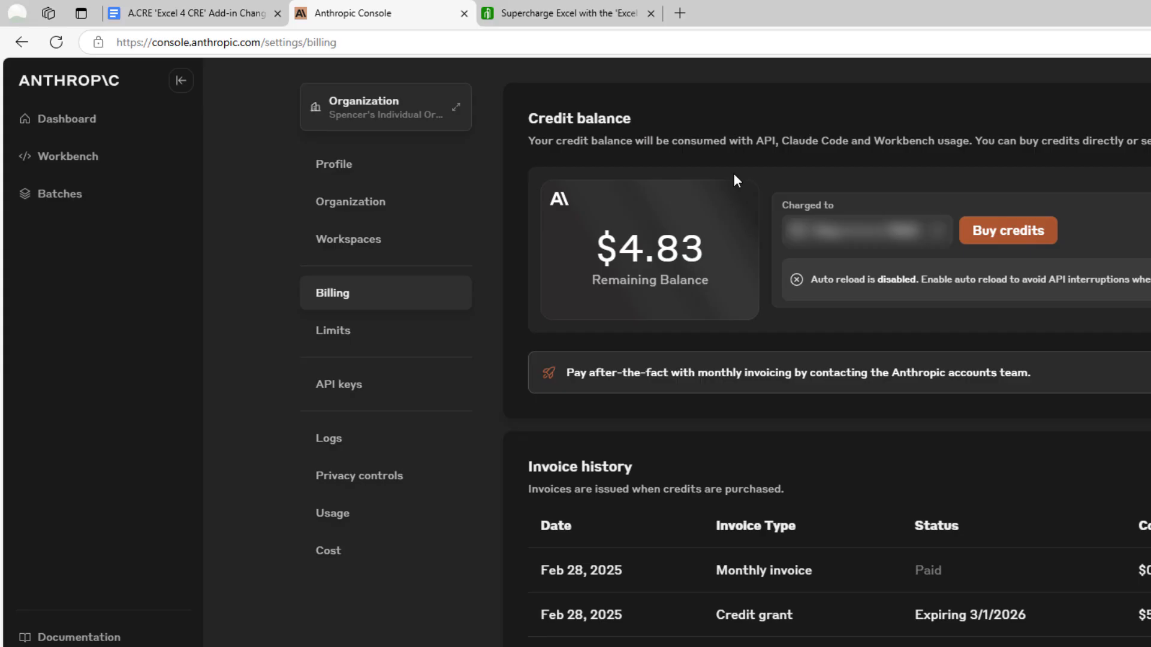
mouse_move(771, 240)
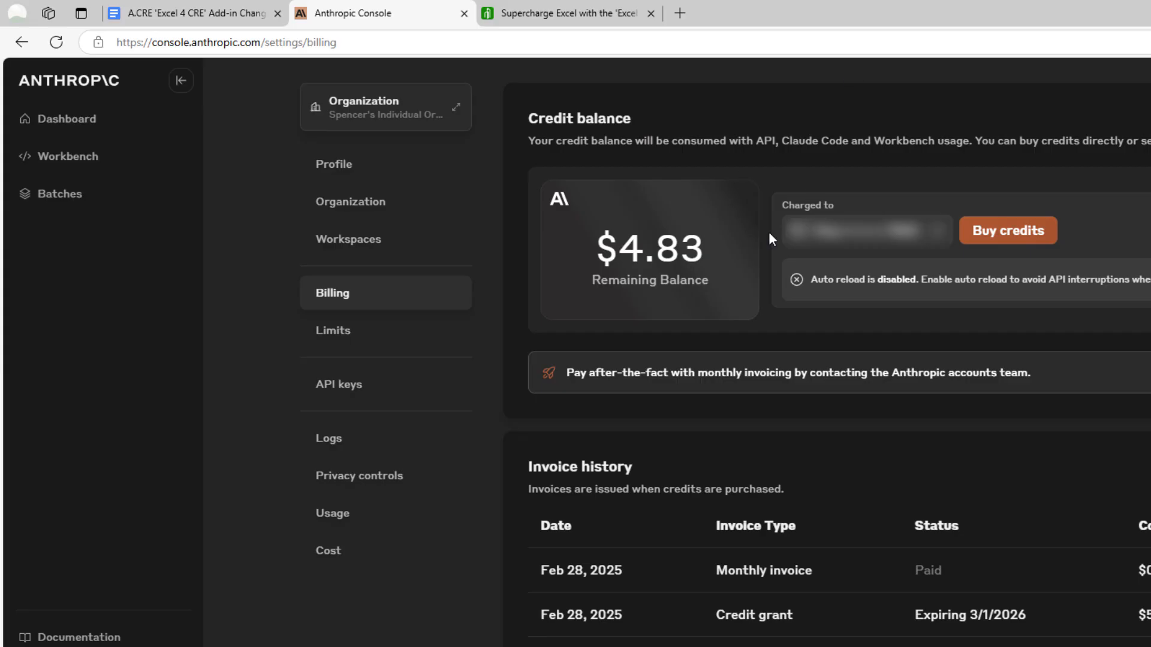
mouse_move(640, 430)
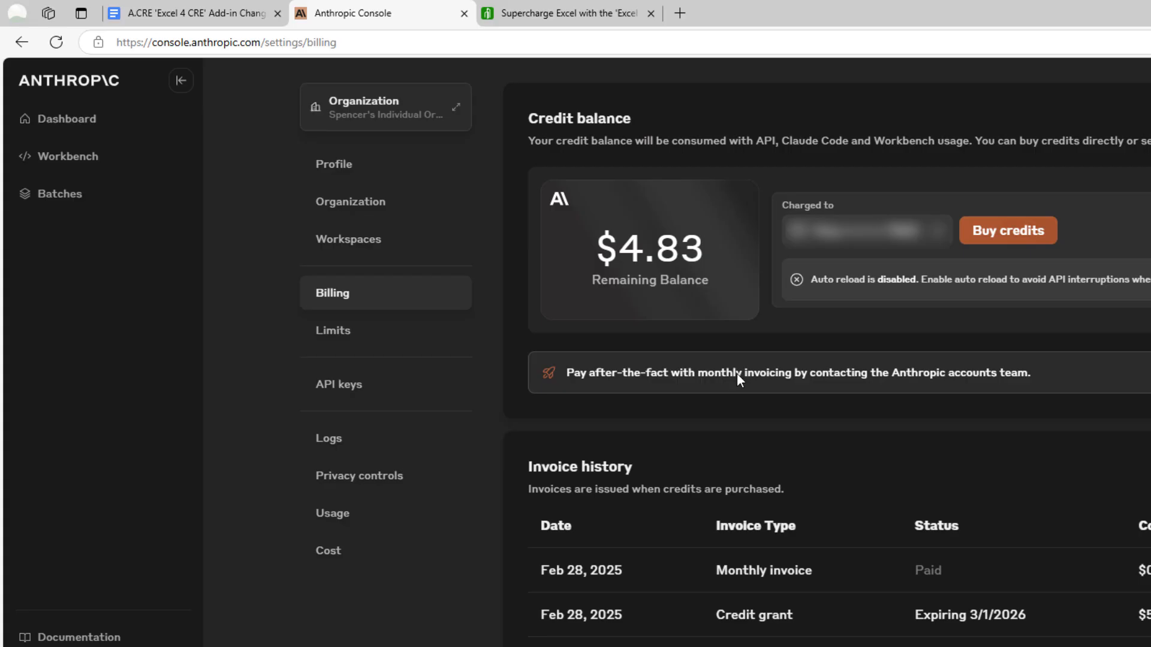
mouse_move(1002, 336)
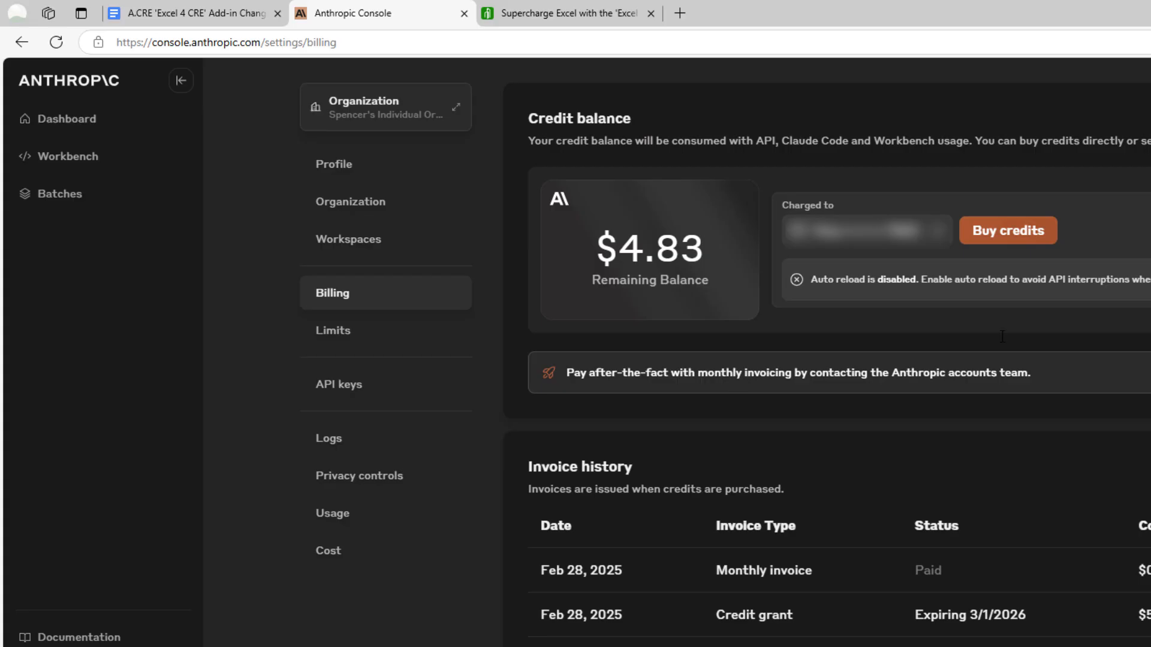
mouse_move(340, 384)
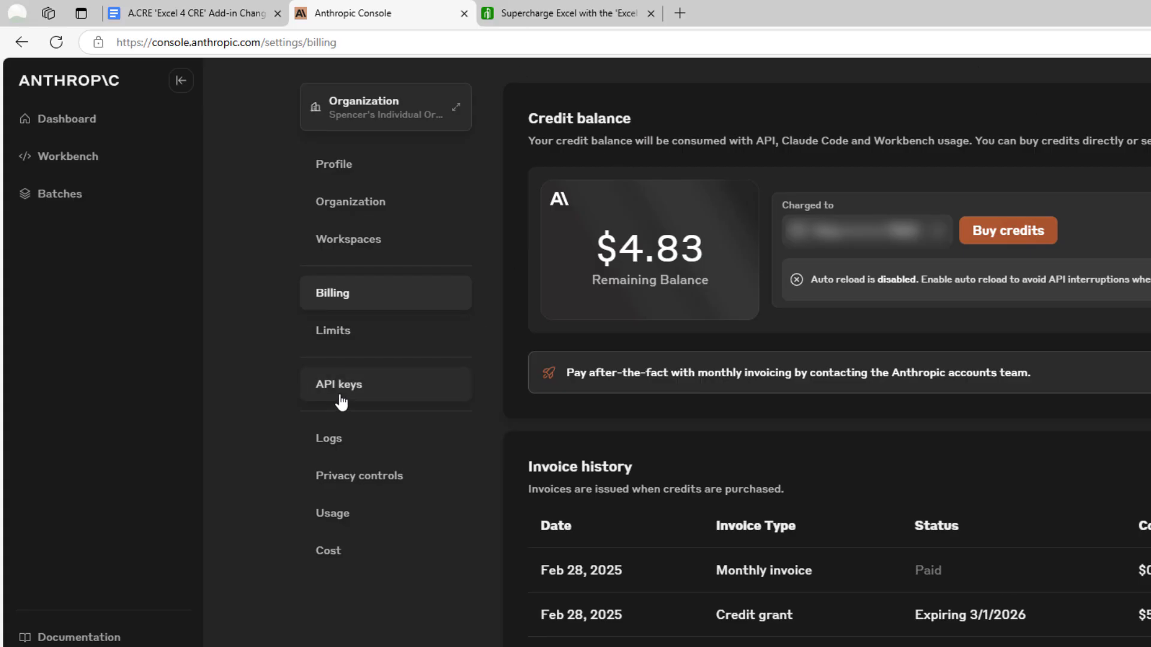
Create an API key named excel4crev2 and copy its secret value.
click(338, 384)
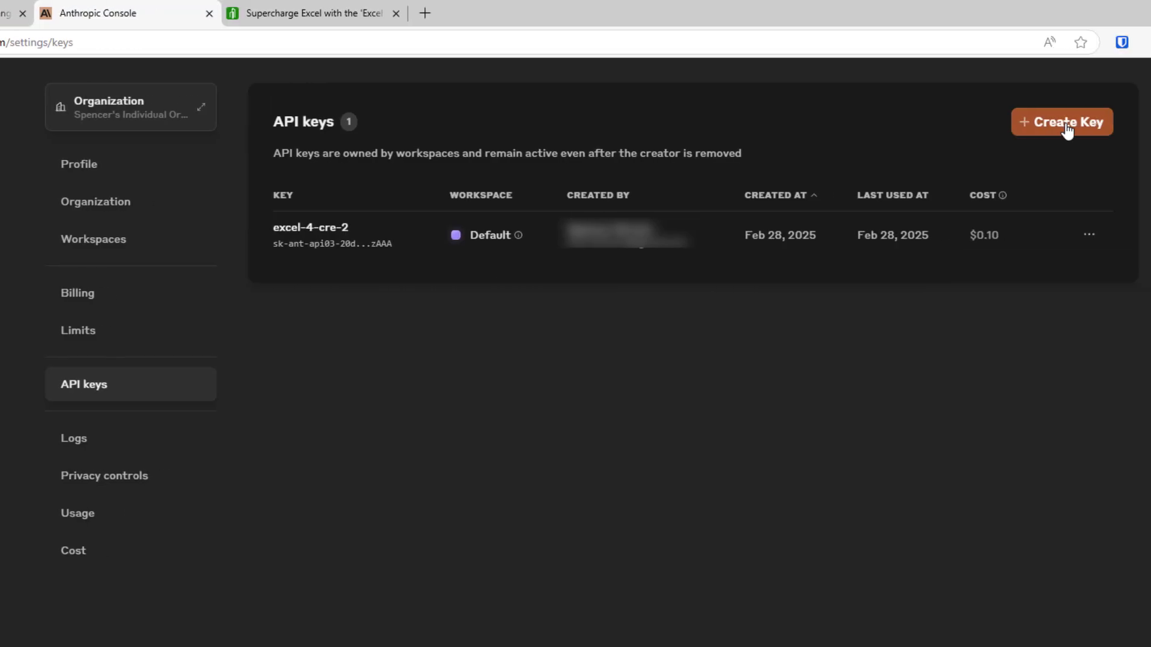
click(1061, 121)
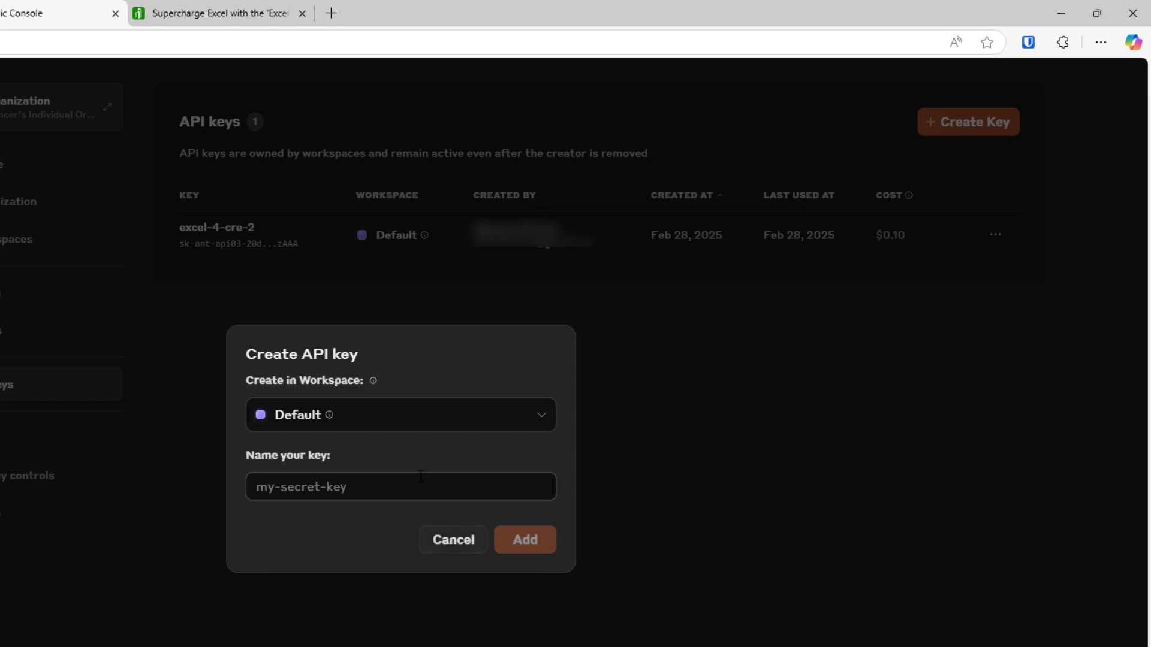
text(excel4crev2)
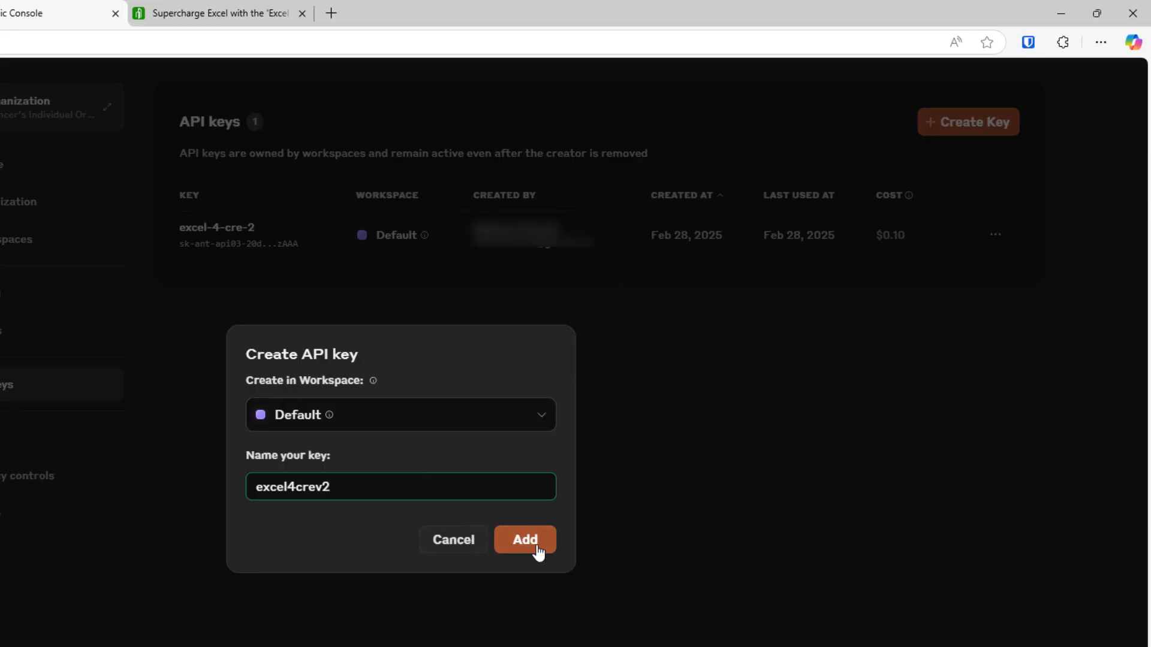
click(524, 540)
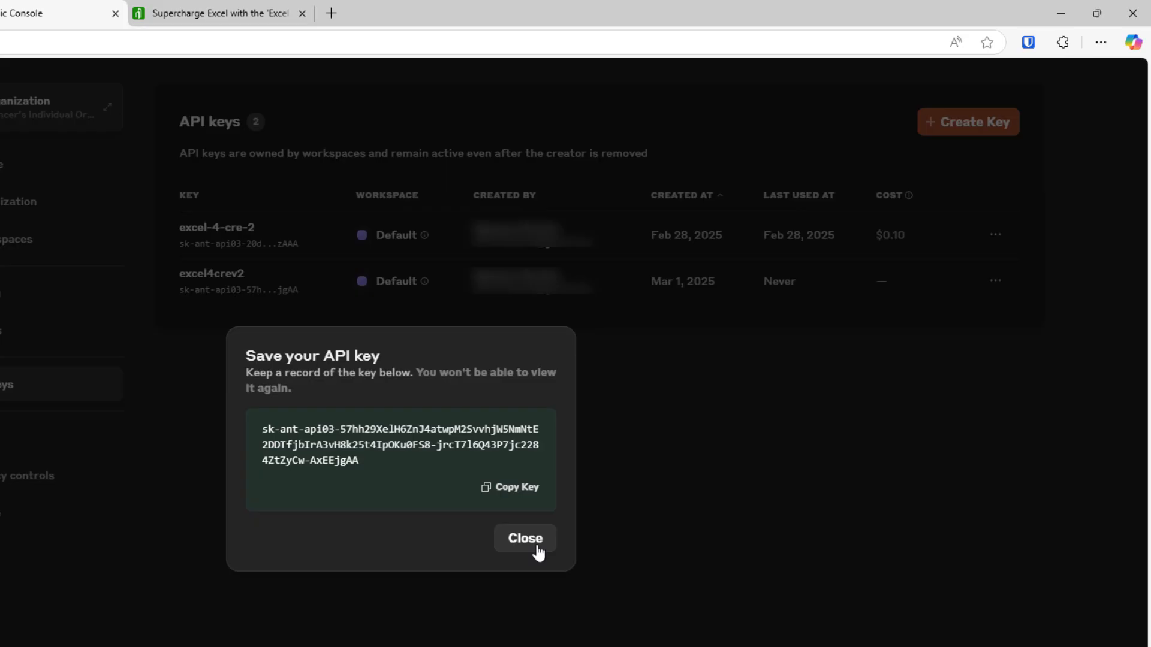
mouse_move(360, 484)
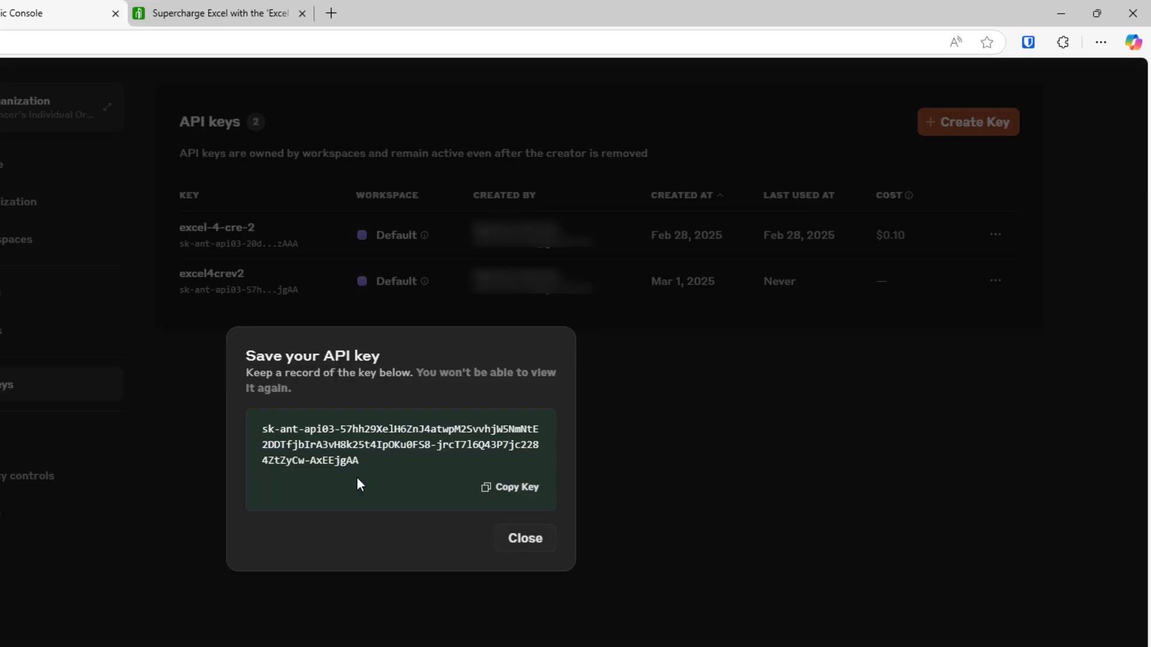
mouse_move(427, 542)
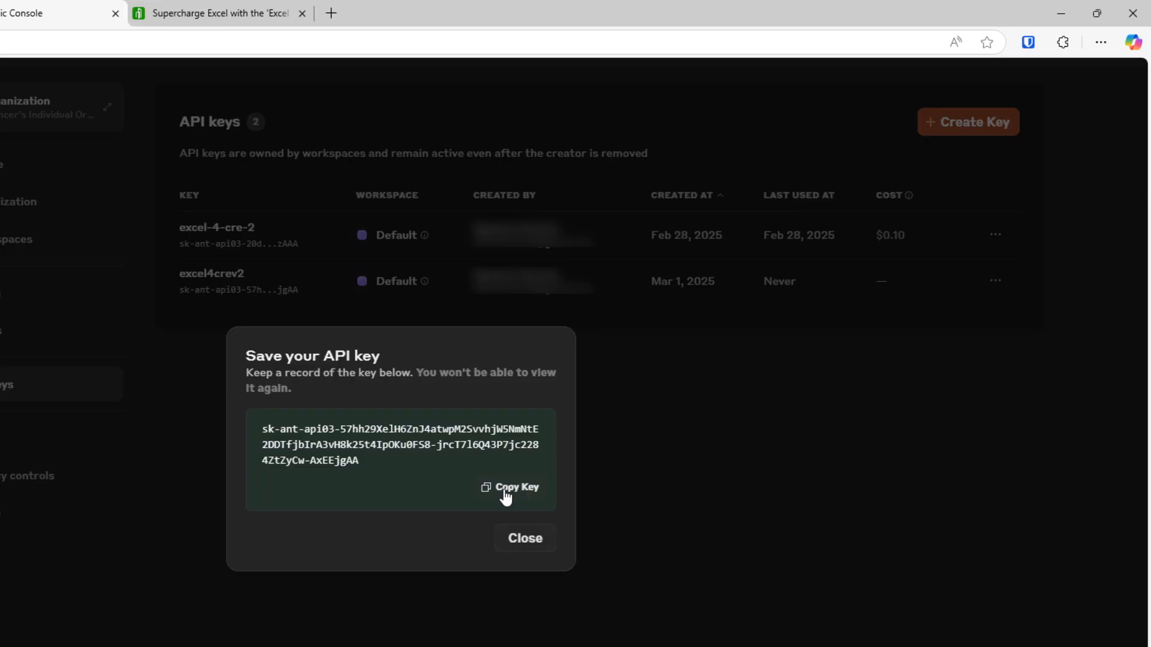
click(509, 487)
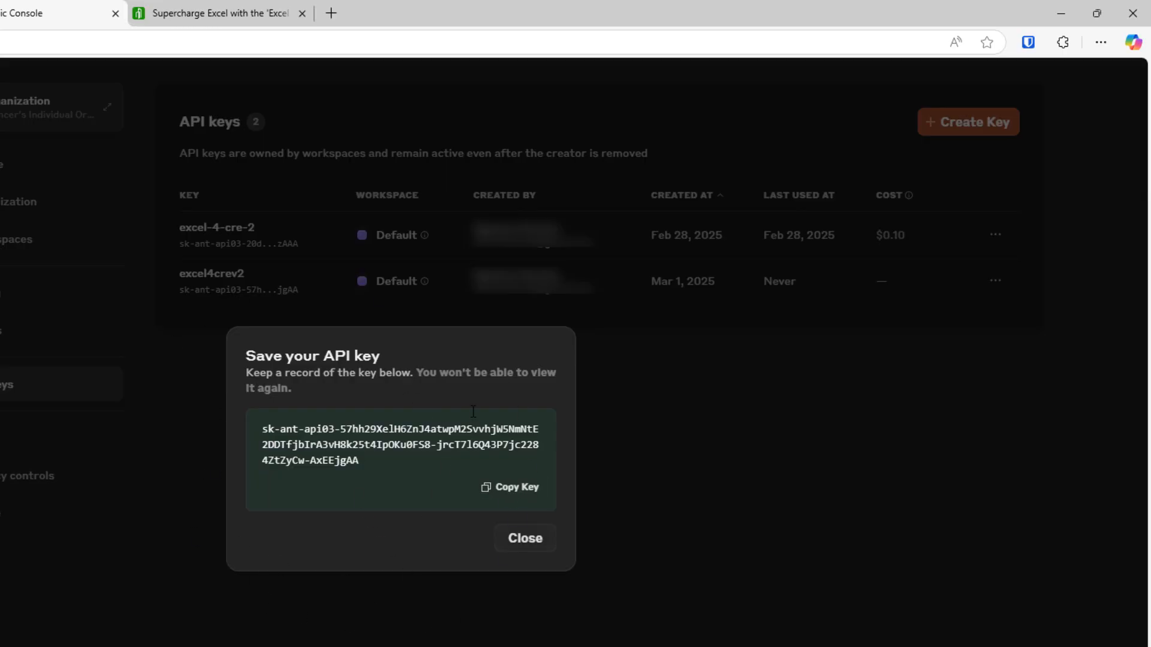
mouse_move(366, 455)
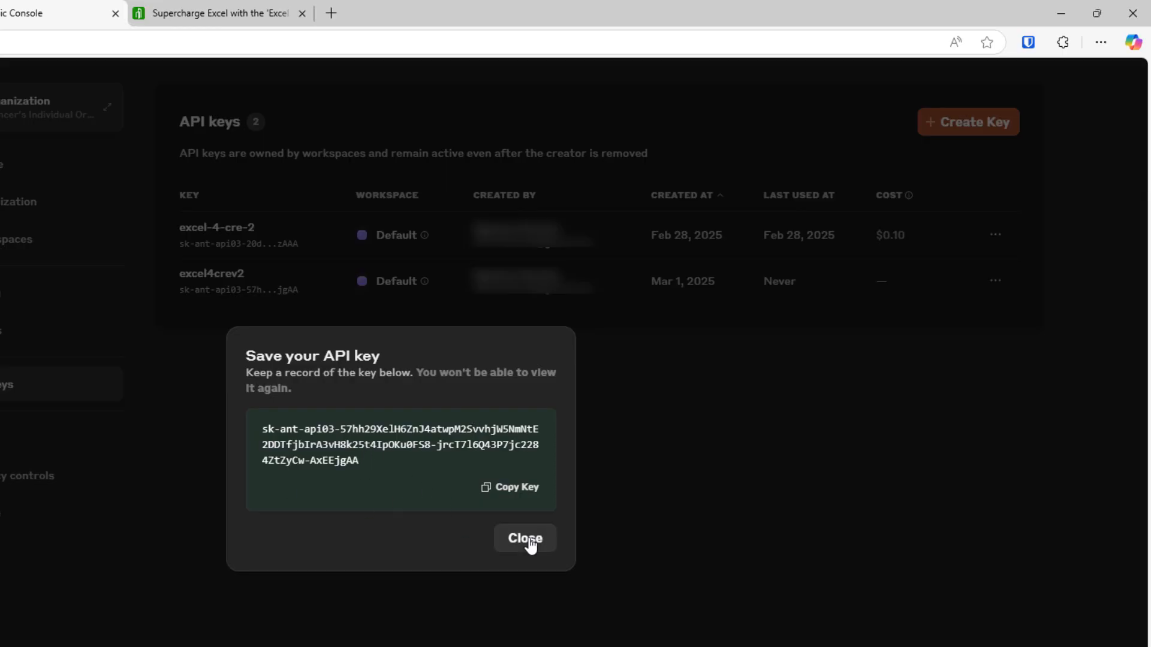
click(525, 538)
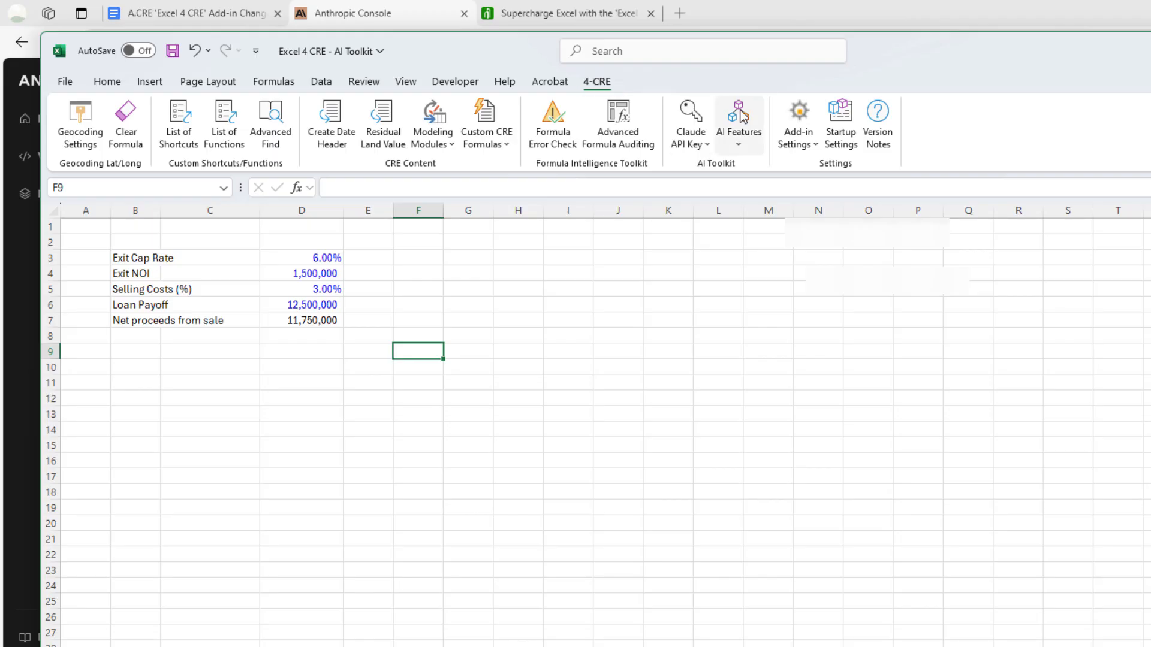
mouse_move(748, 157)
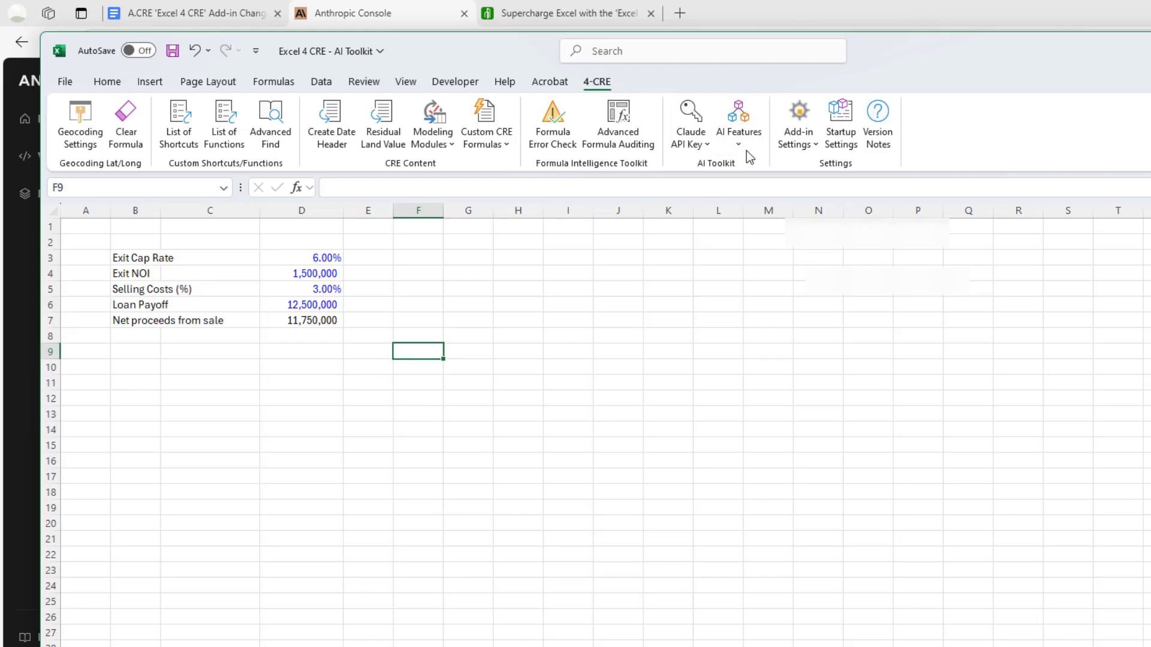
mouse_move(688, 124)
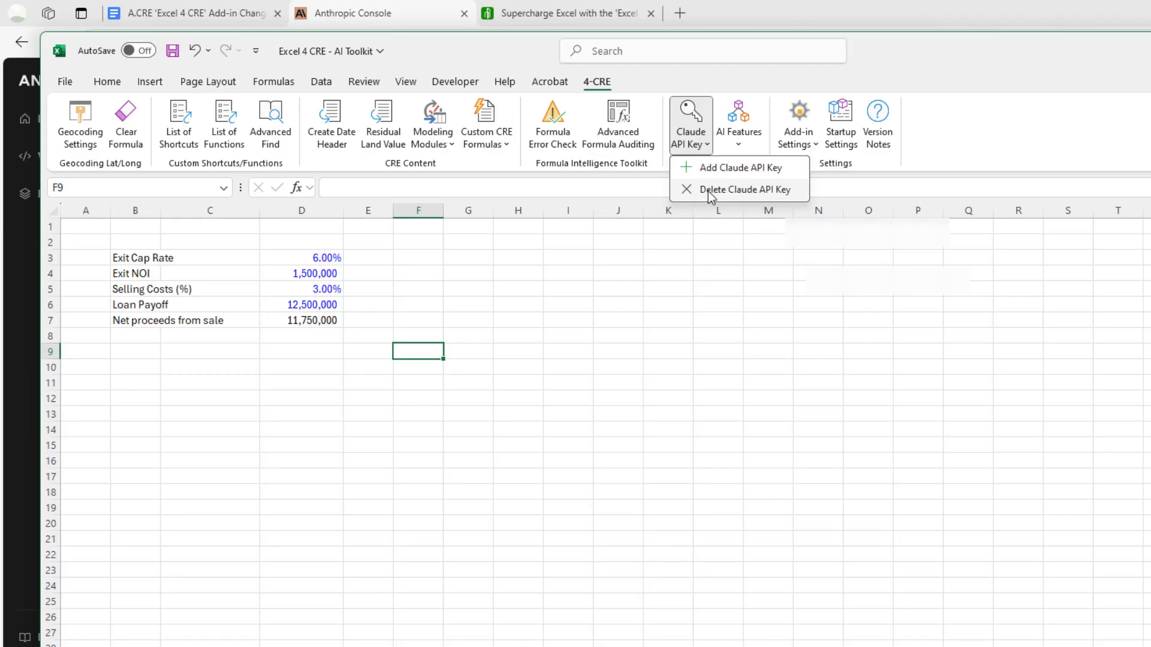
mouse_move(727, 198)
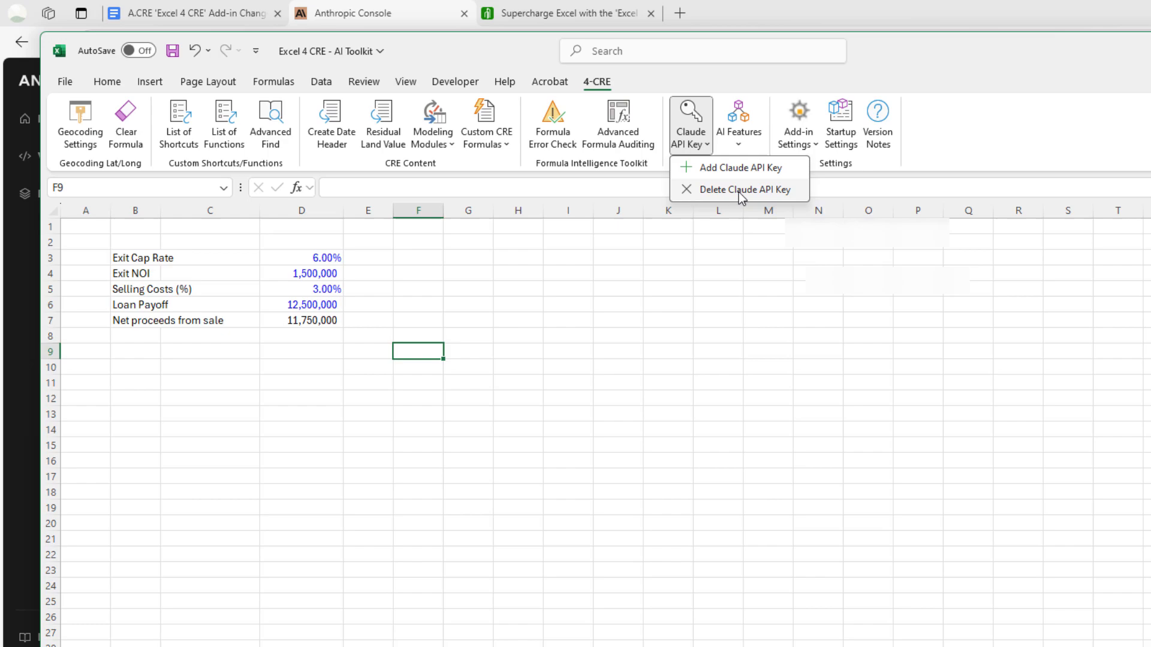
mouse_move(737, 189)
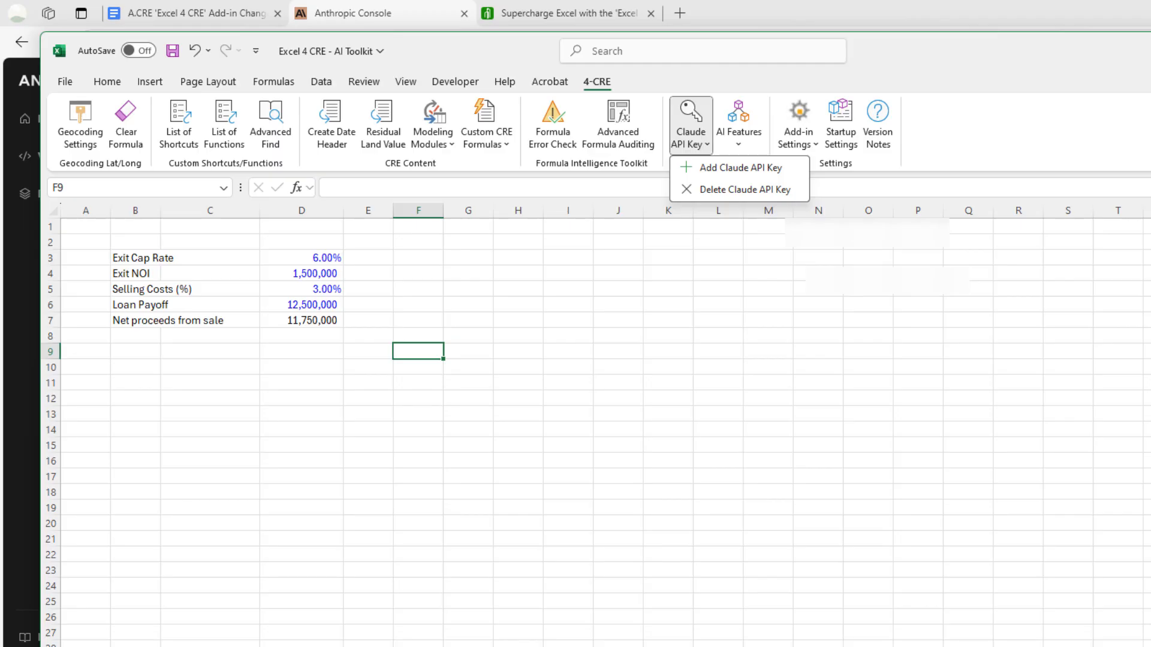
Review the model rate limits, $100 monthly spend limit, credit balance and existing API keys.
click(379, 13)
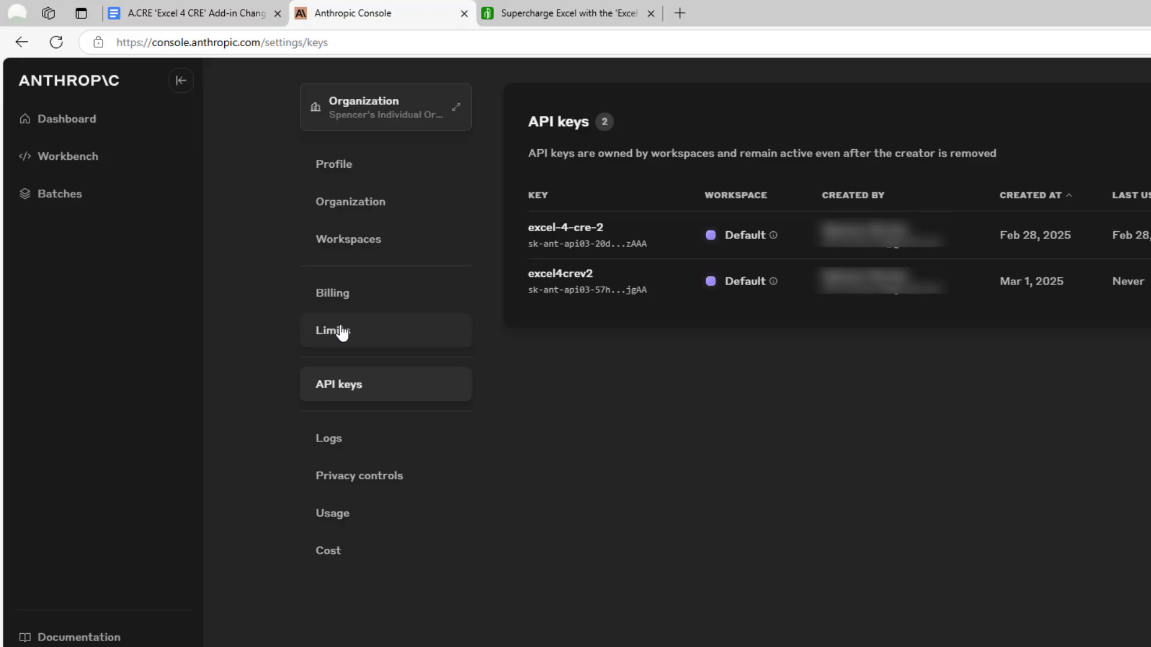
click(334, 331)
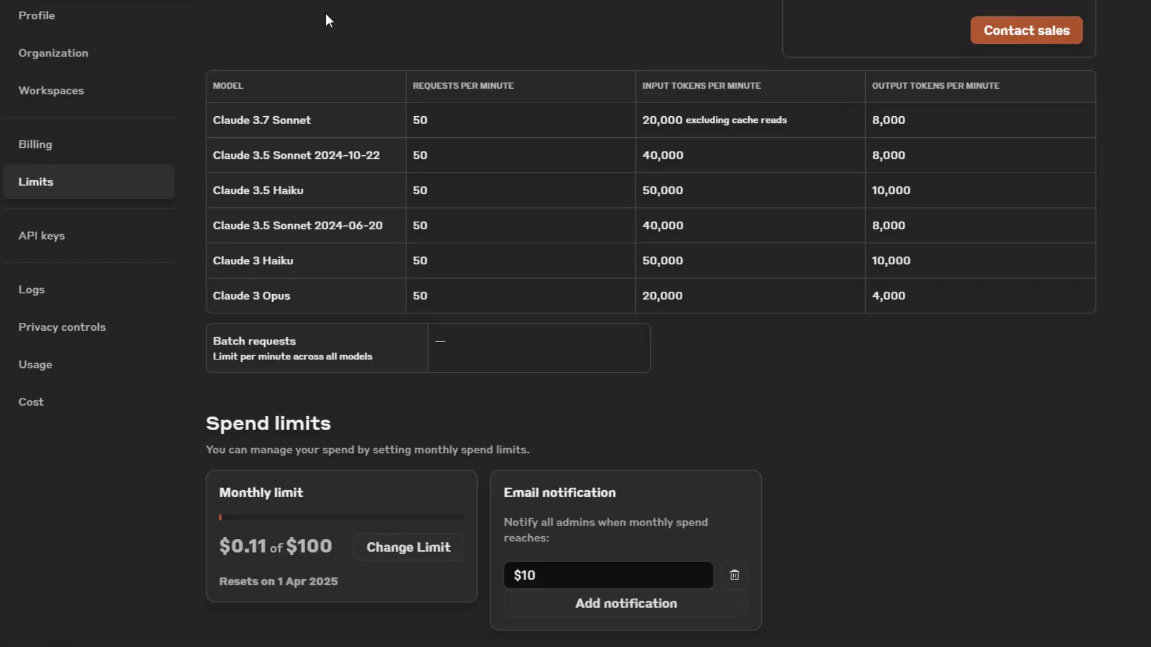
mouse_move(848, 327)
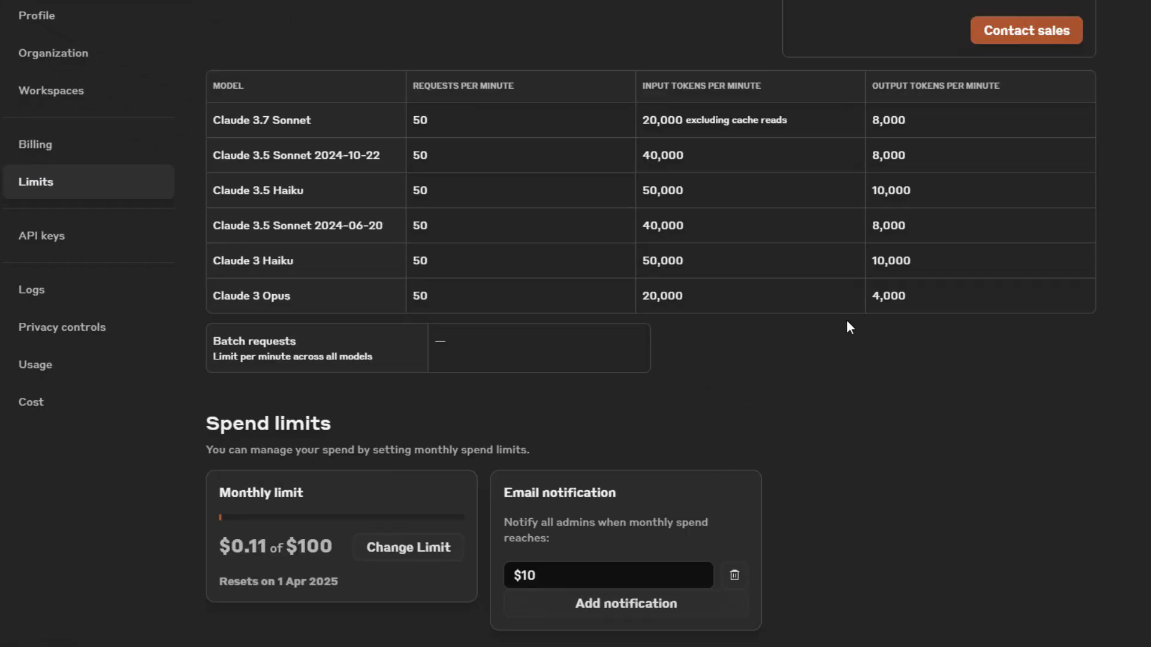
mouse_move(493, 184)
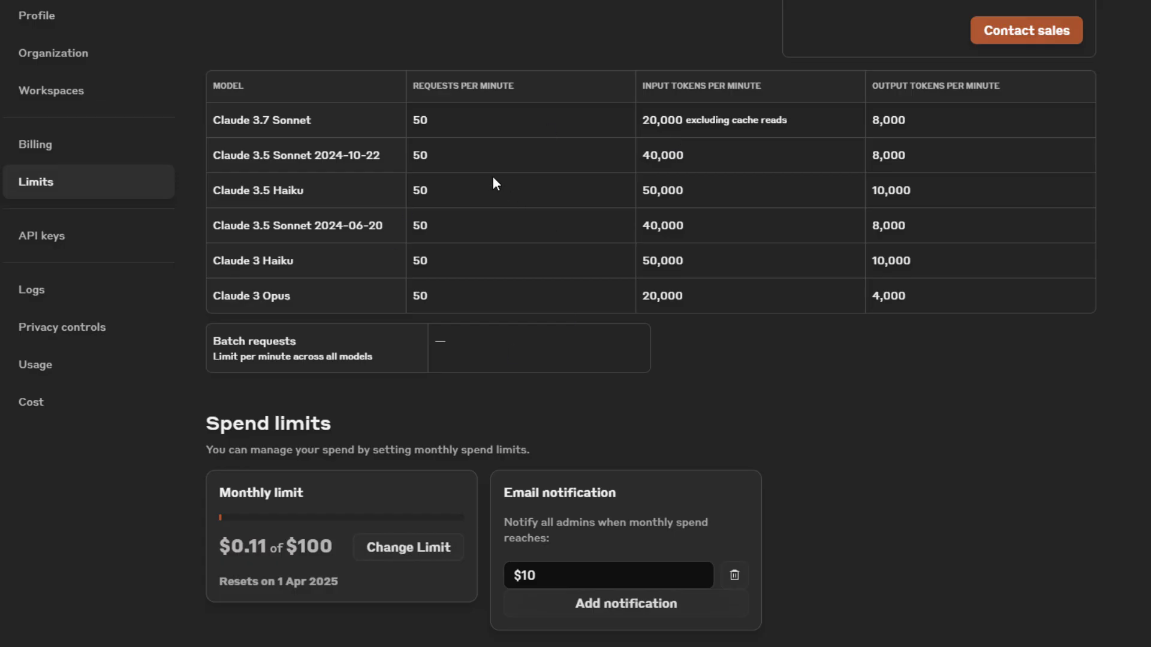
mouse_move(360, 321)
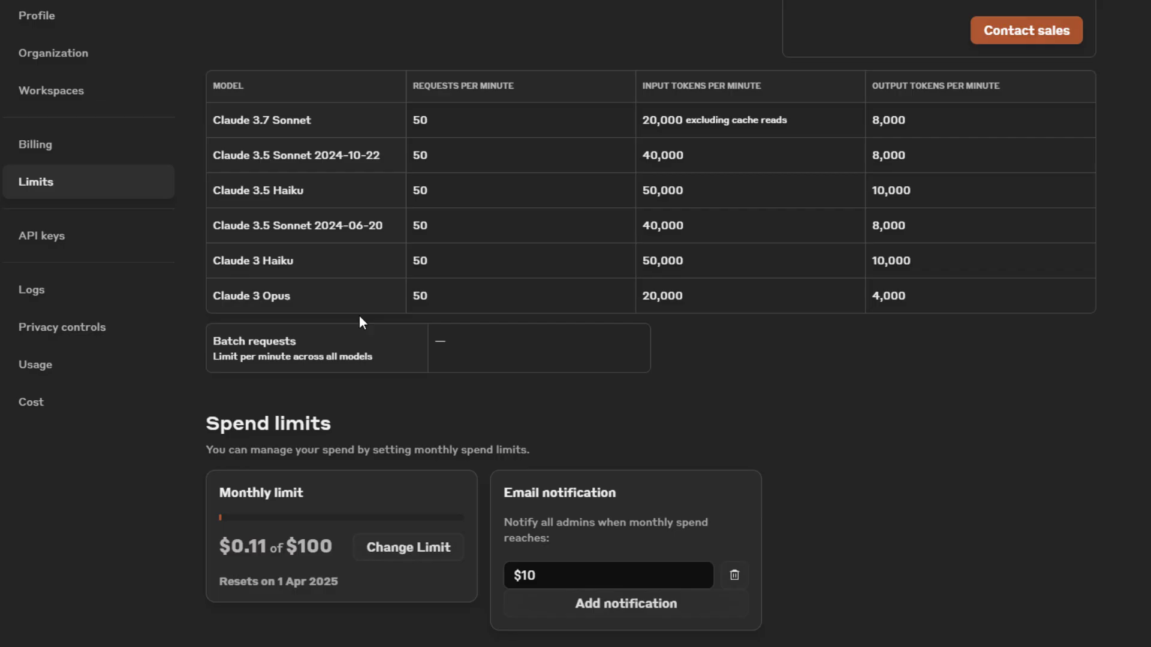
mouse_move(380, 393)
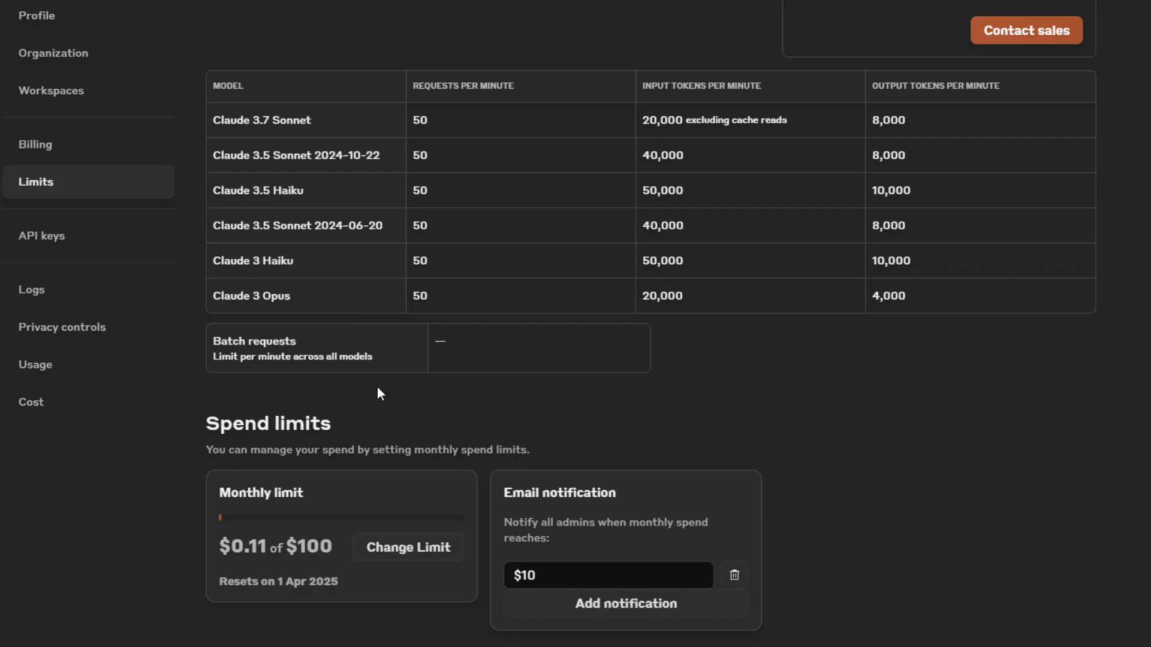
mouse_move(539, 307)
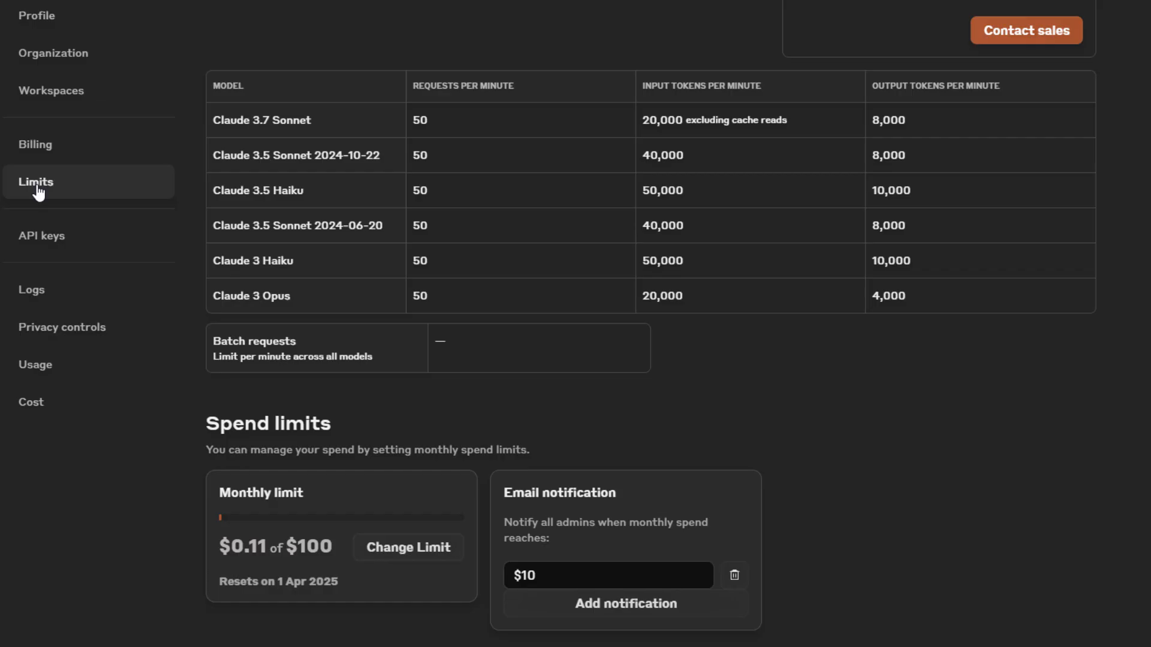
click(35, 144)
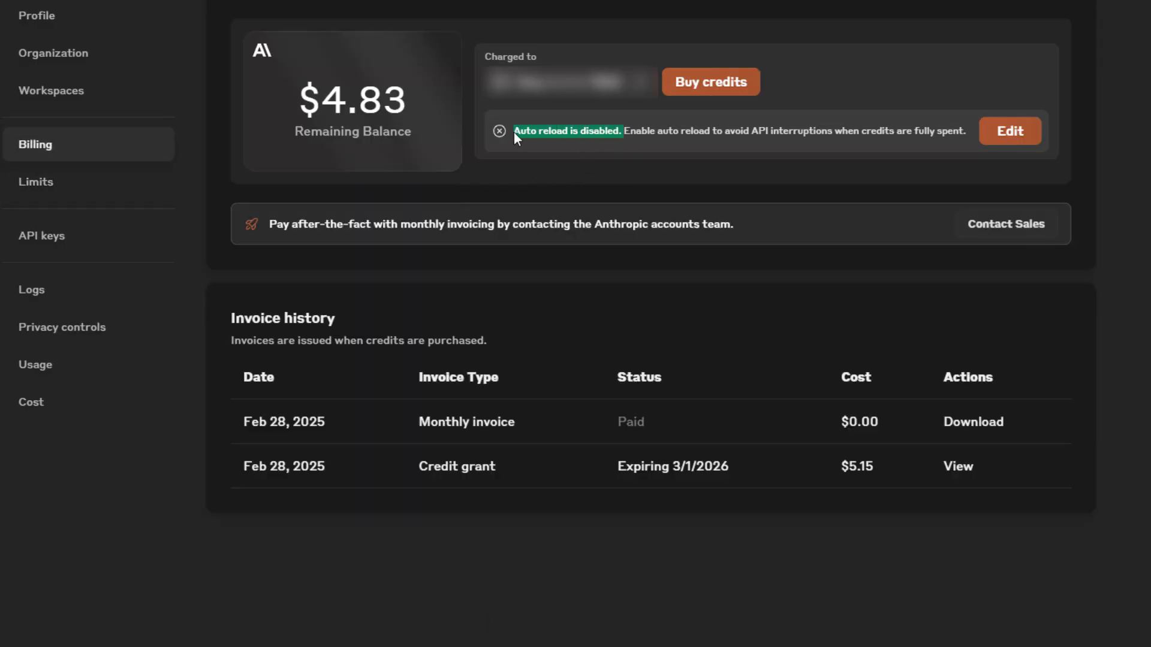
mouse_move(509, 177)
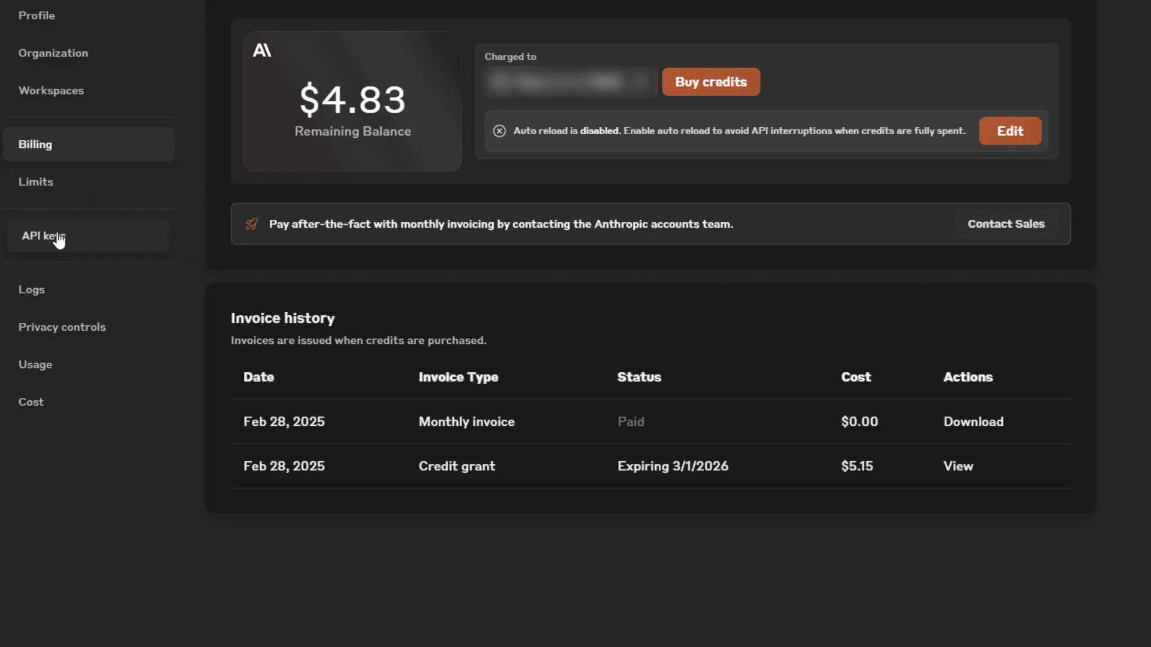
click(42, 236)
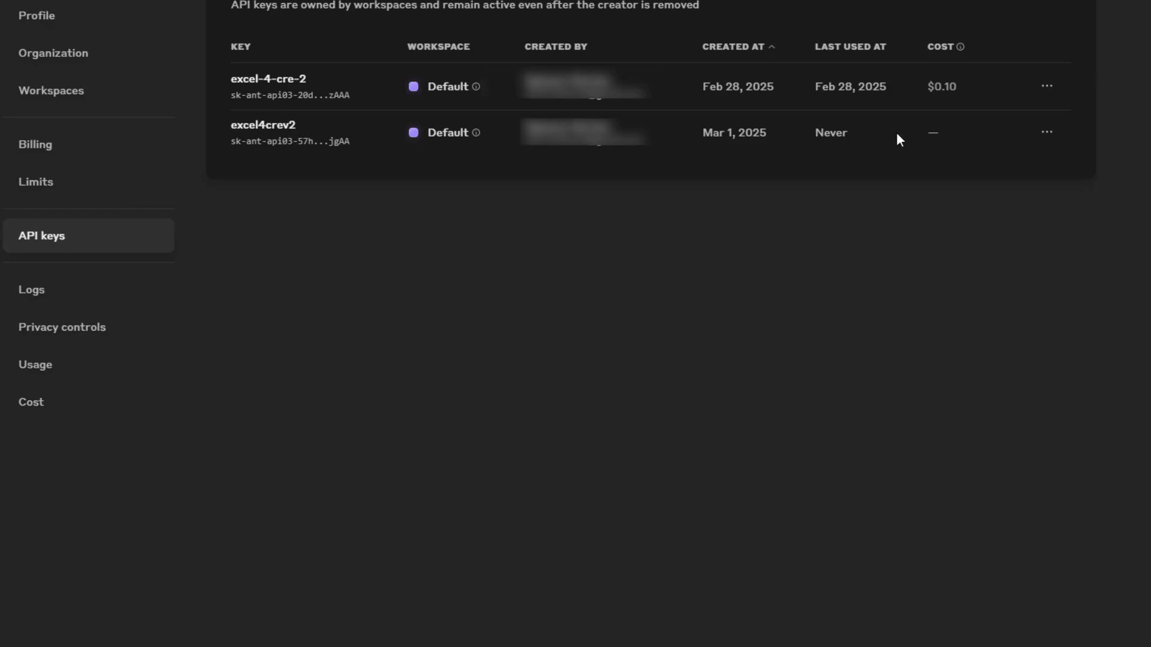
click(1046, 132)
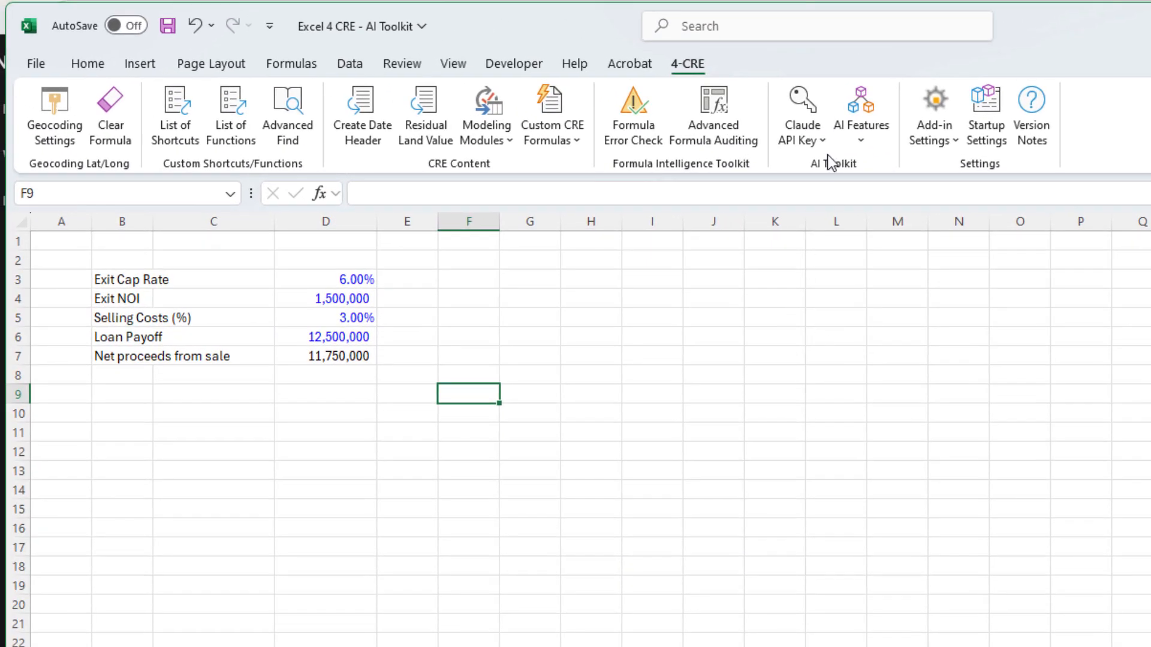
Paste the copied Claude API key into the 4-CRE add-in and save it.
click(800, 115)
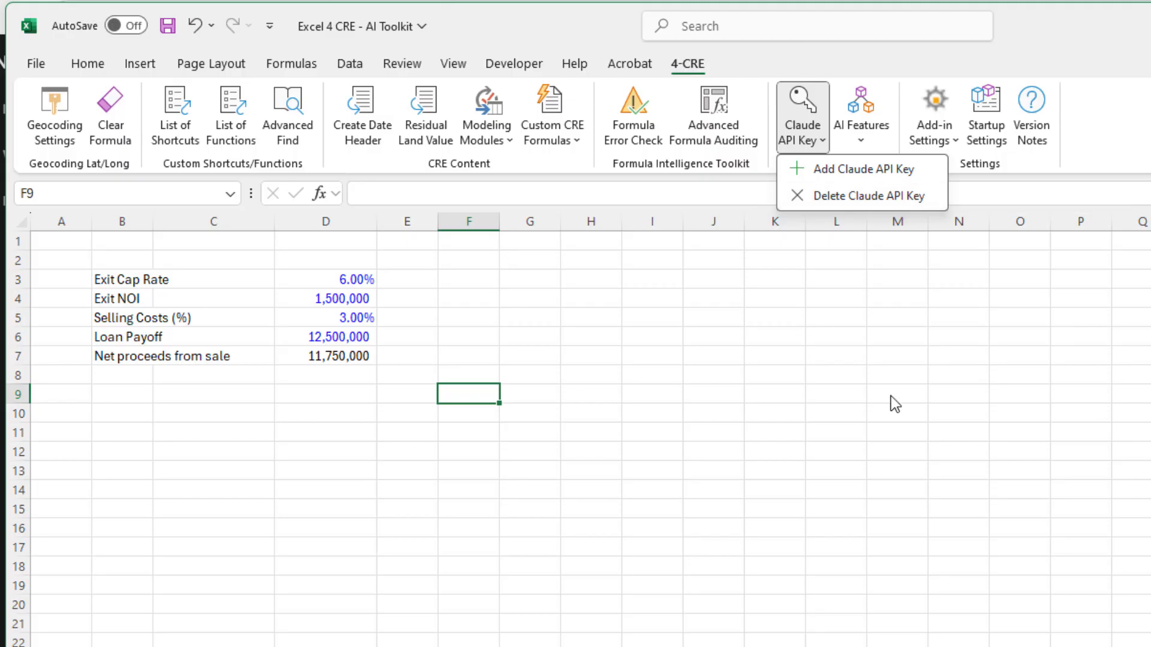
click(851, 169)
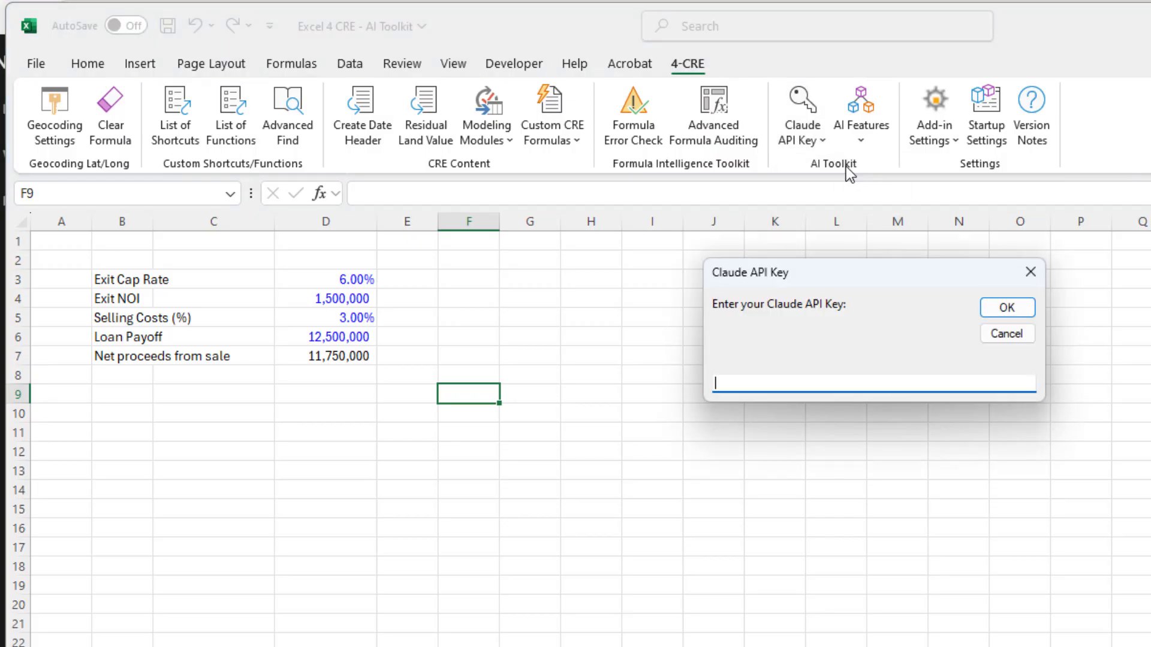
mouse_move(857, 385)
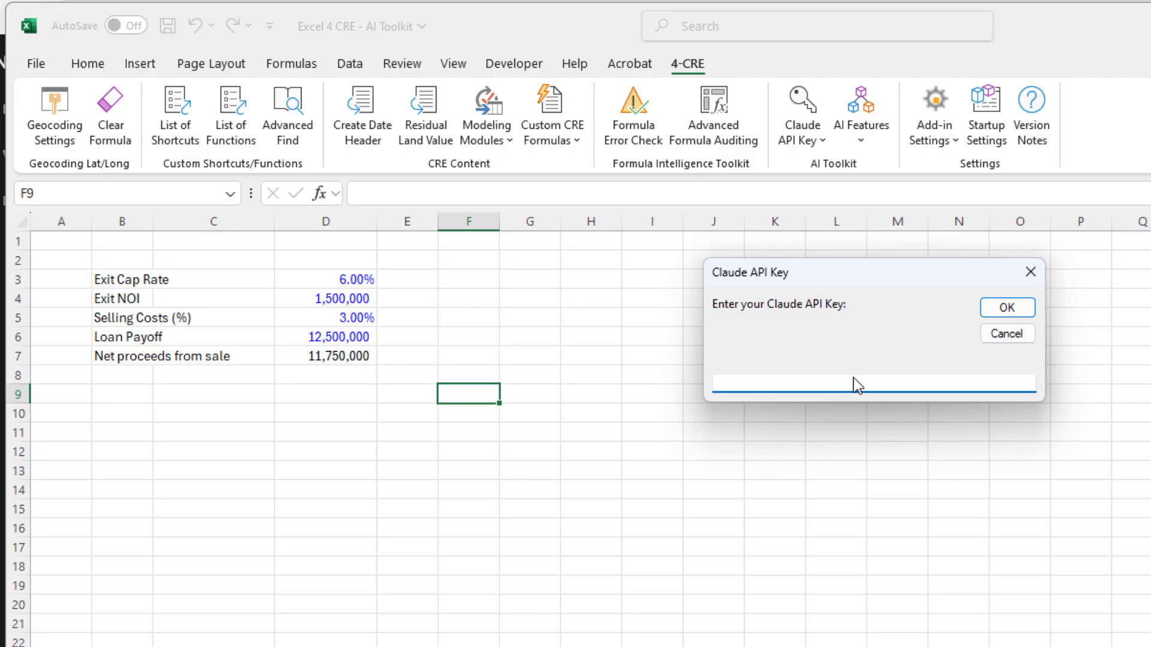
click(872, 383)
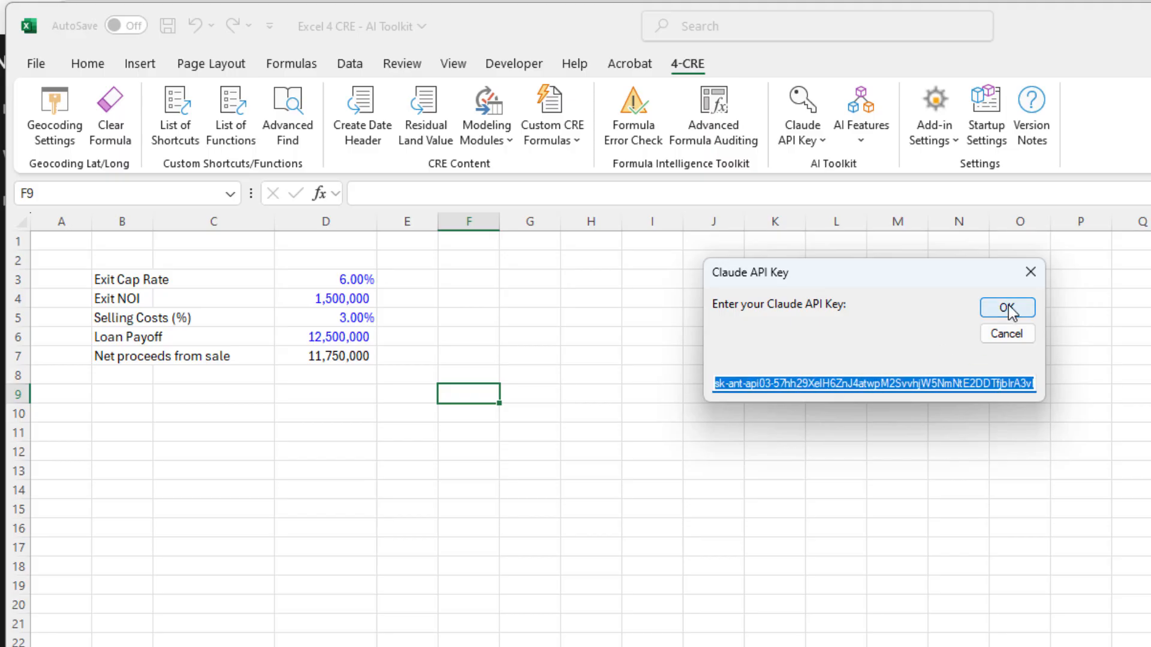
click(1005, 307)
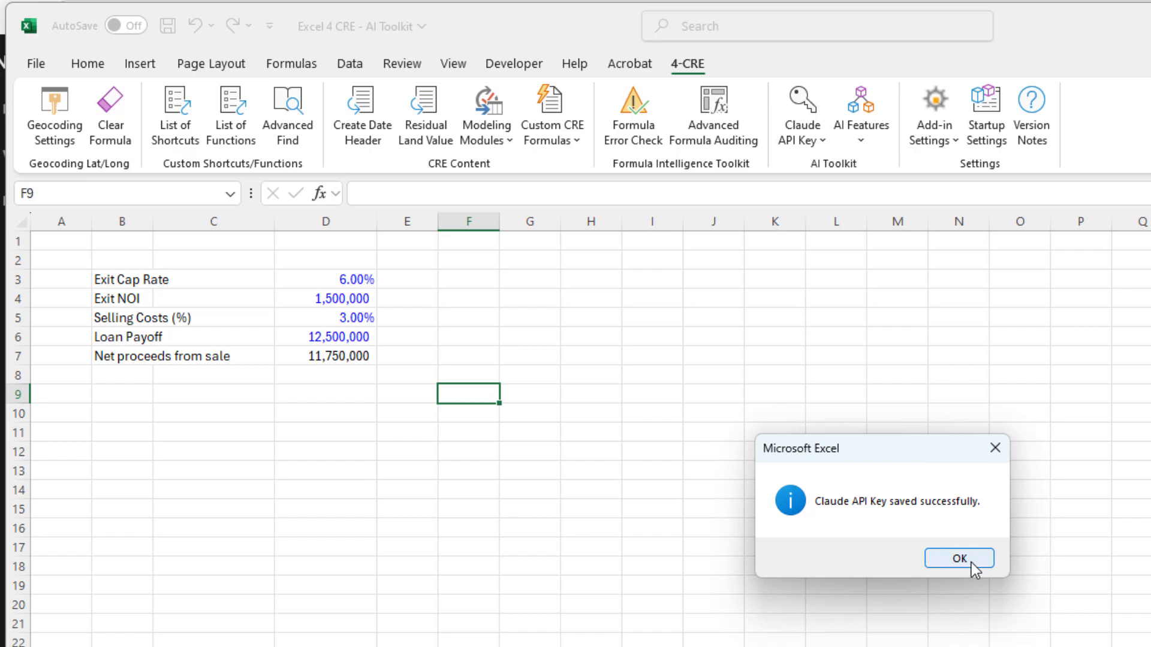
click(959, 558)
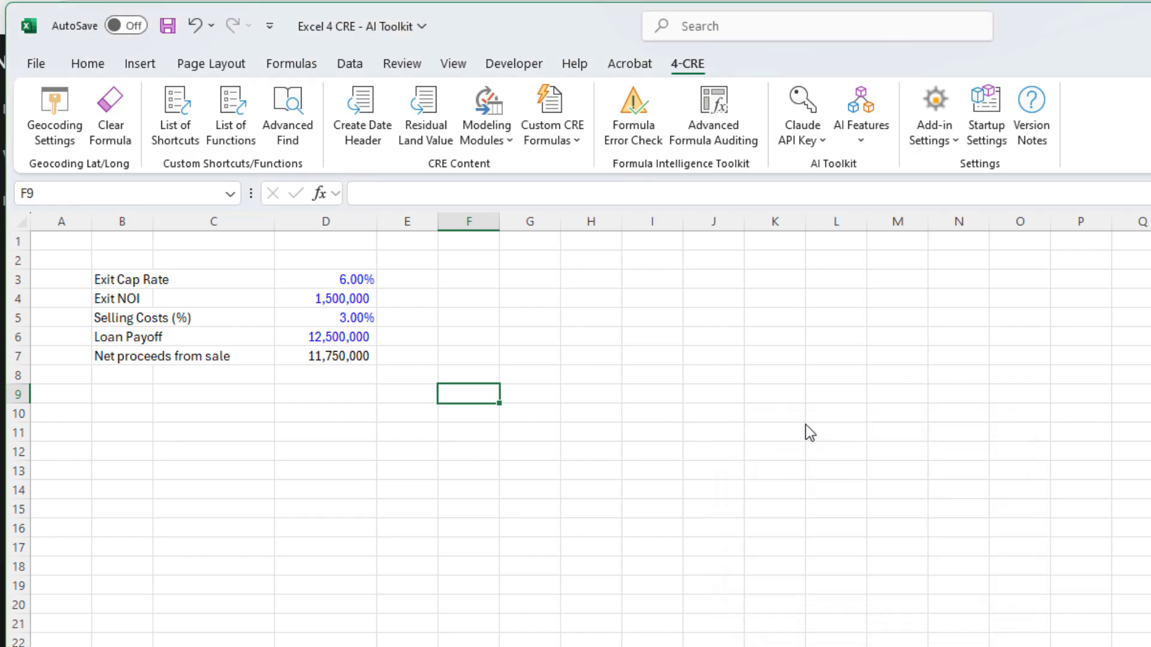
mouse_move(854, 152)
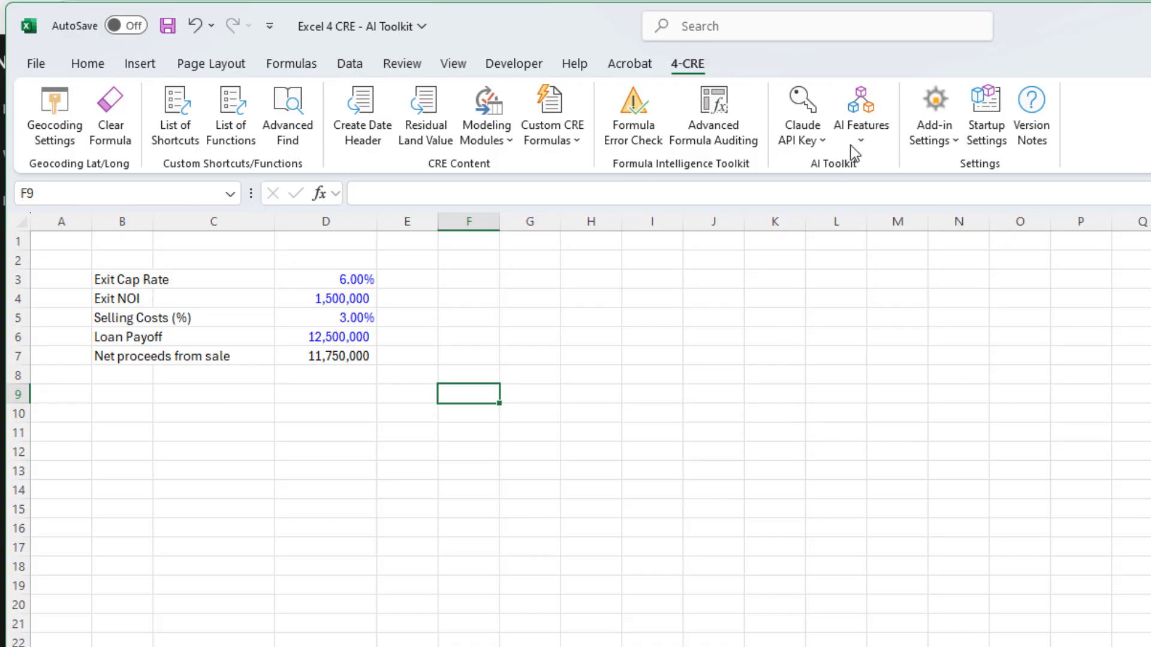
Inspect D7's net proceeds formula =D4/D3*(1-D5)-D6 returning 11,750,000.
click(861, 114)
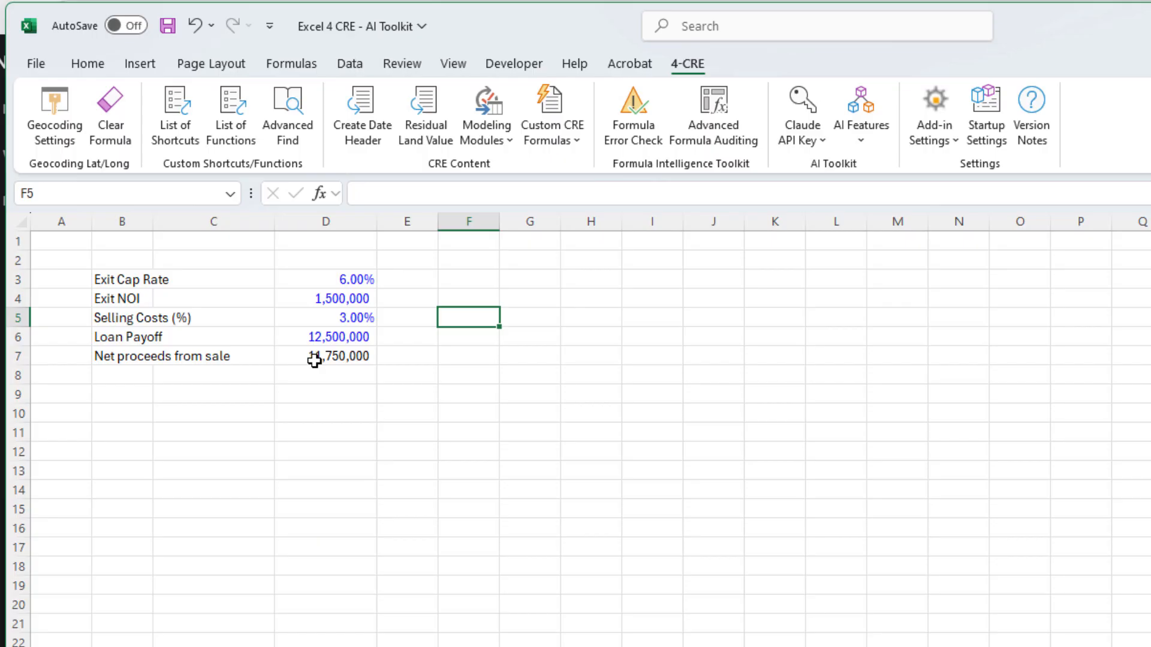
click(325, 356)
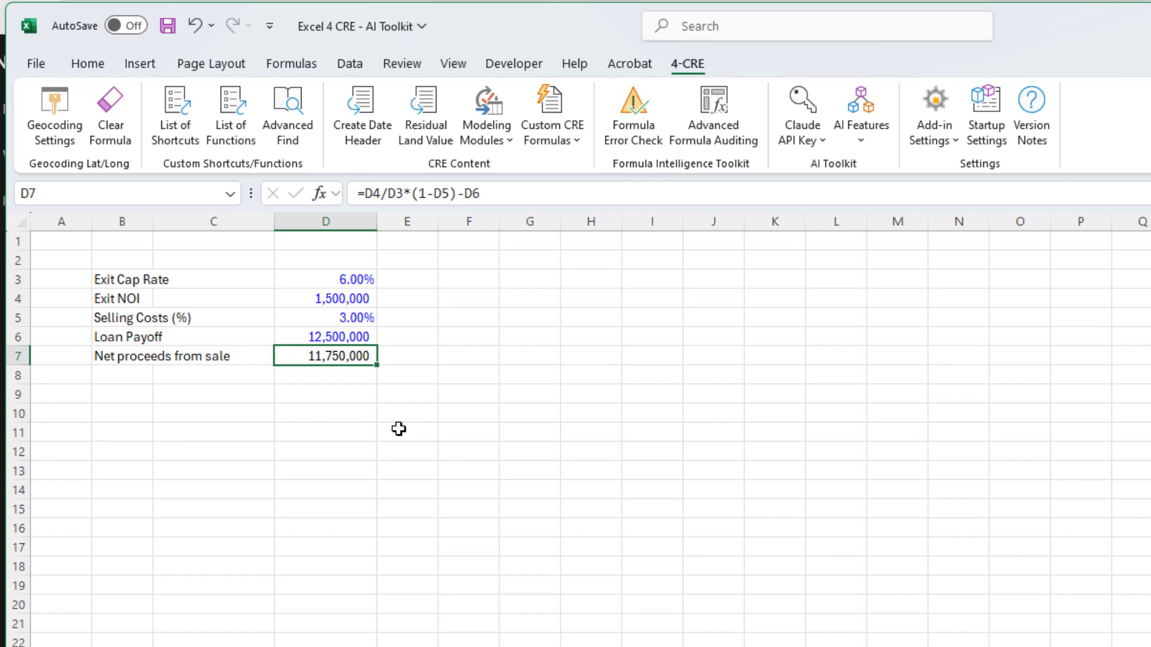
mouse_move(862, 117)
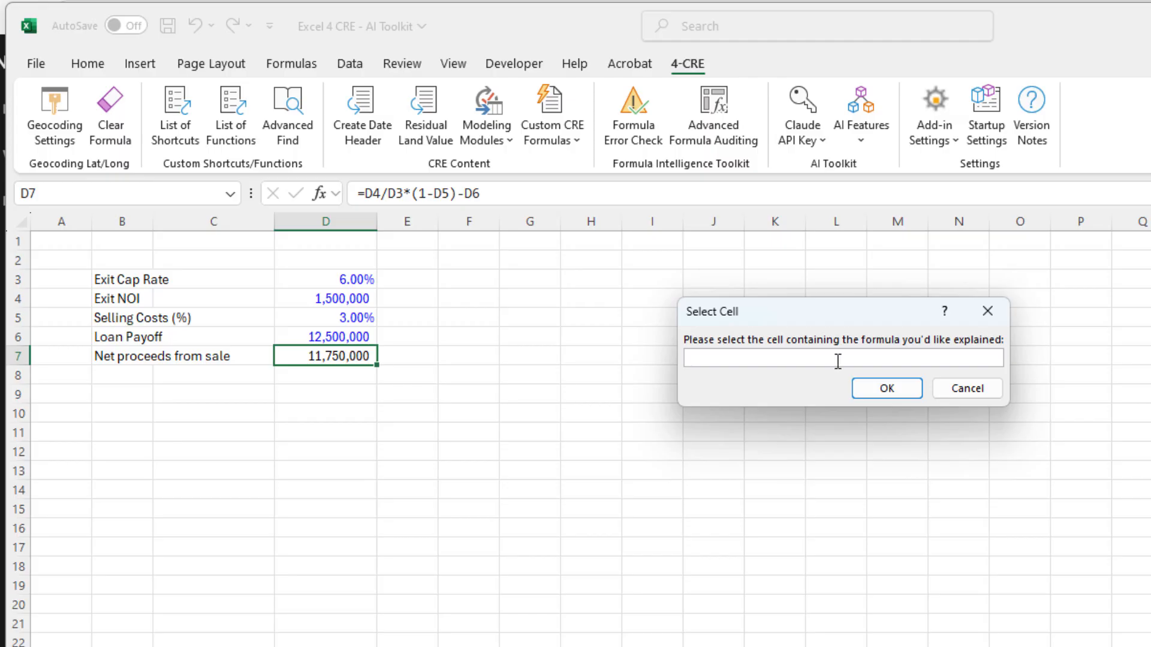
Choose D7 as the cell whose formula Claude should explain.
click(325, 356)
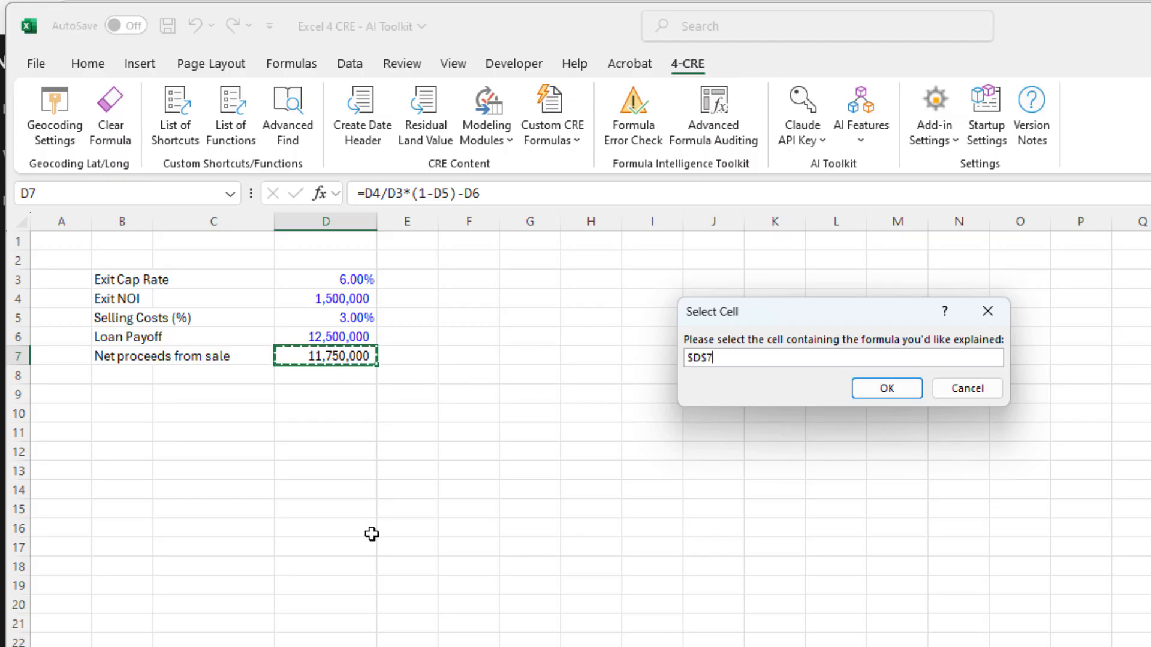
click(884, 388)
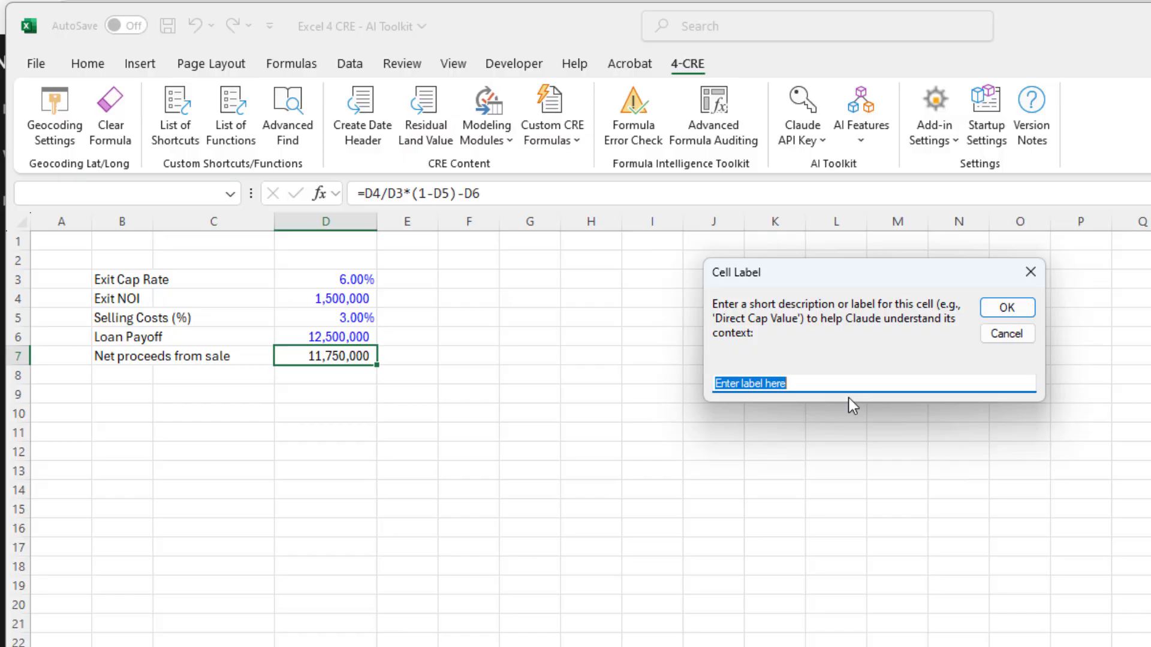
Label it as net proceeds from sale with D3–D4 inputs, D5 selling cost, D6 loan payoff, and submit.
text(net proceeds sale,)
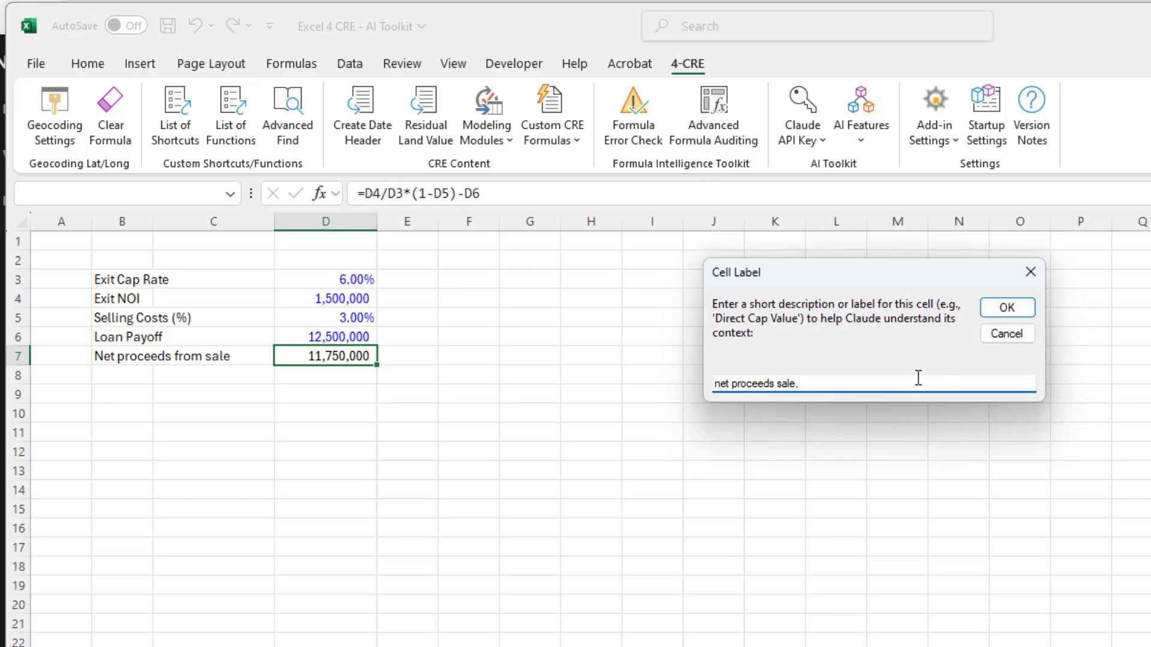
text(d3 is exit cap rate, d)
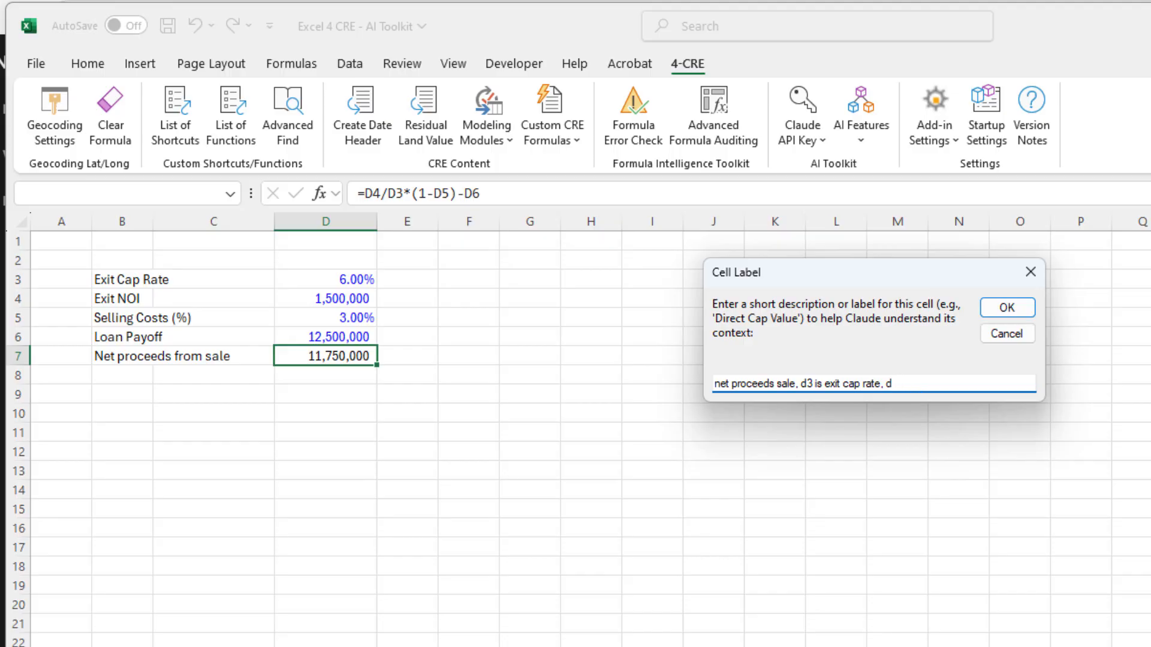
text(4 is exit noi, d)
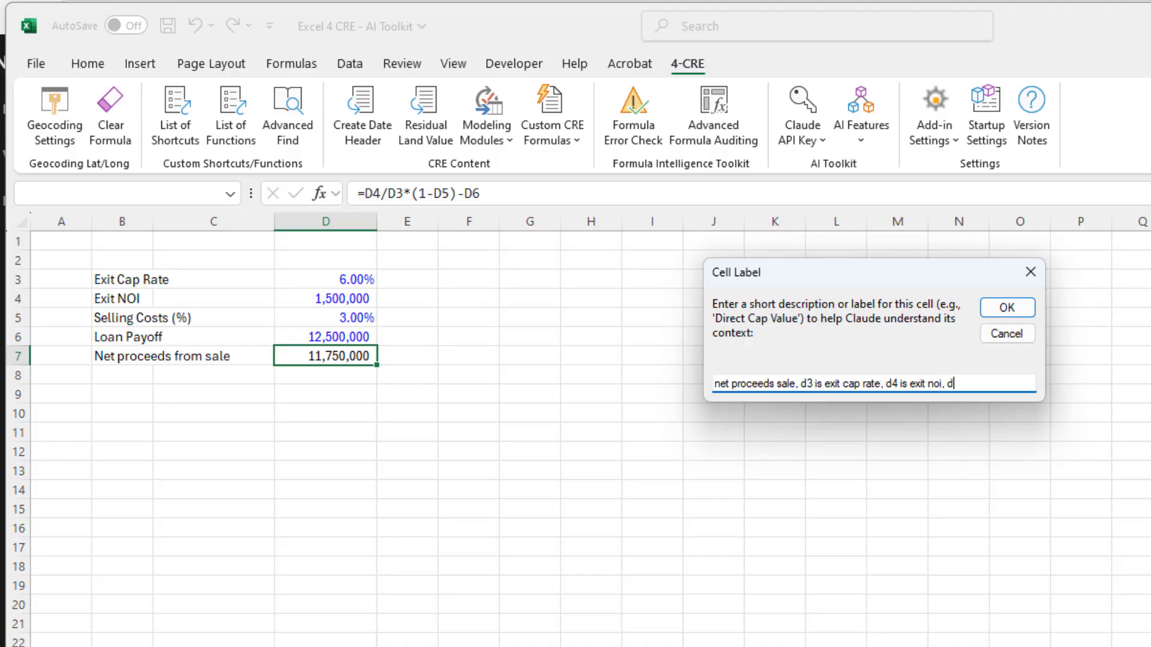
text(5 is sel)
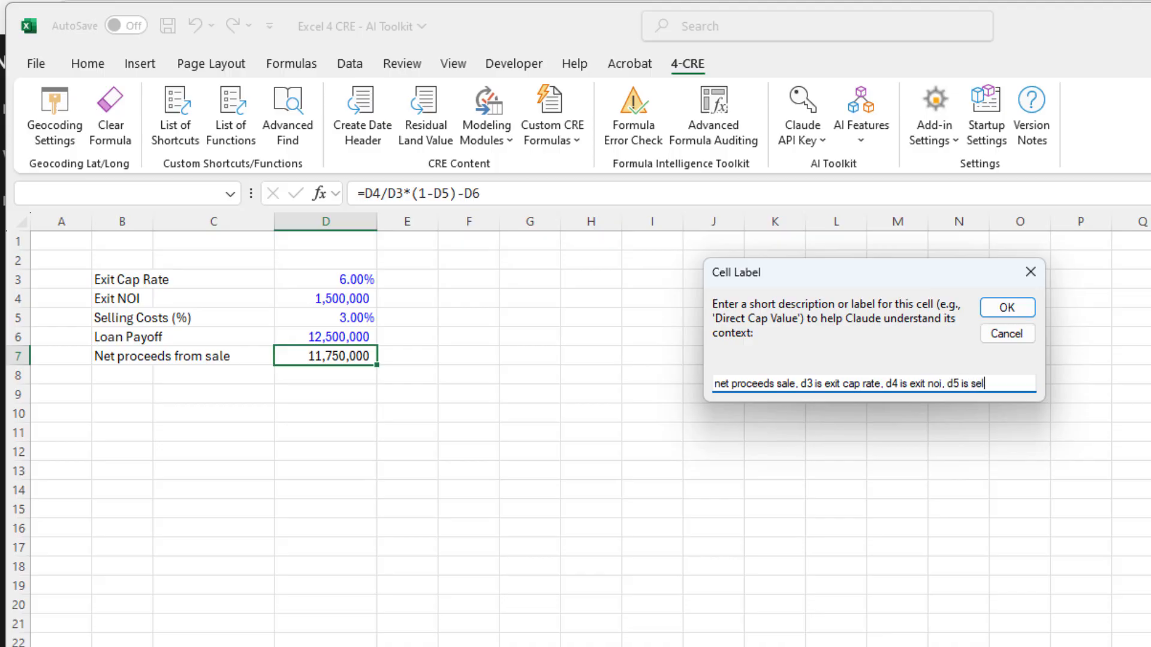
text(ling cost percentage, d6)
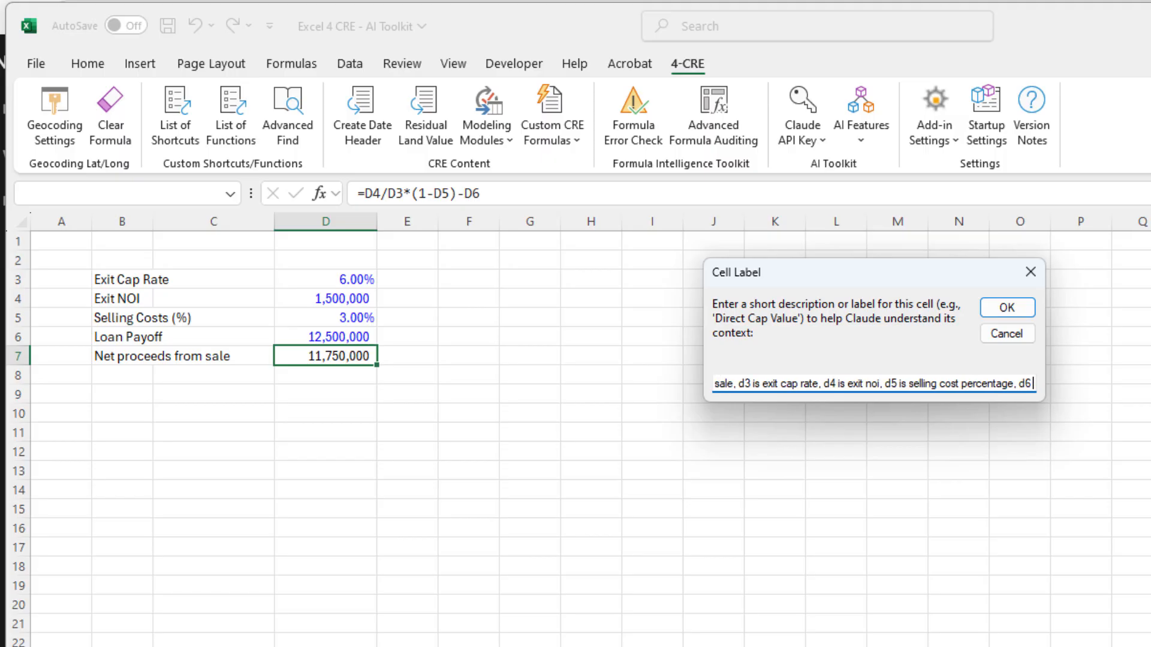
text(is loan payoff amount)
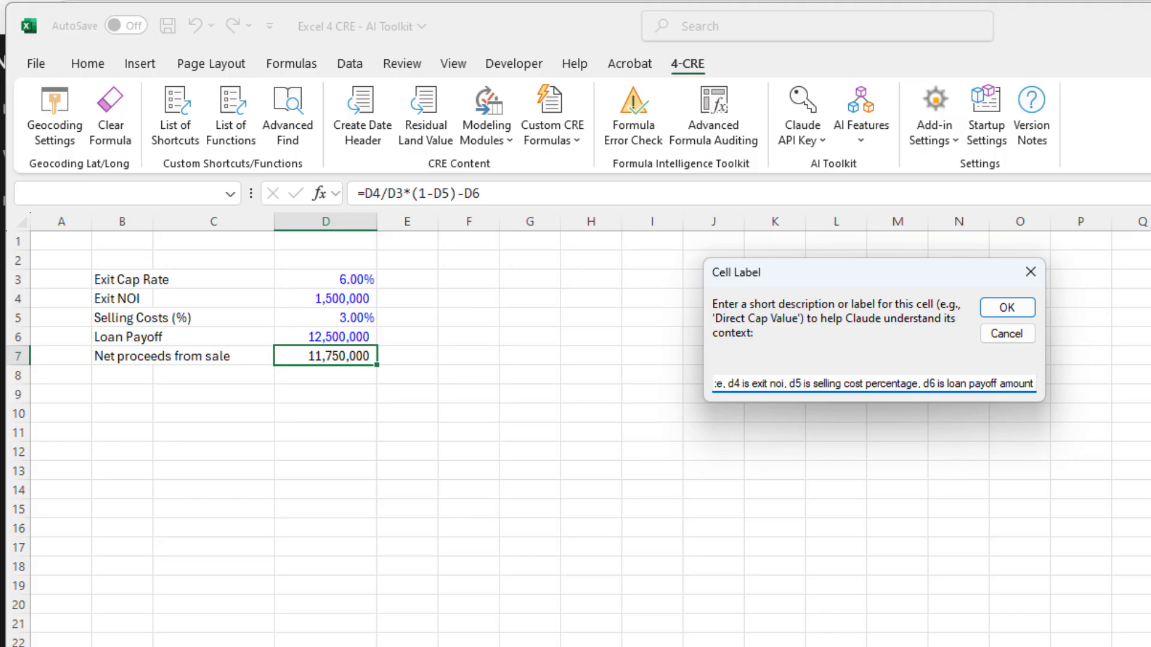
click(1006, 306)
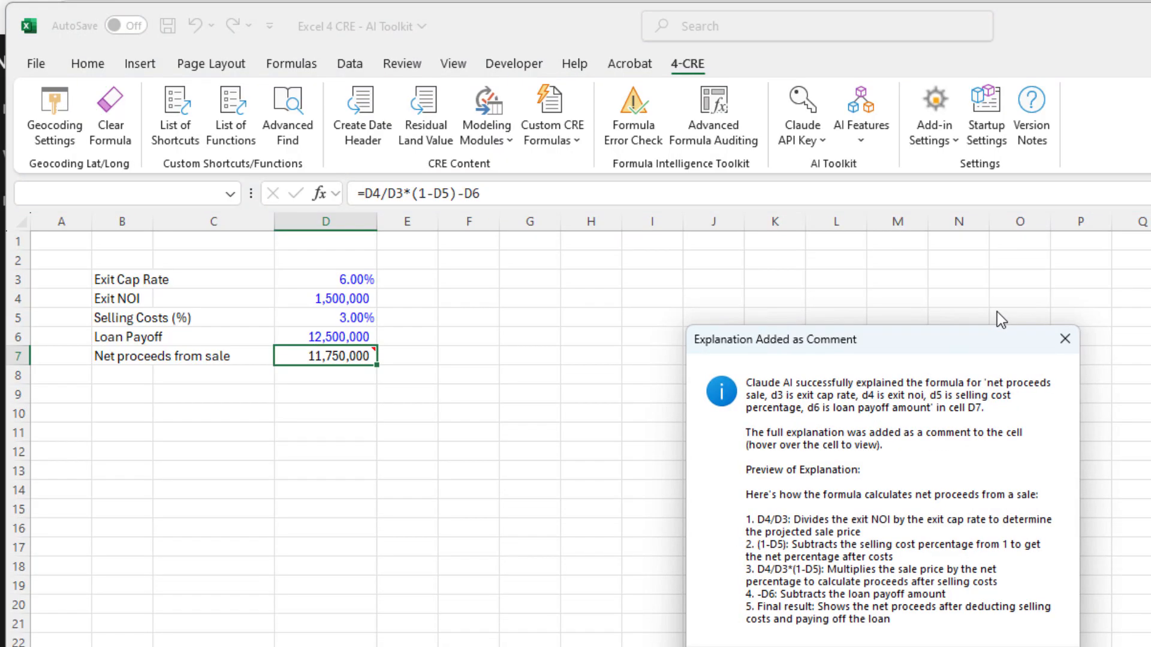
mouse_move(933, 352)
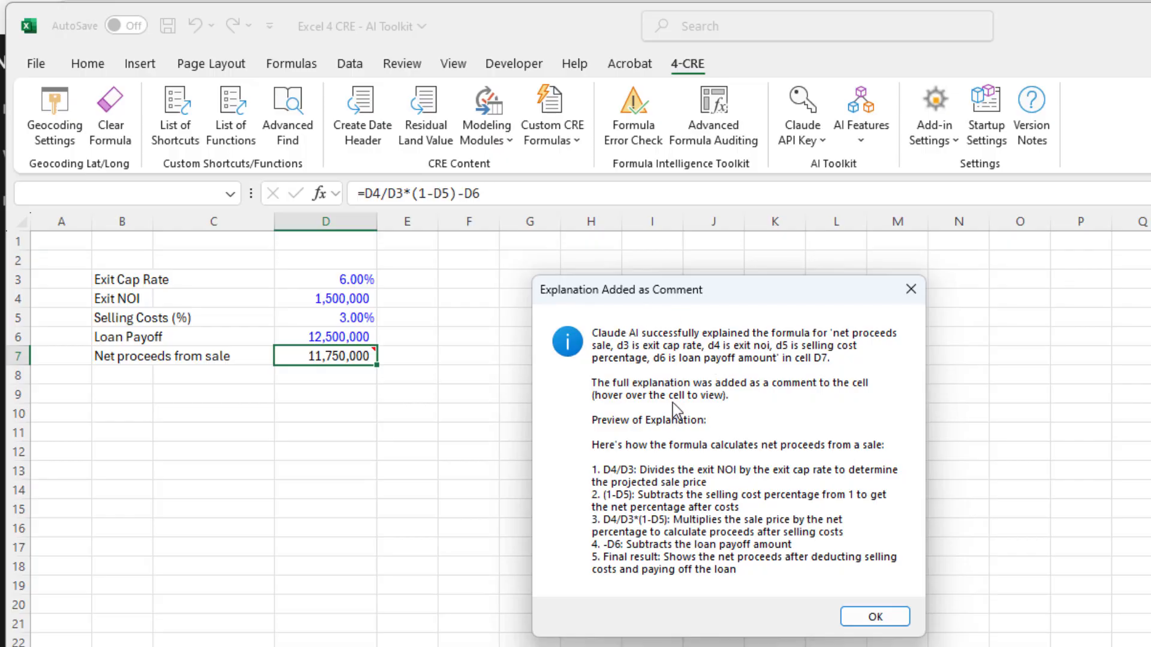
mouse_move(709, 422)
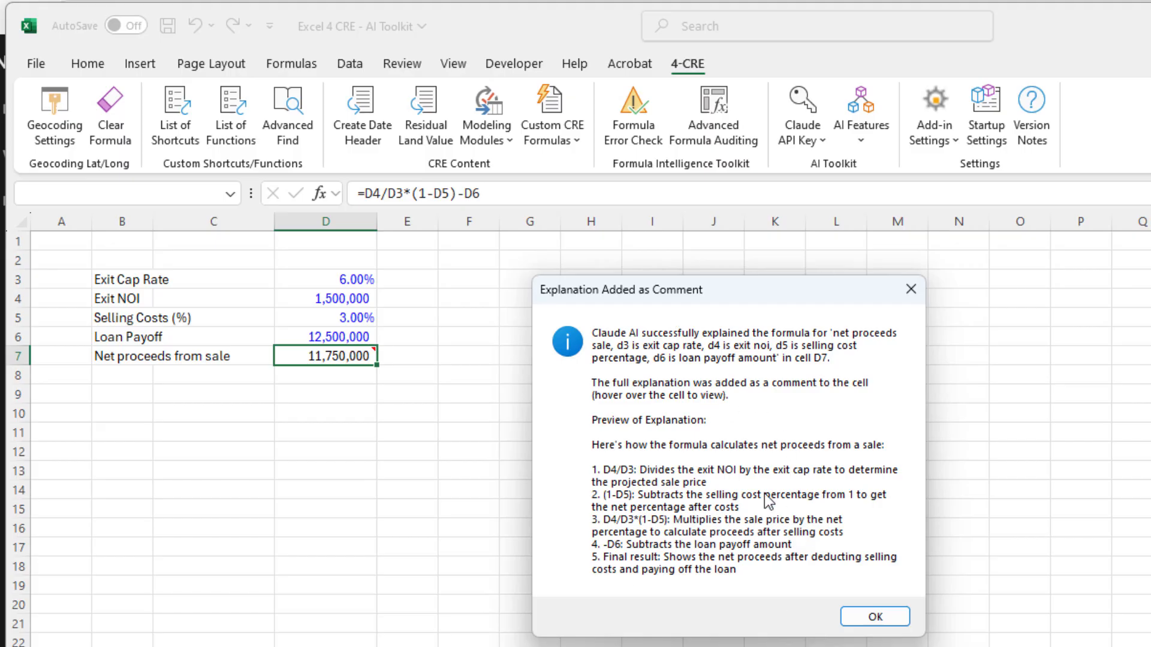
mouse_move(743, 315)
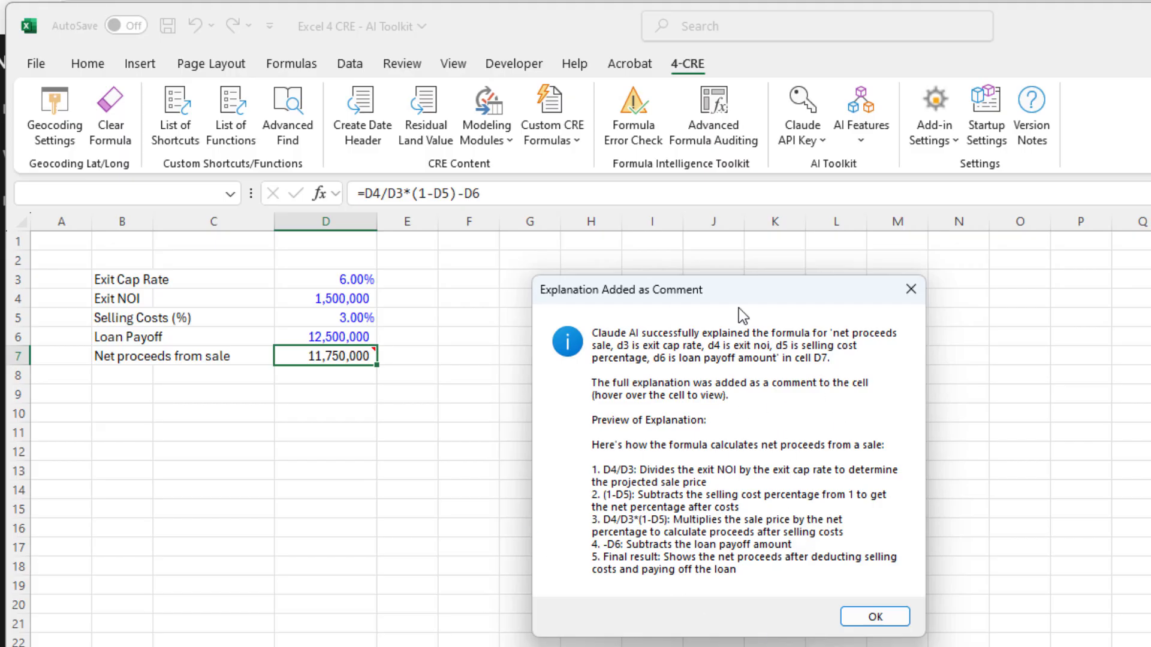
mouse_move(672, 476)
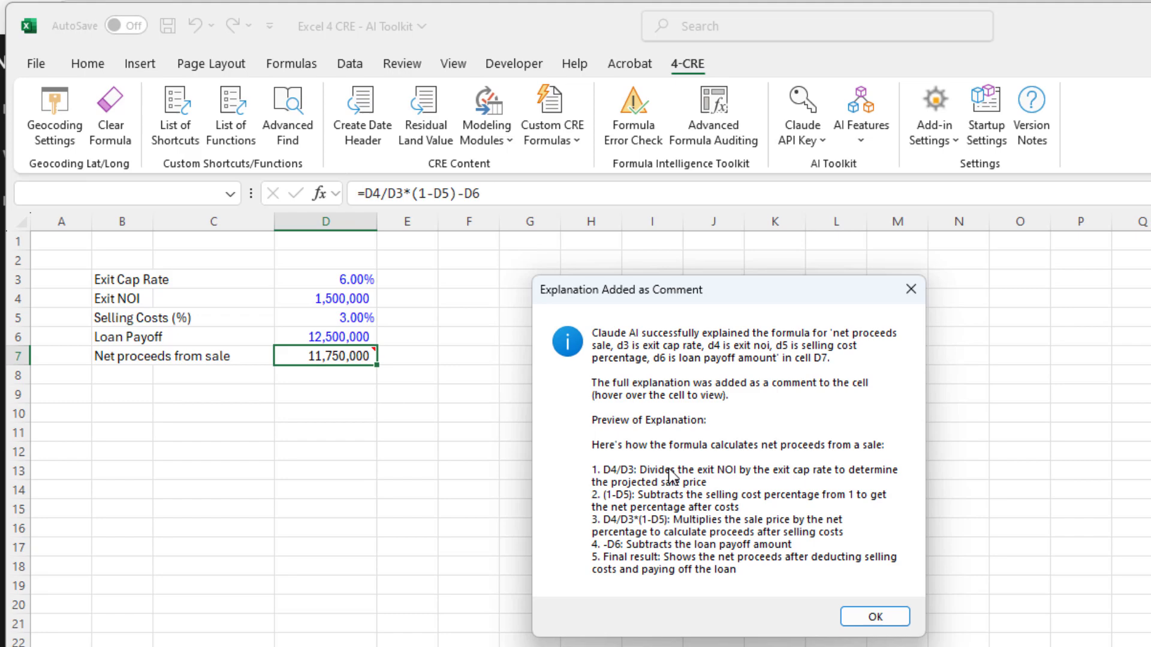
mouse_move(854, 431)
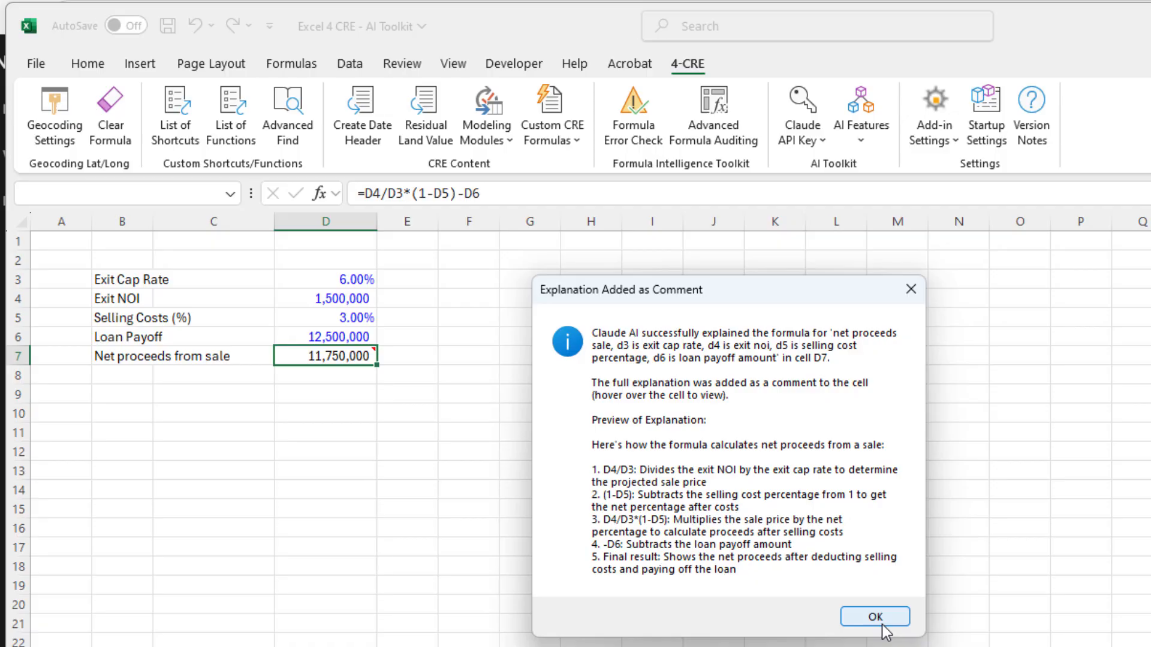
Resize D7's comment so Claude's full five-step explanation fits, then finish editing.
click(874, 616)
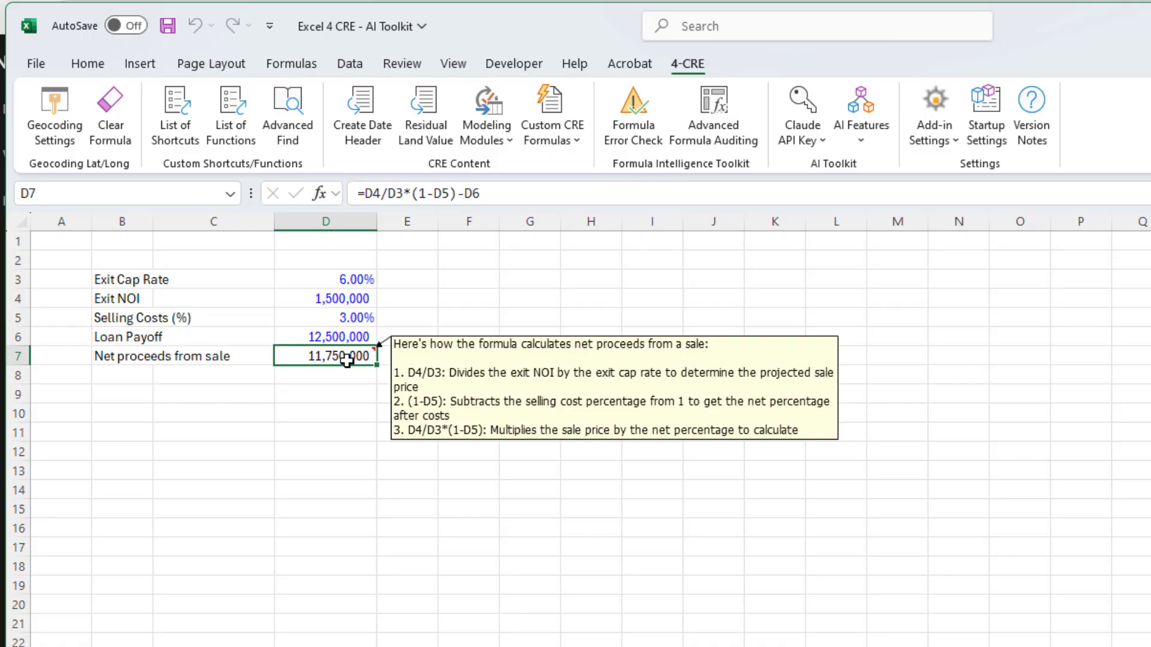
mouse_move(416, 76)
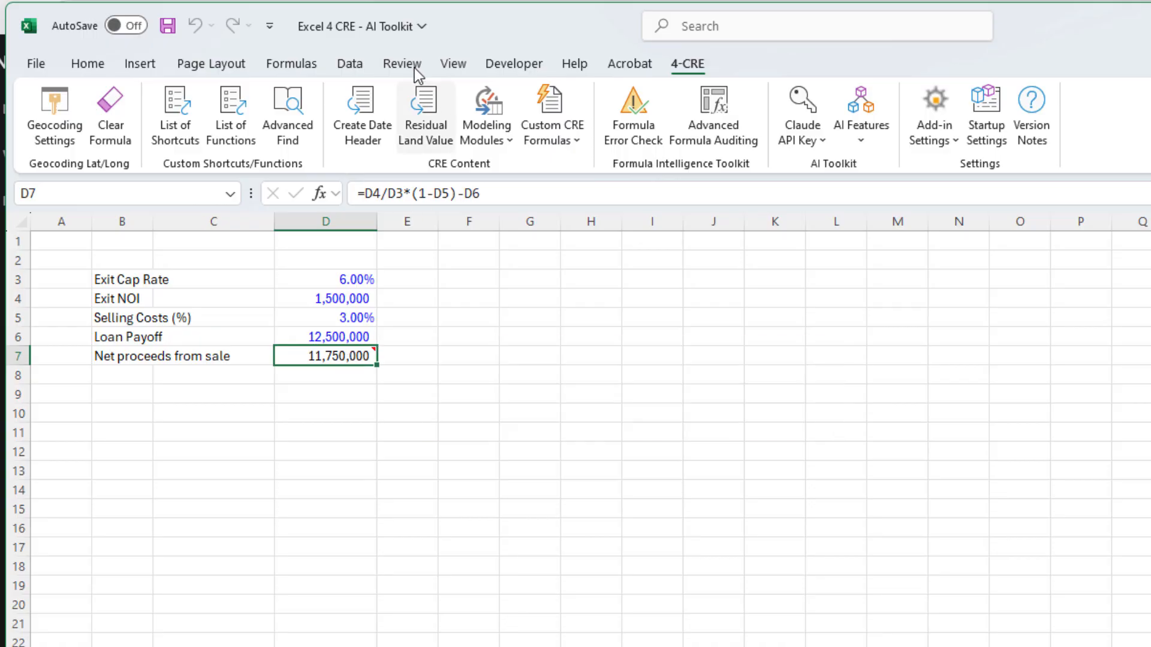
click(401, 64)
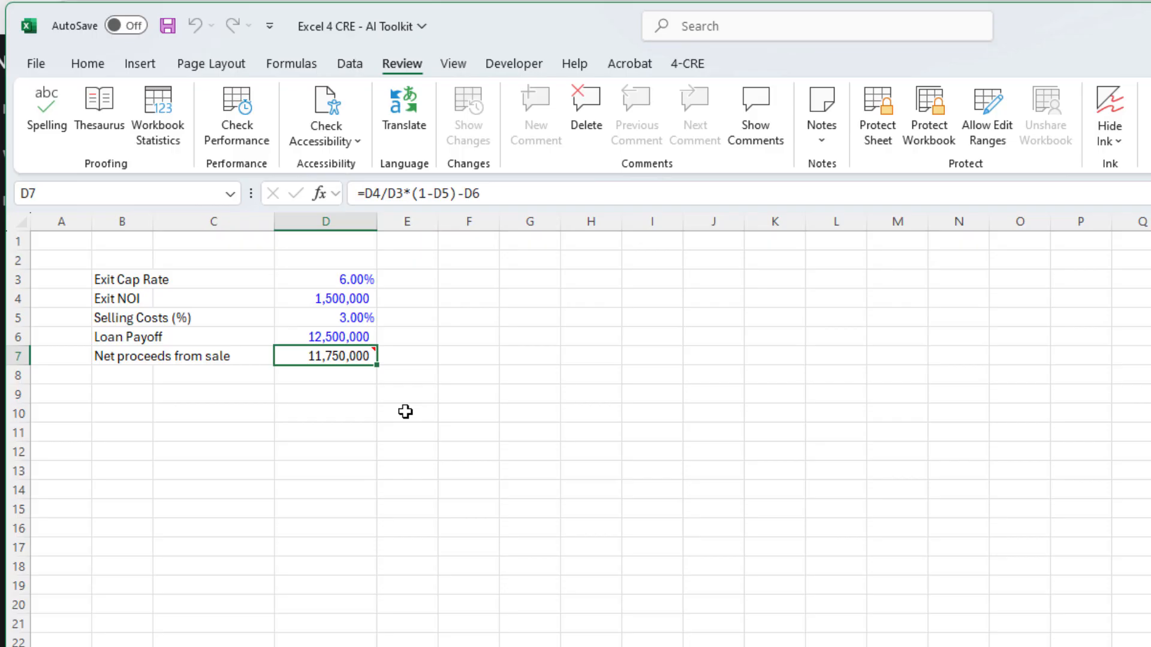
mouse_move(349, 356)
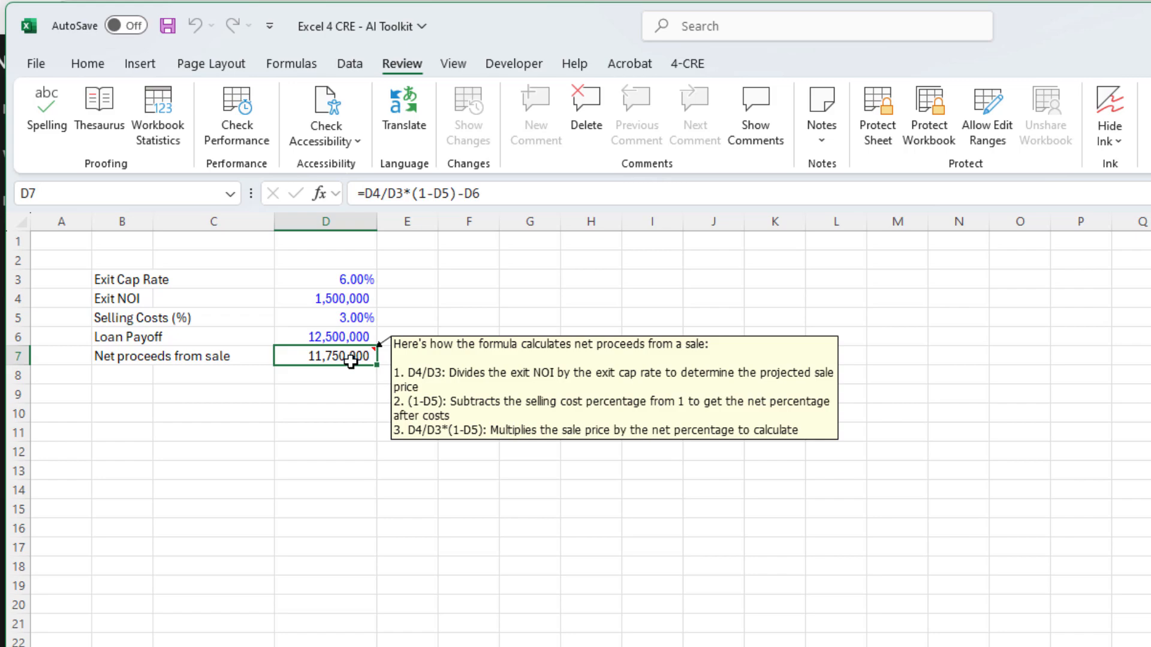
mouse_move(345, 358)
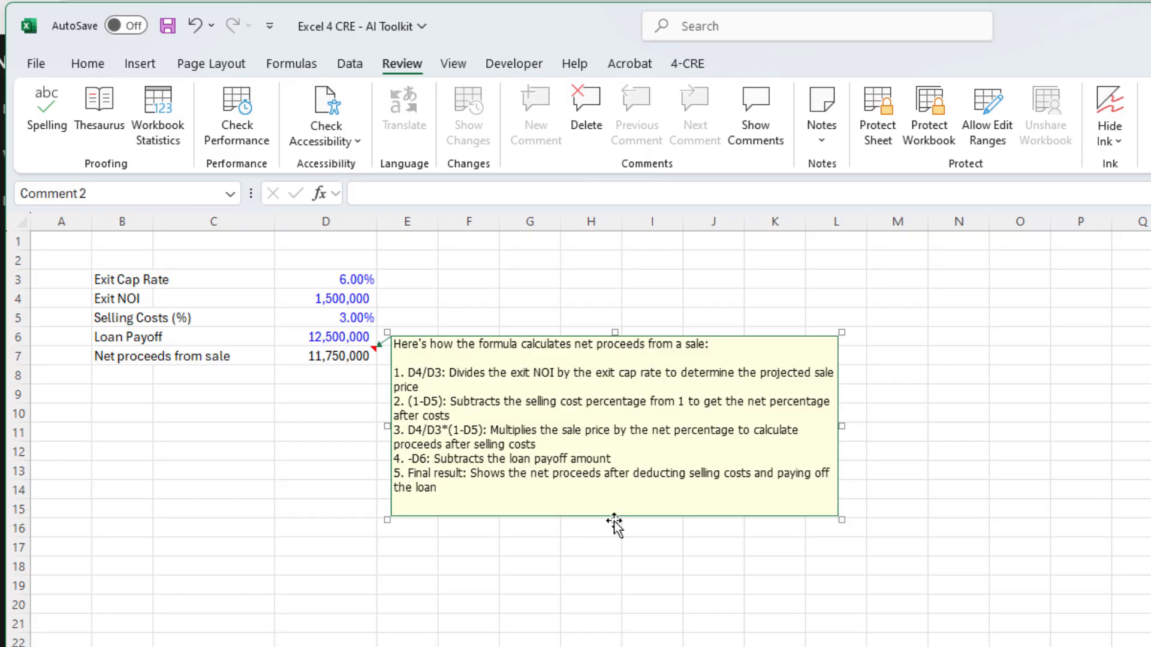
drag(614, 519, 607, 565)
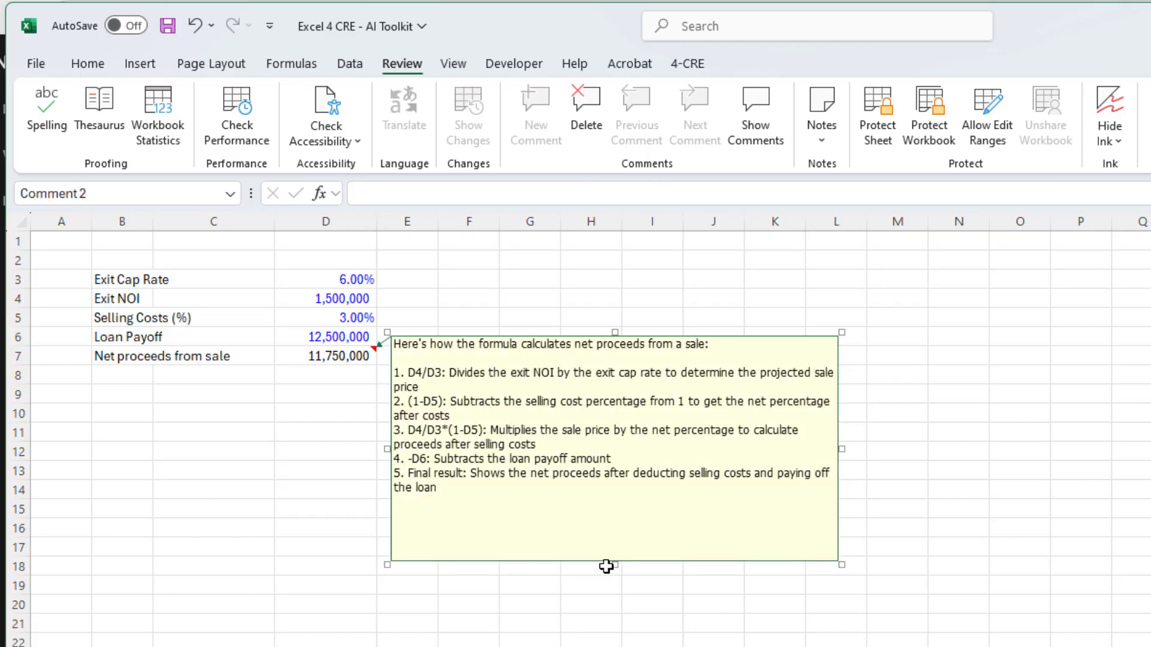
drag(614, 565, 614, 515)
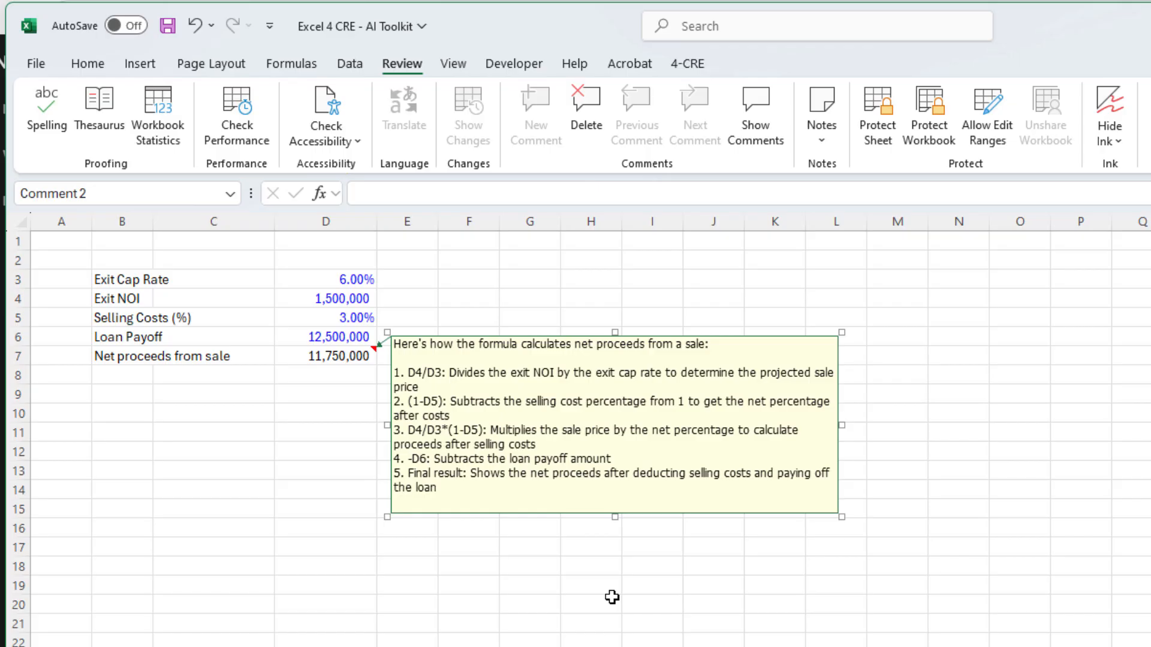
click(214, 469)
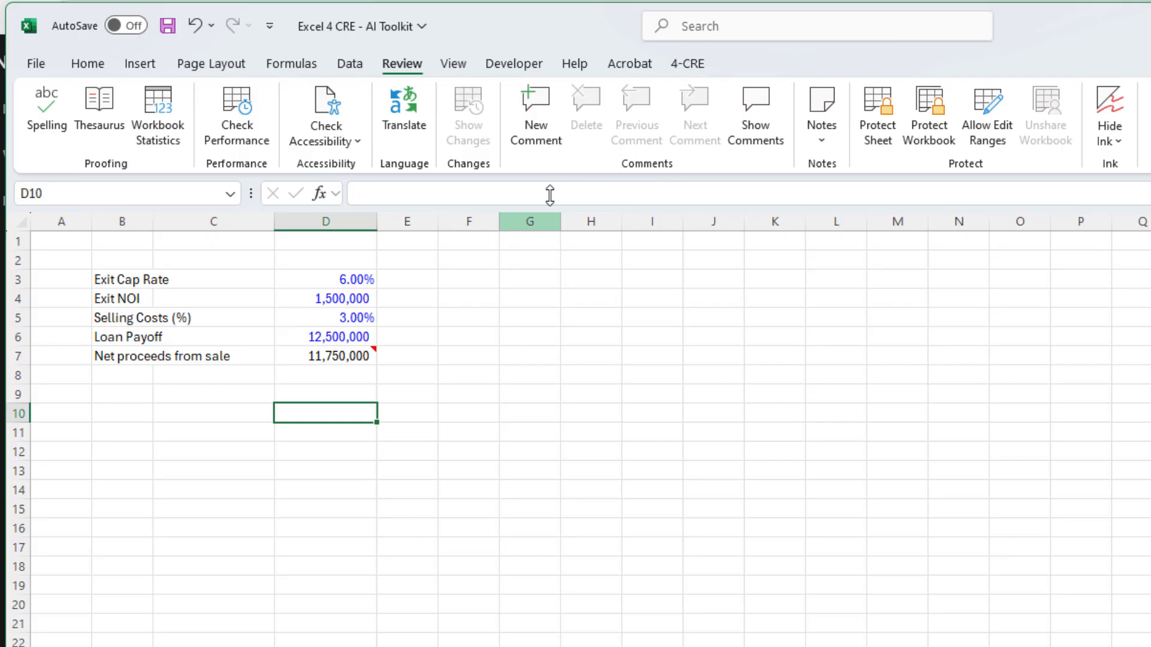
Reopen the 4-CRE add-in's AI Features list after closing it once.
click(861, 115)
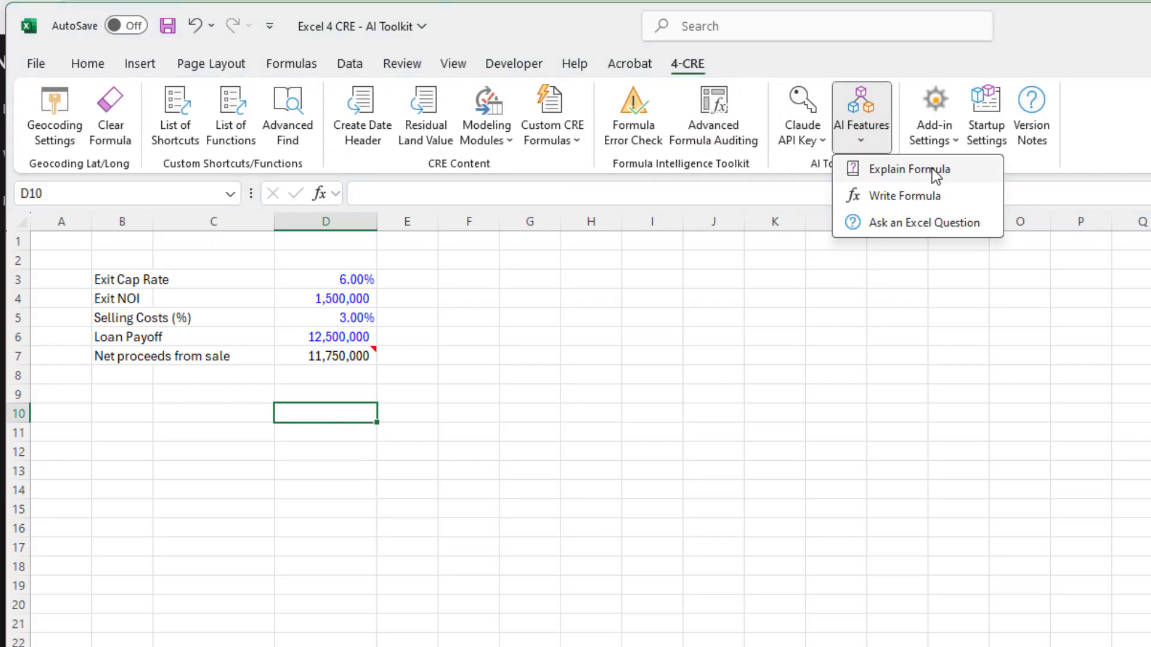
mouse_move(910, 169)
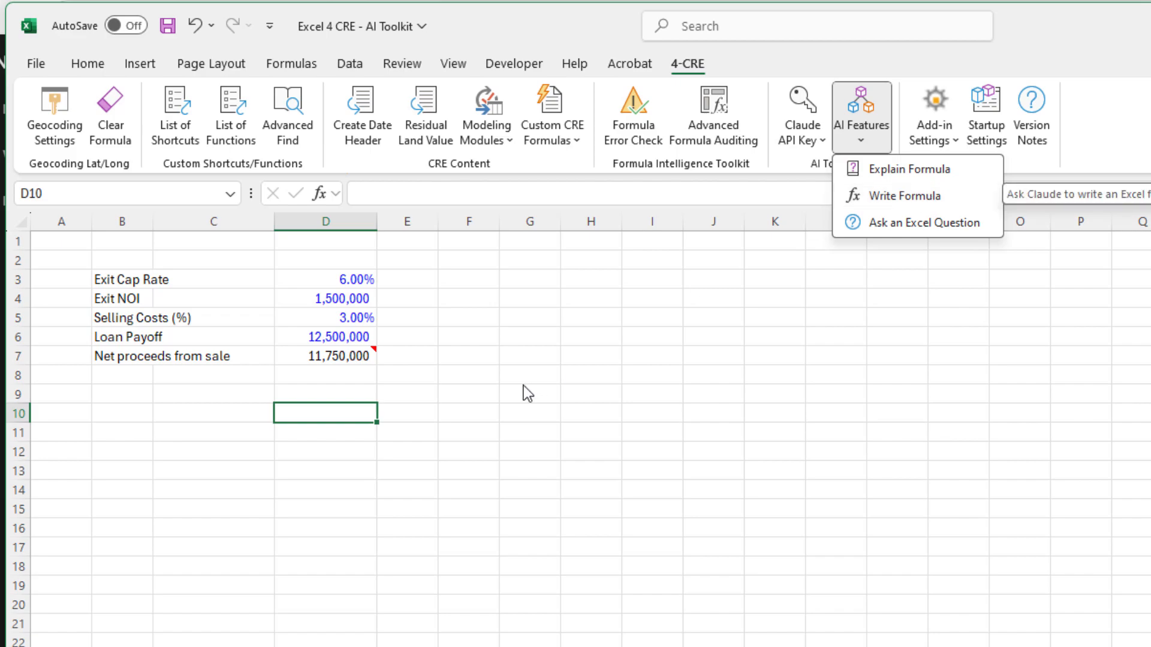
click(402, 64)
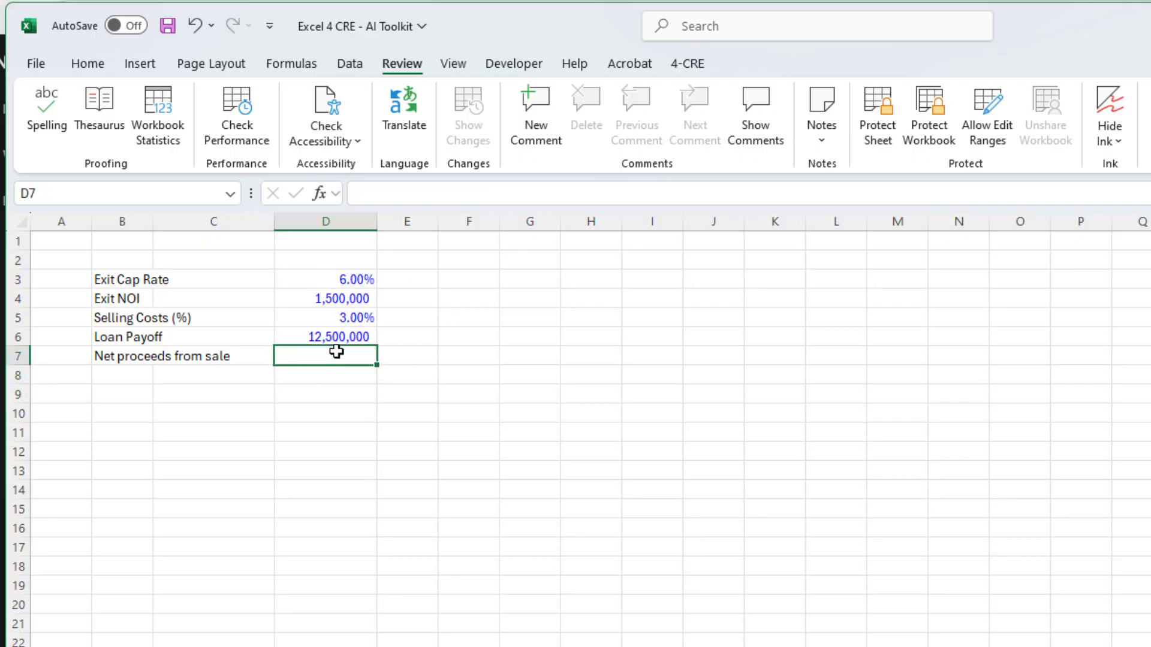
click(687, 63)
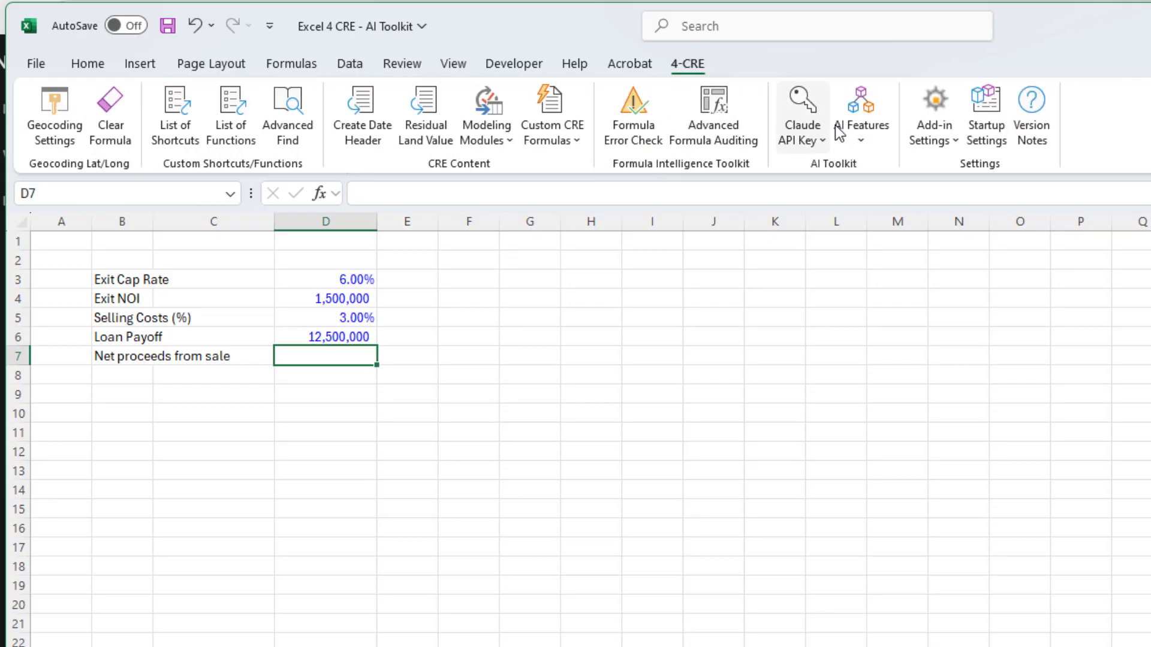
click(861, 115)
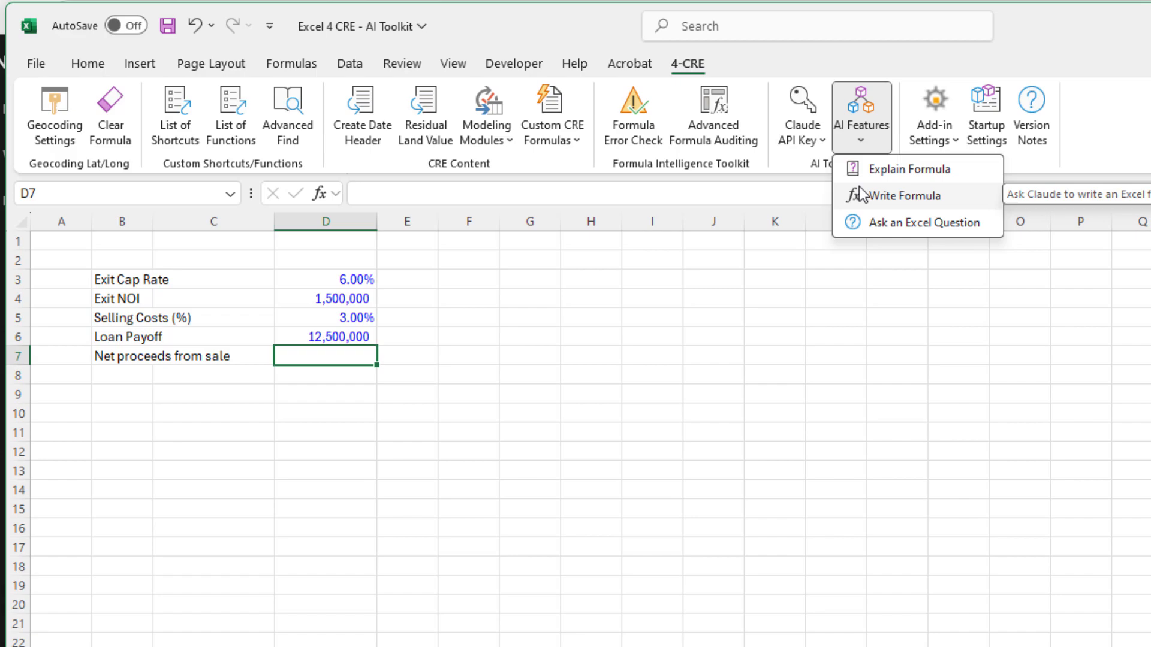
mouse_move(894, 201)
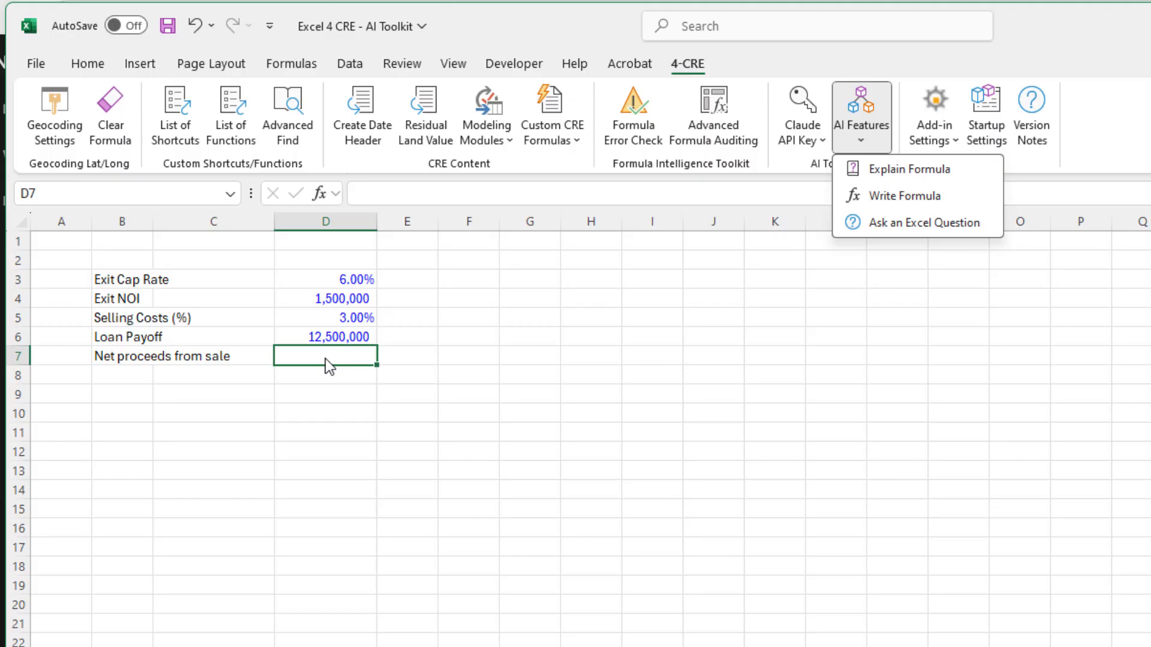
mouse_move(336, 368)
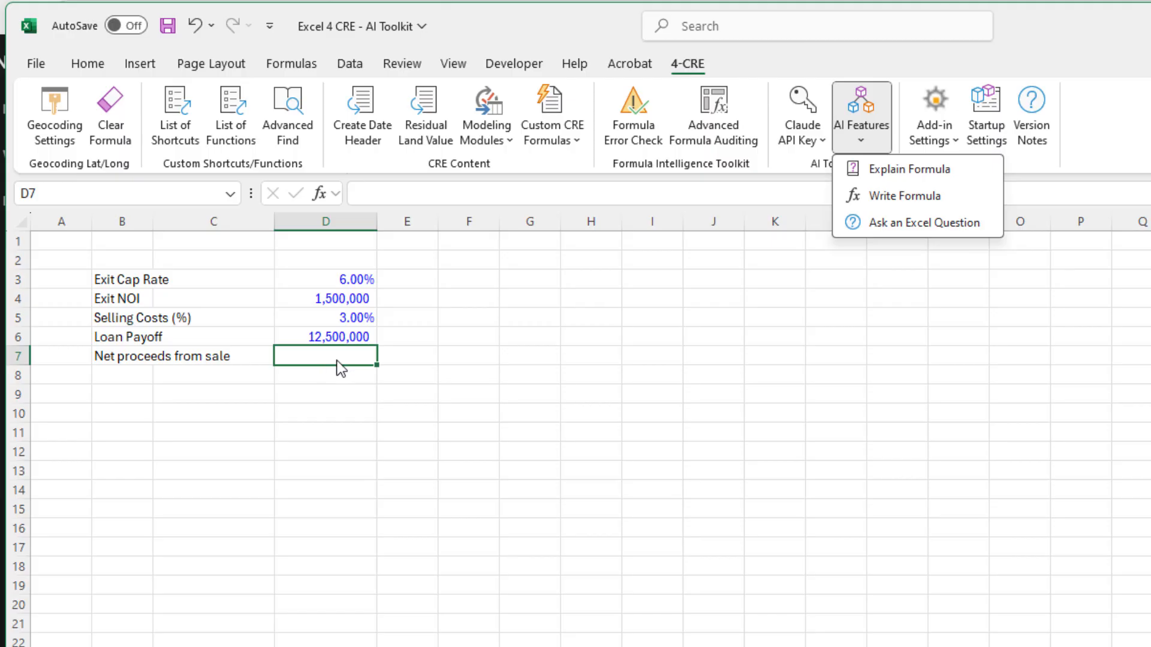
mouse_move(519, 336)
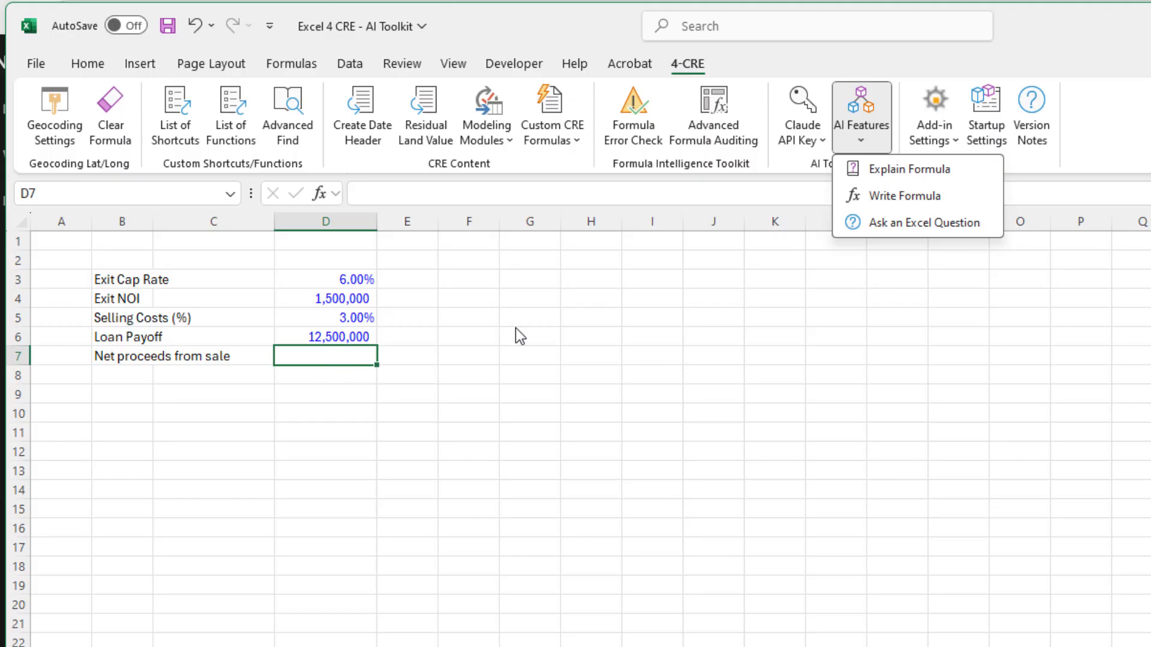
mouse_move(904, 195)
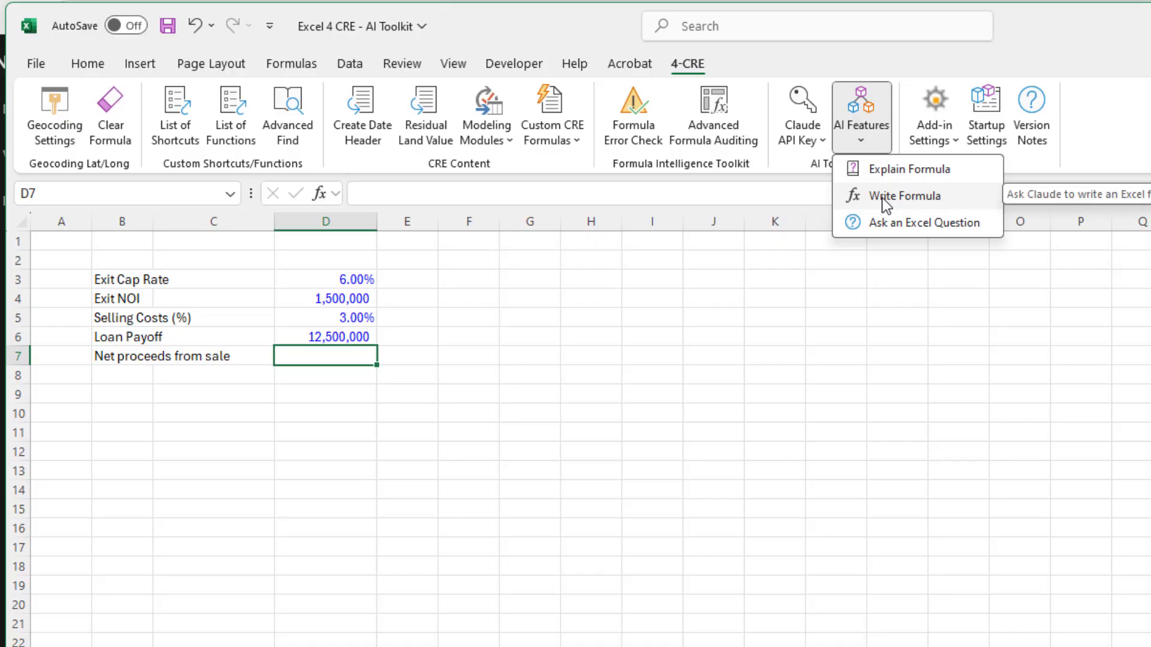
Ask Claude to write a formula: sale price from exit cap rate D3 and exit NOI D4, D5 selling cost %.
click(904, 196)
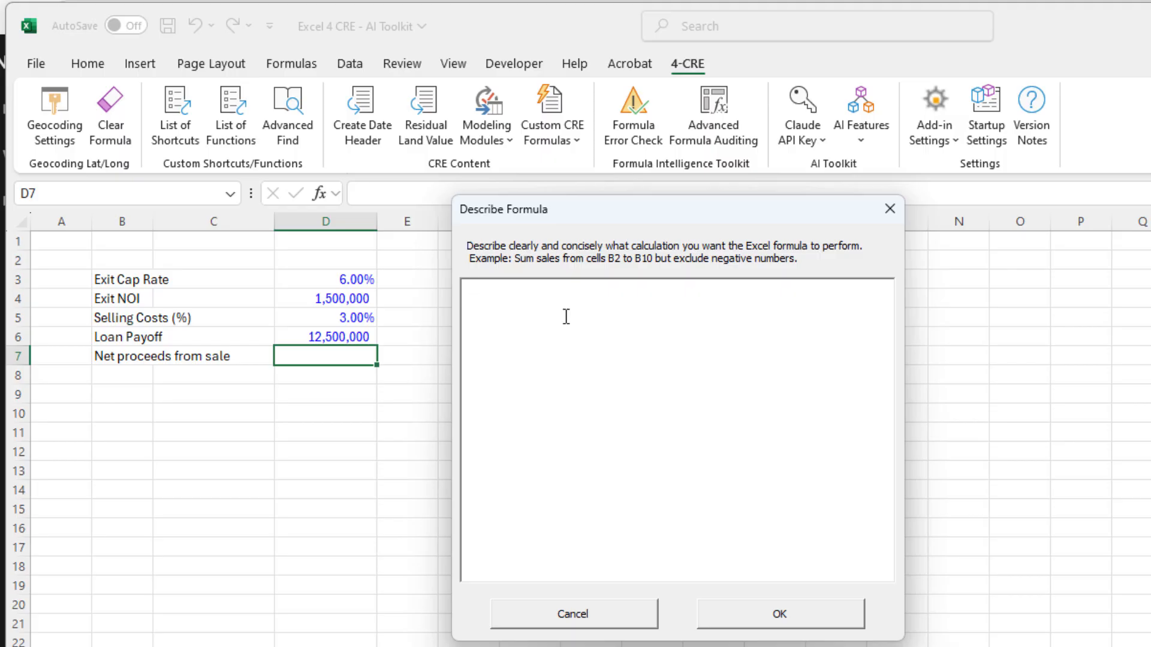
click(470, 287)
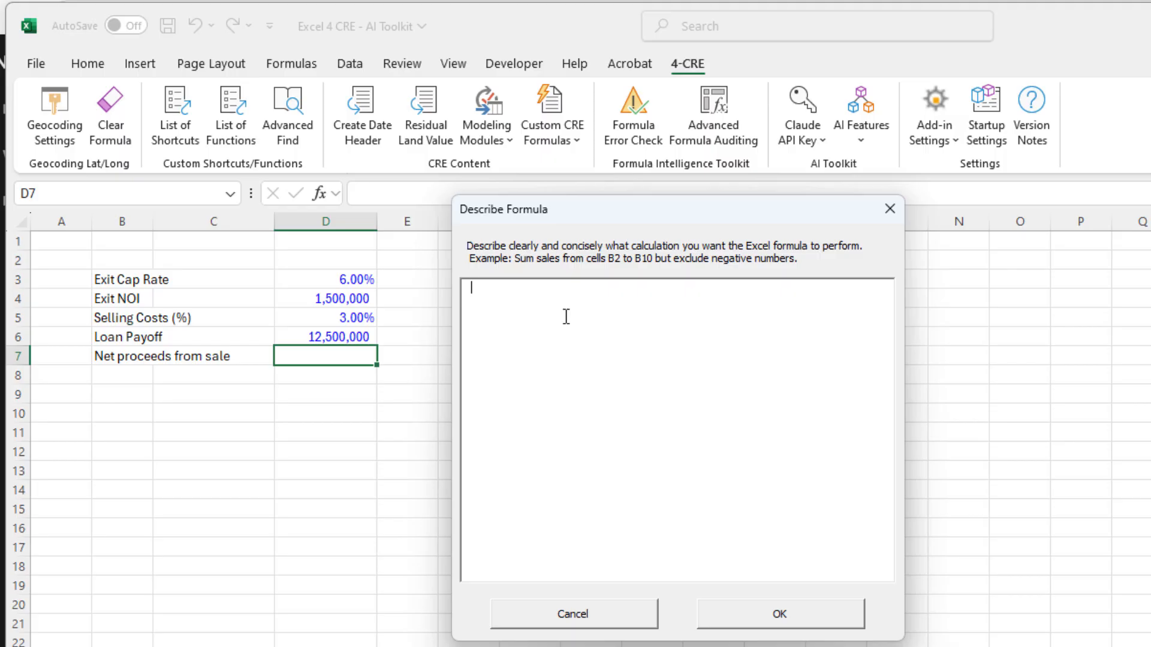
text(this formula should return the net)
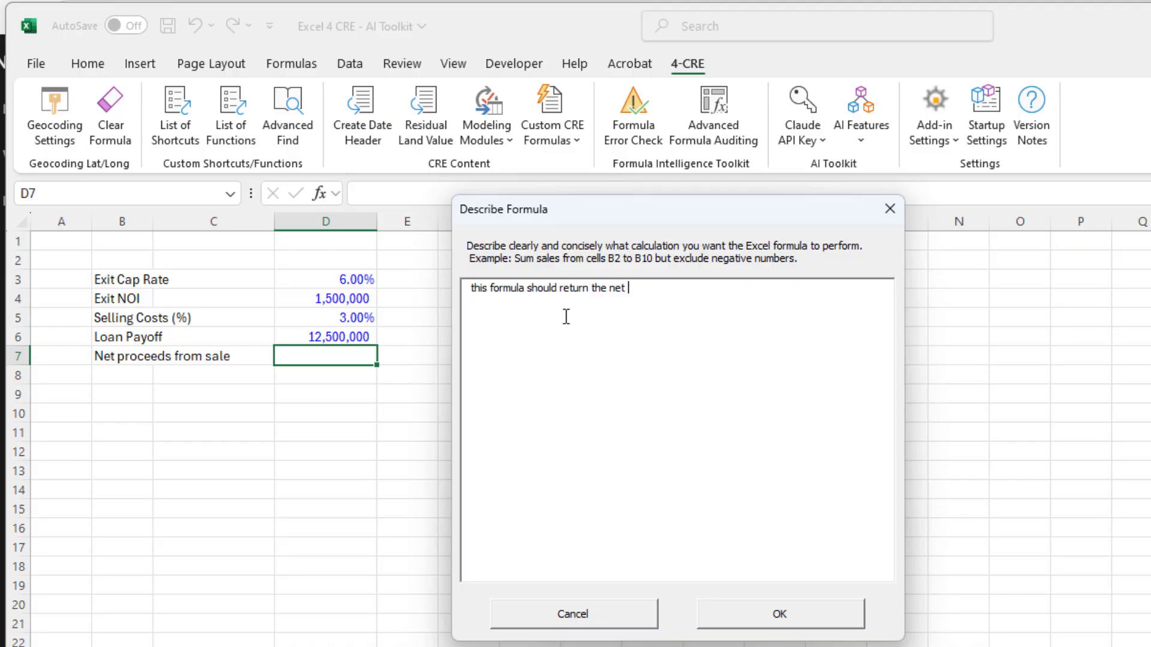
text(proceeds from sale)
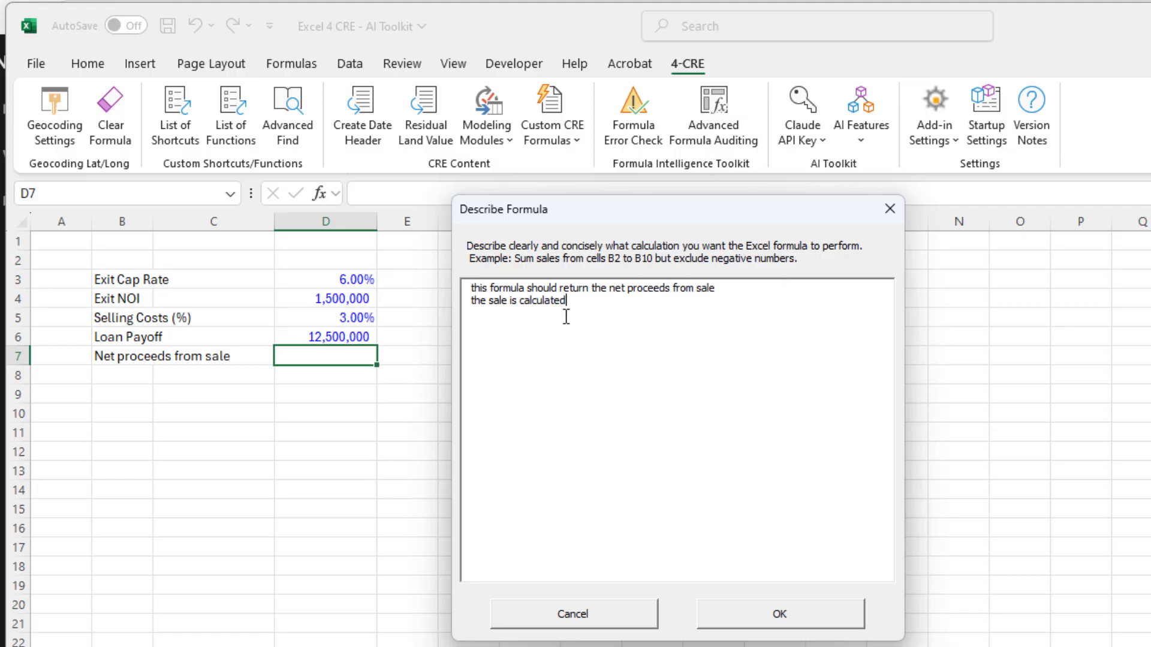
text(using the exit cap)
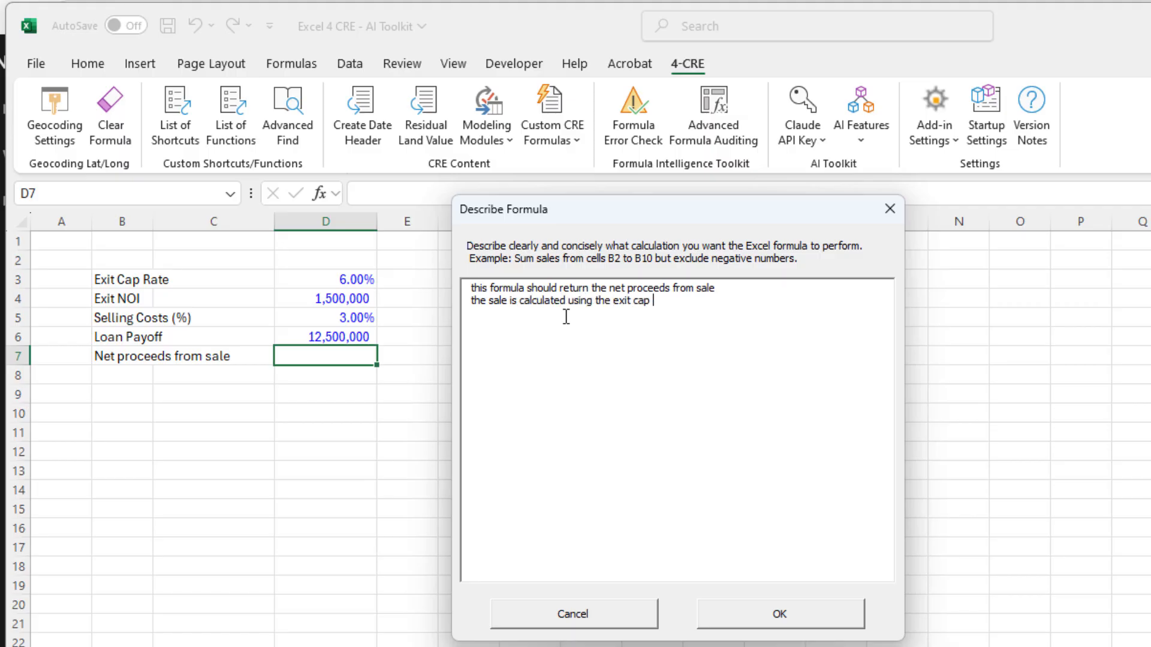
text(rate in d3)
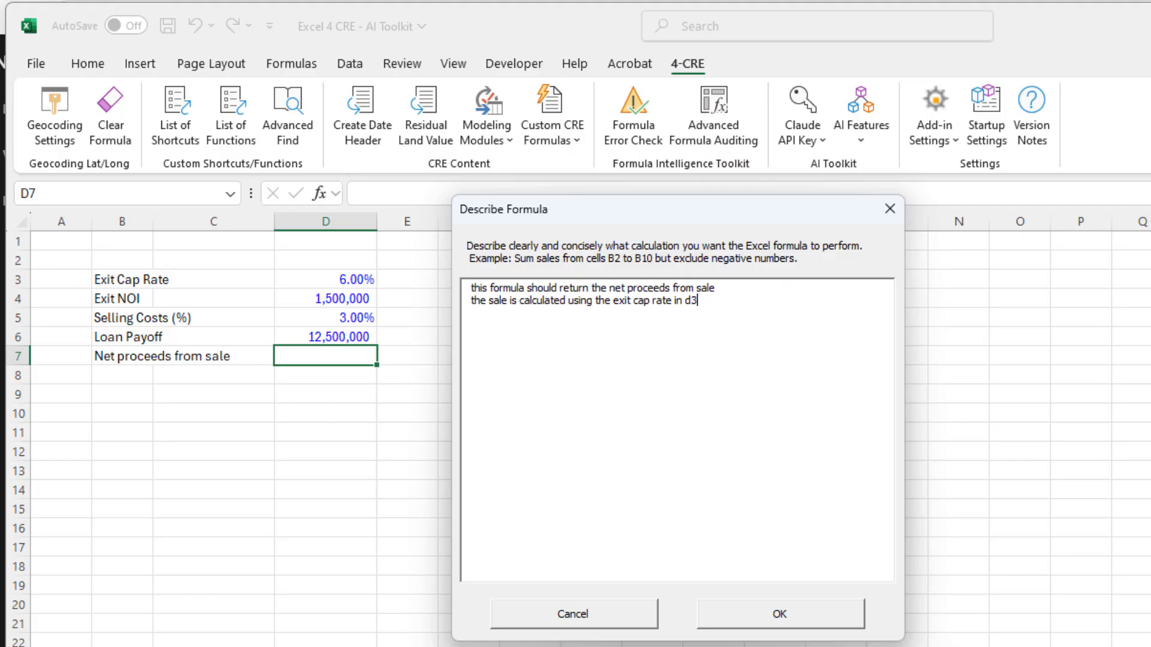
text(and exit noi in d4)
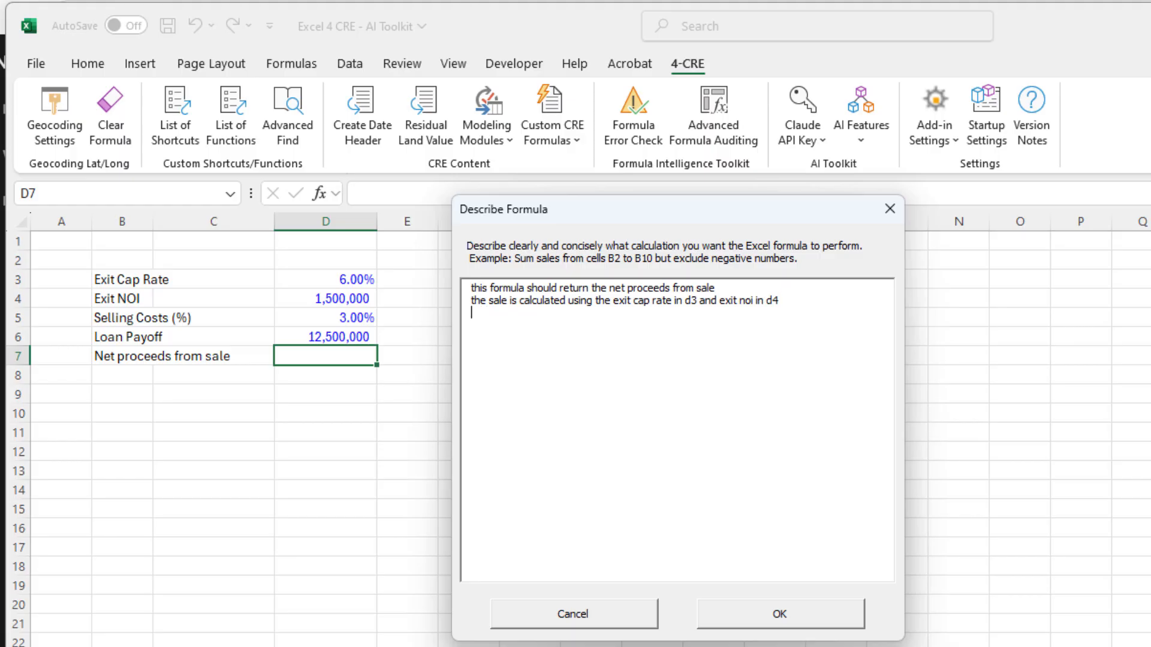
text(it then s)
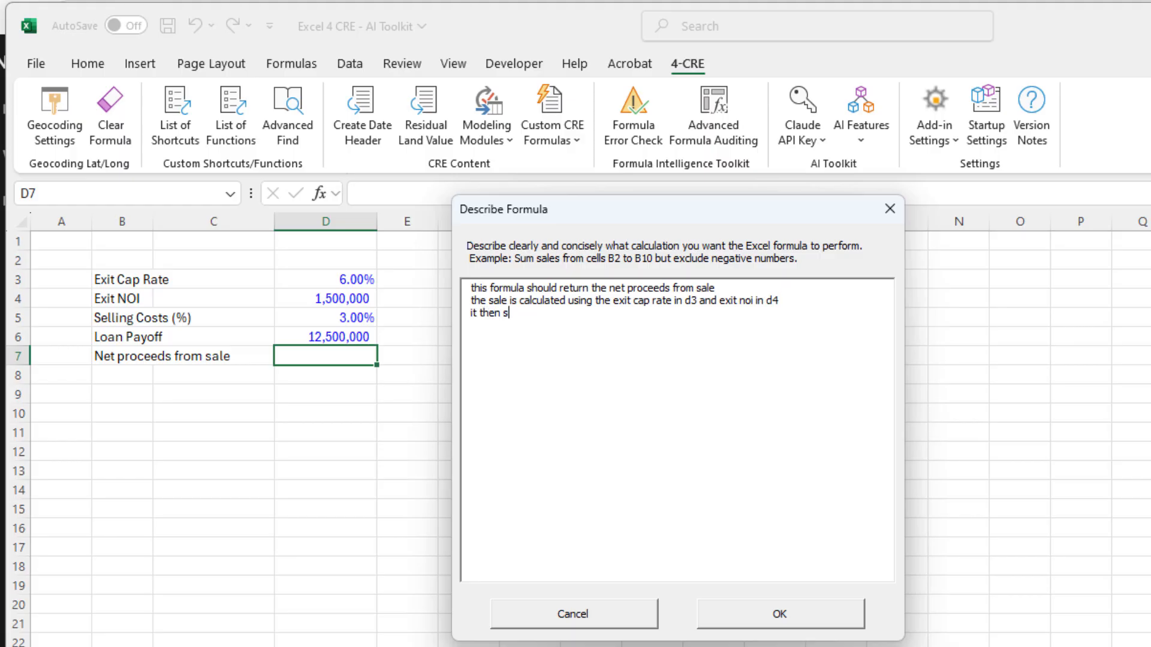
text(hould)
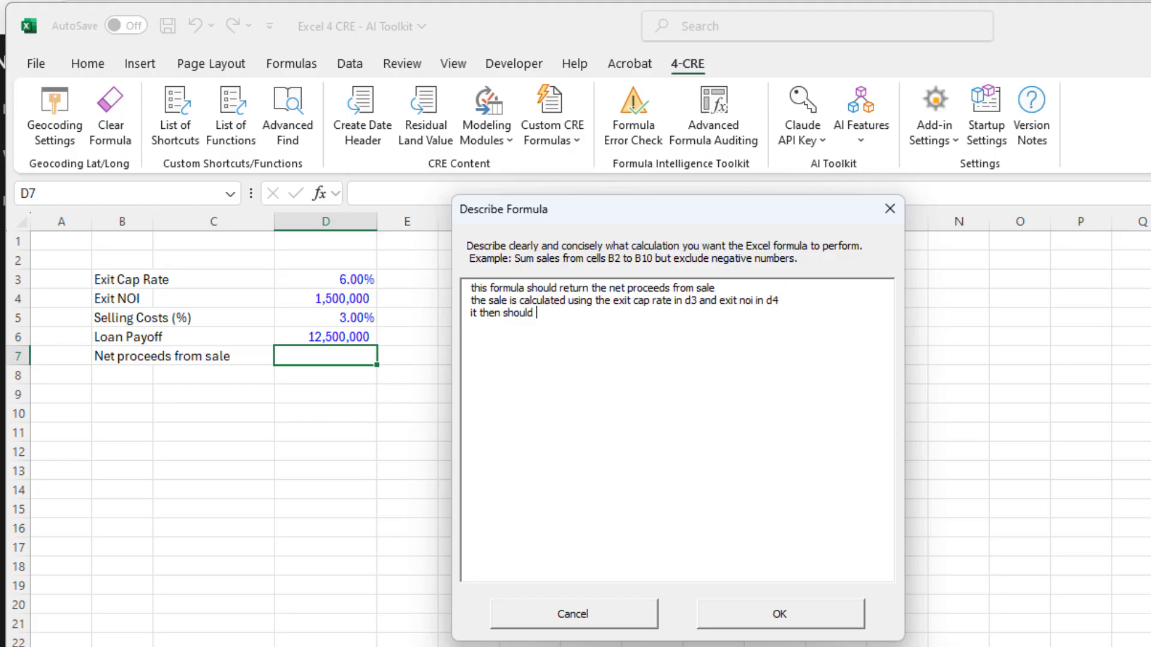
text(calculate the selling costs)
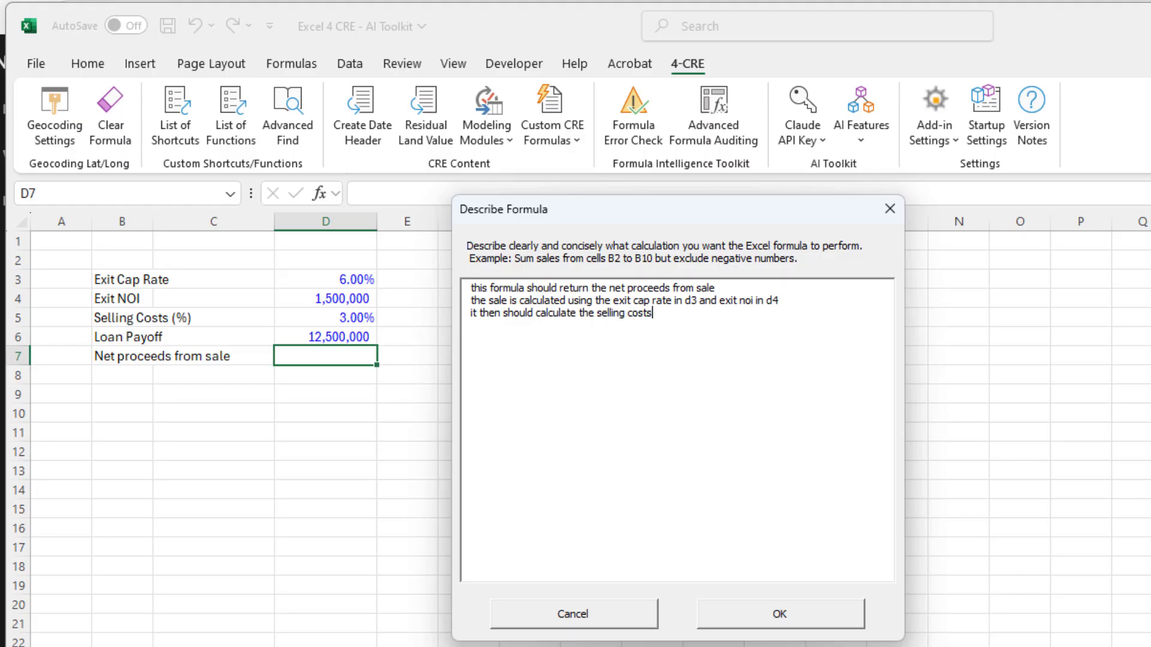
text(. d)
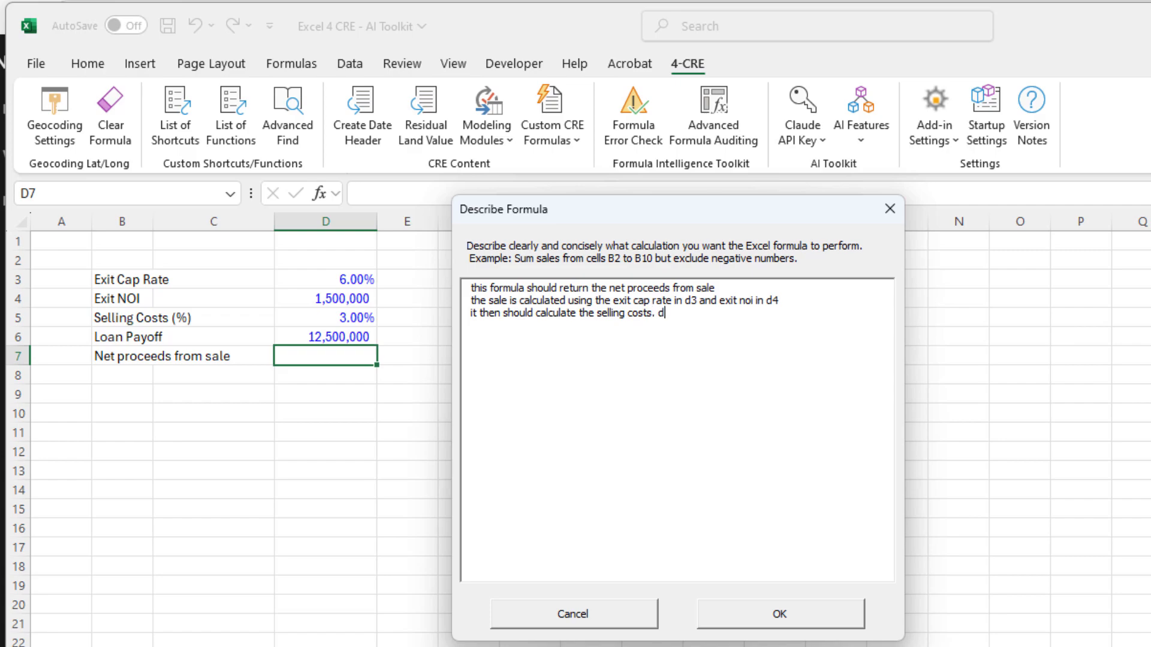
text(5 contains the)
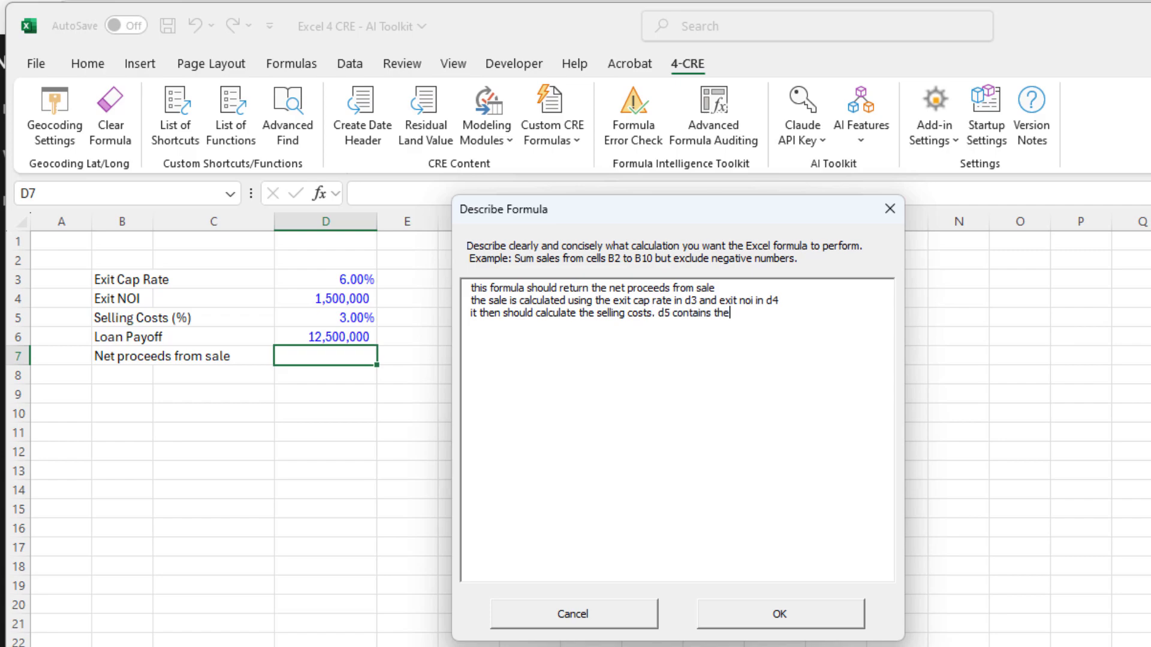
text(selling cost)
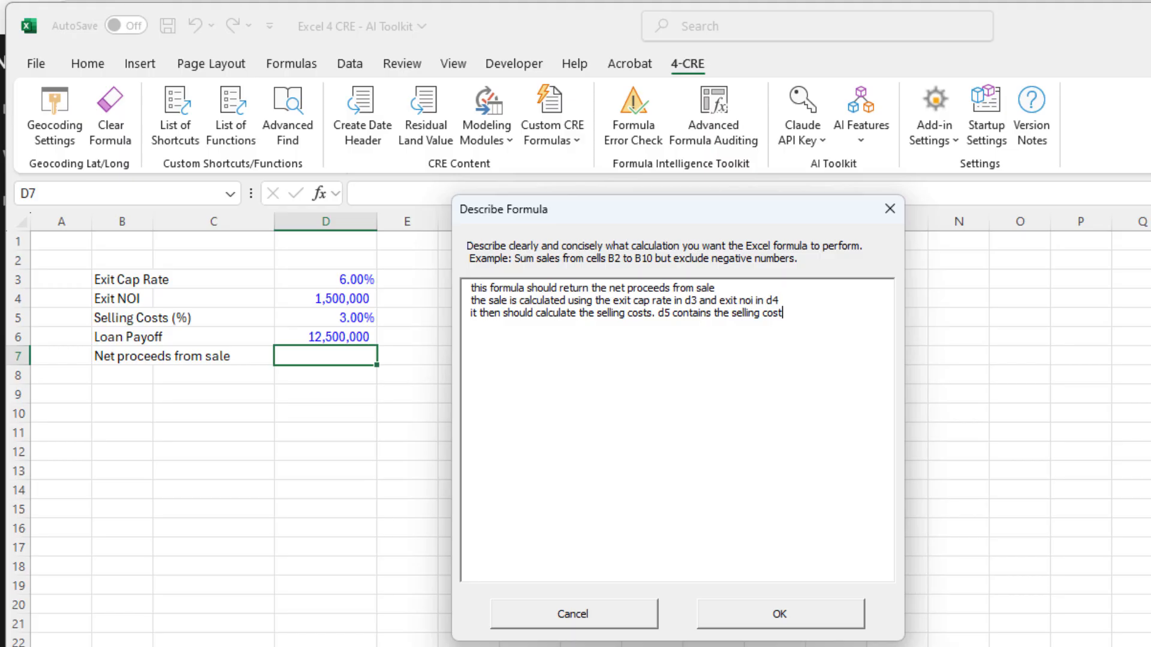
text(% input,)
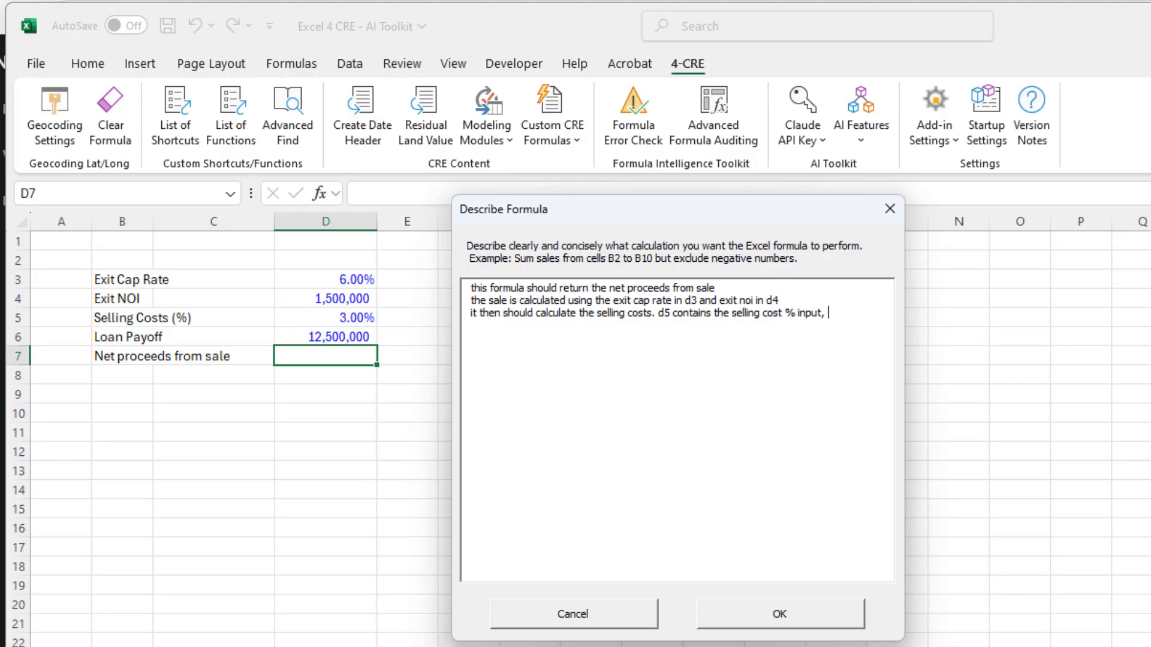
text(which is)
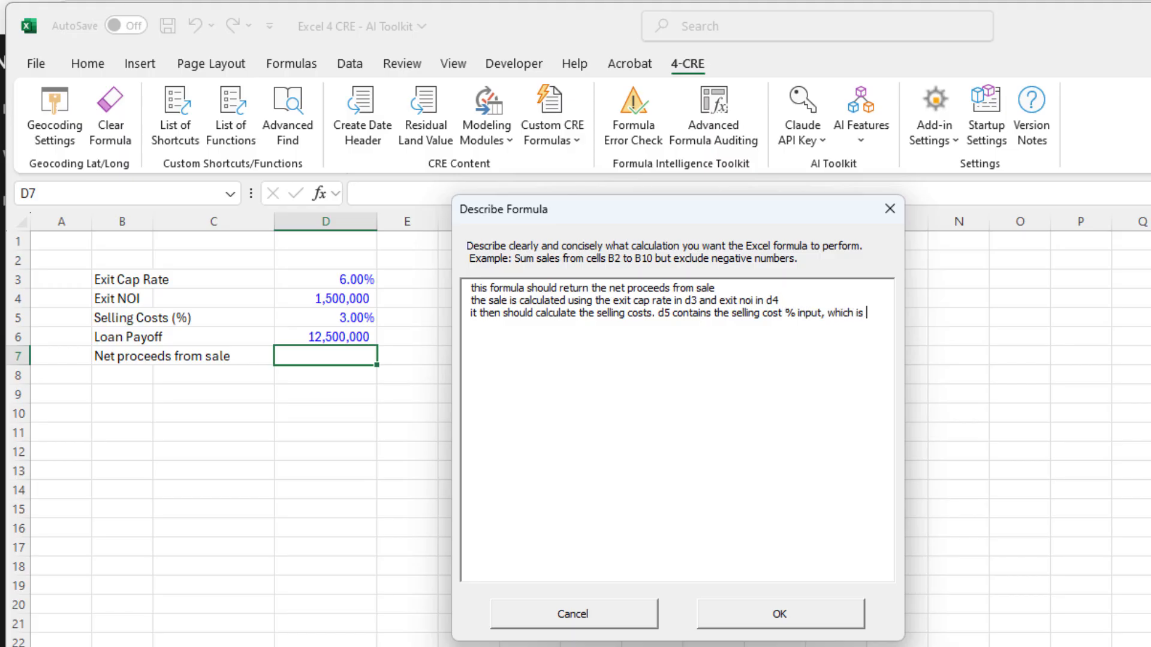
Finish the description — D6 loan payoff, net proceeds = price less selling costs less payoff — and submit.
text(the percenrr)
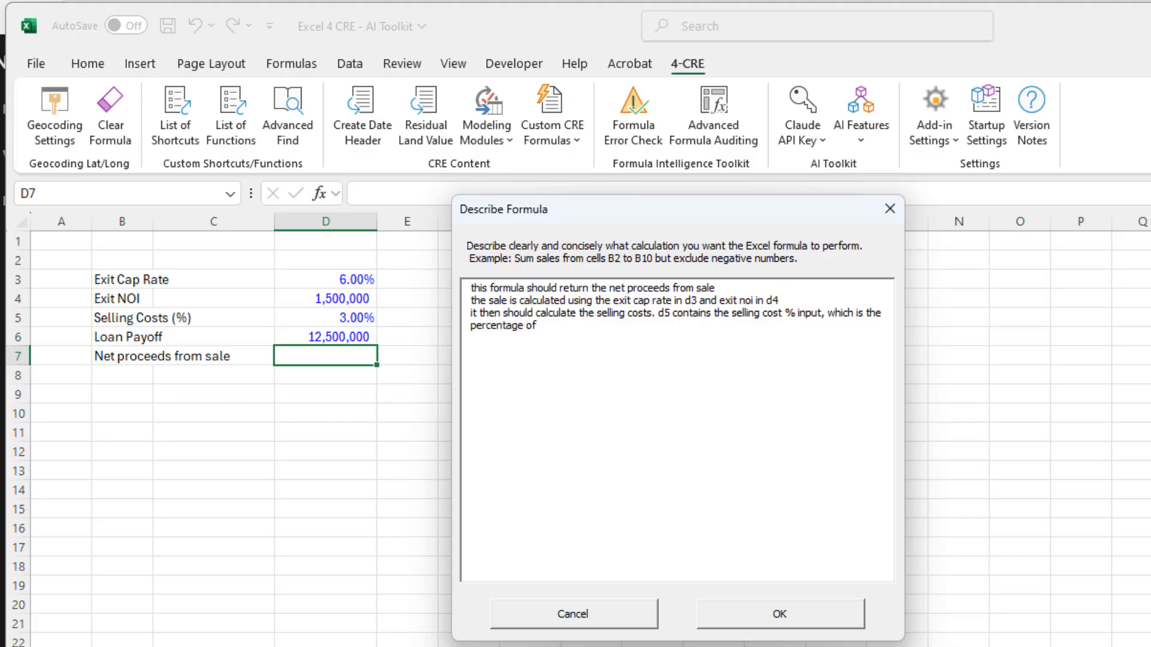
text(sale price)
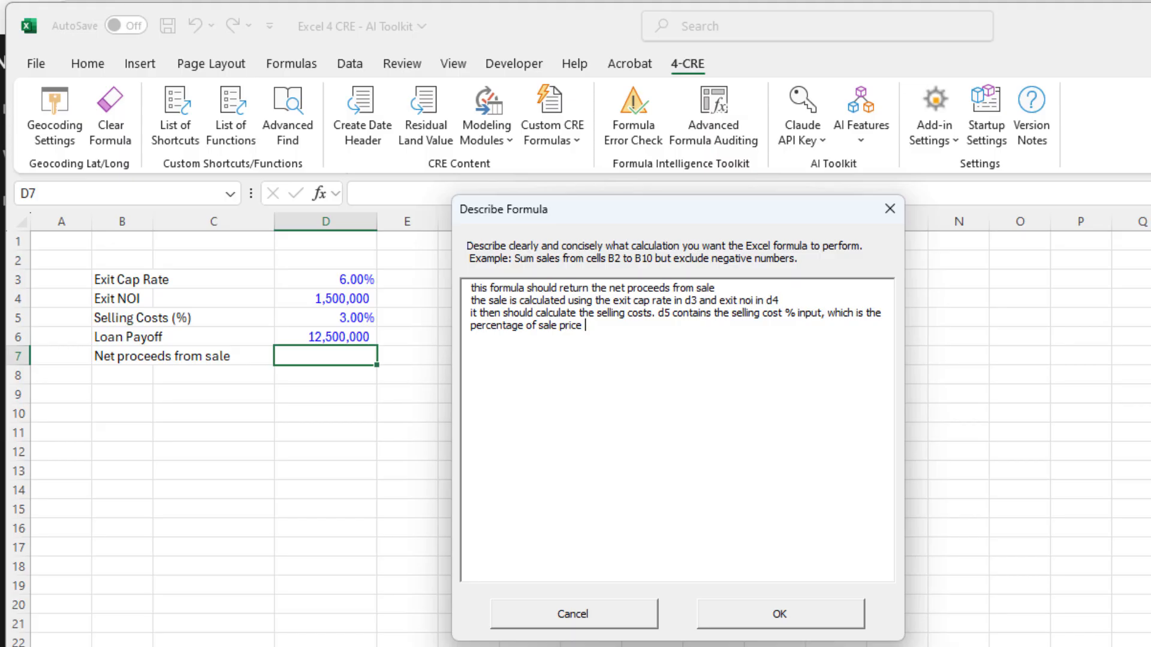
text(t)
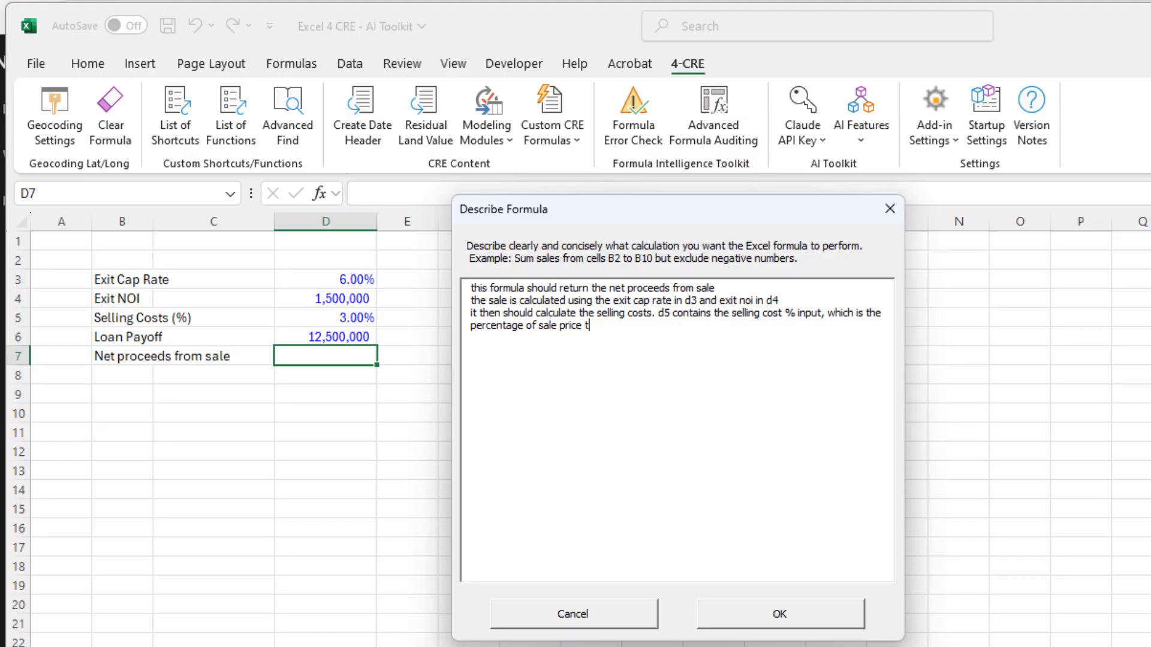
text(or selling costs)
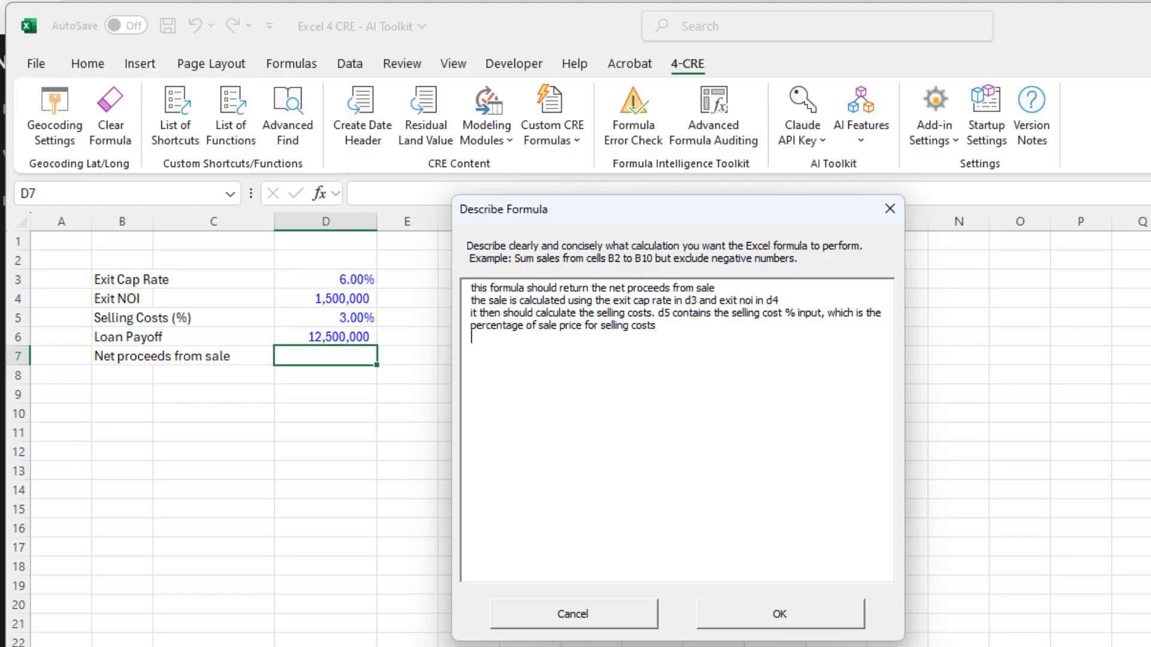
text(d6)
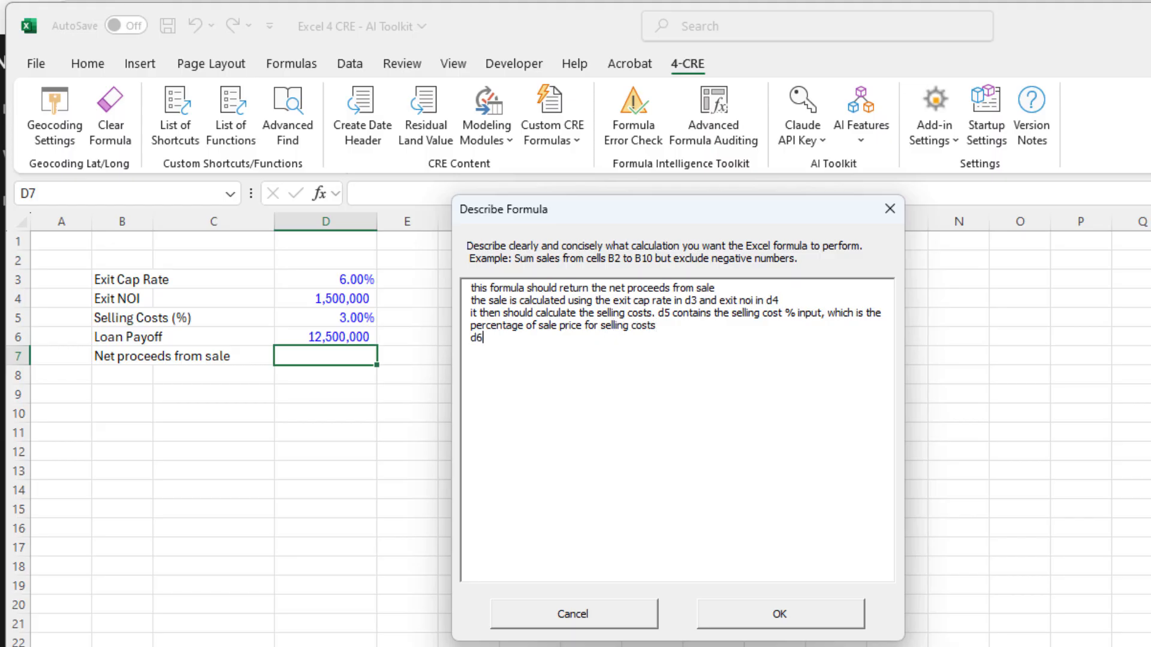
text(contains the)
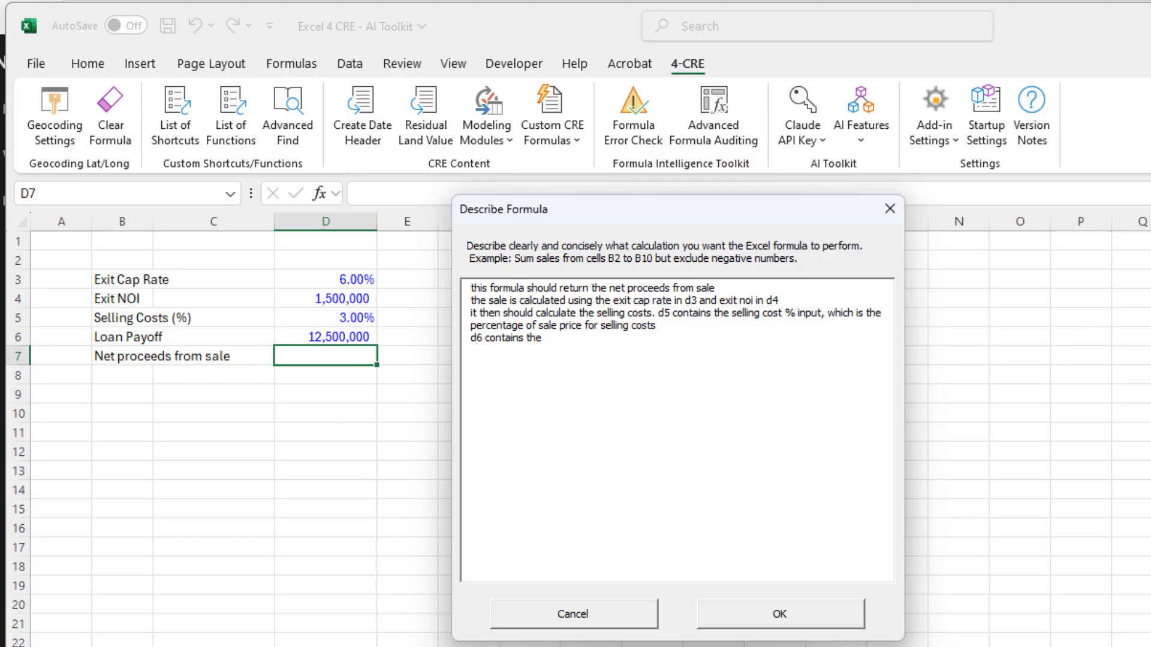
text(actual)
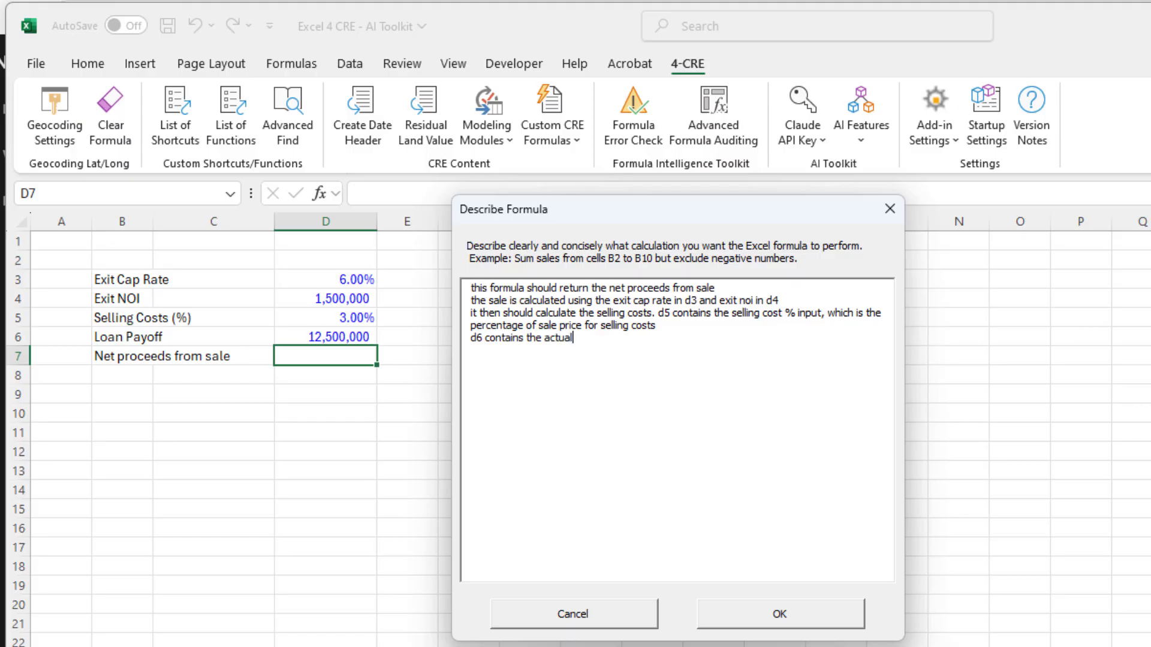
text(loan payoff amoun)
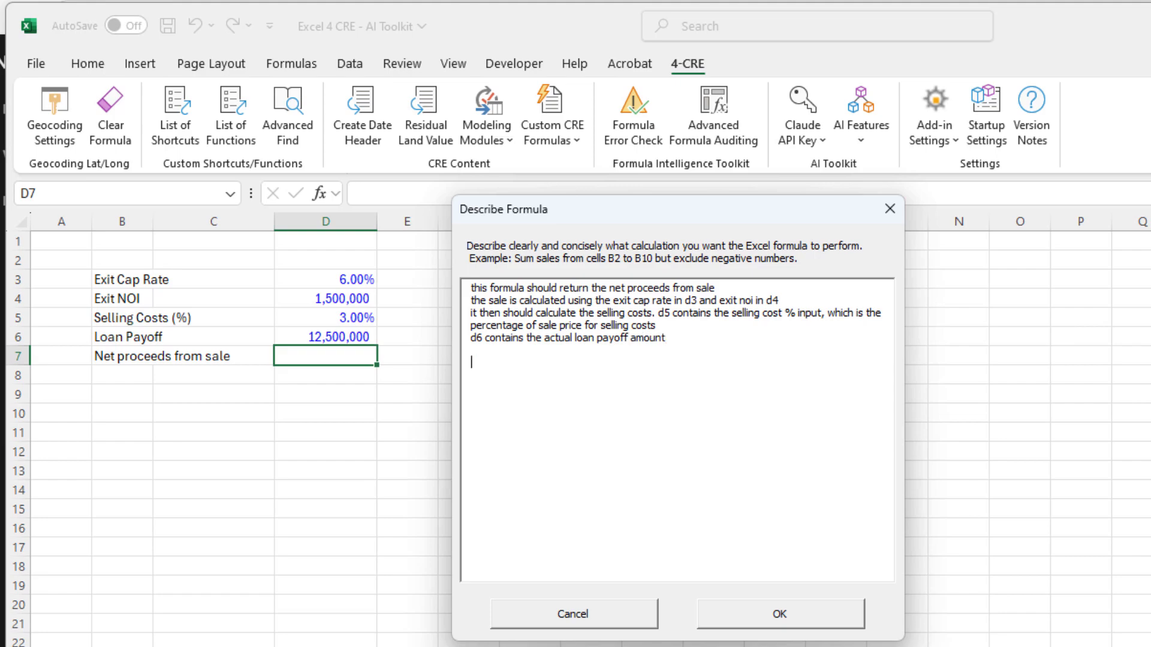
text(the net procee)
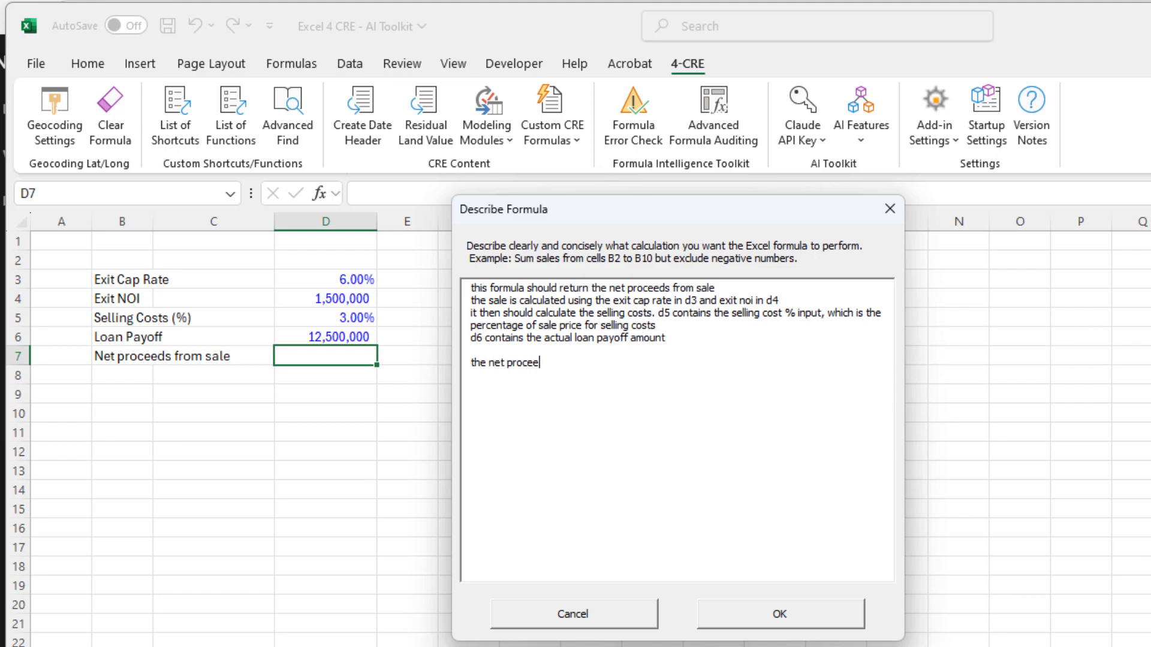
text(ds from sale should be sale)
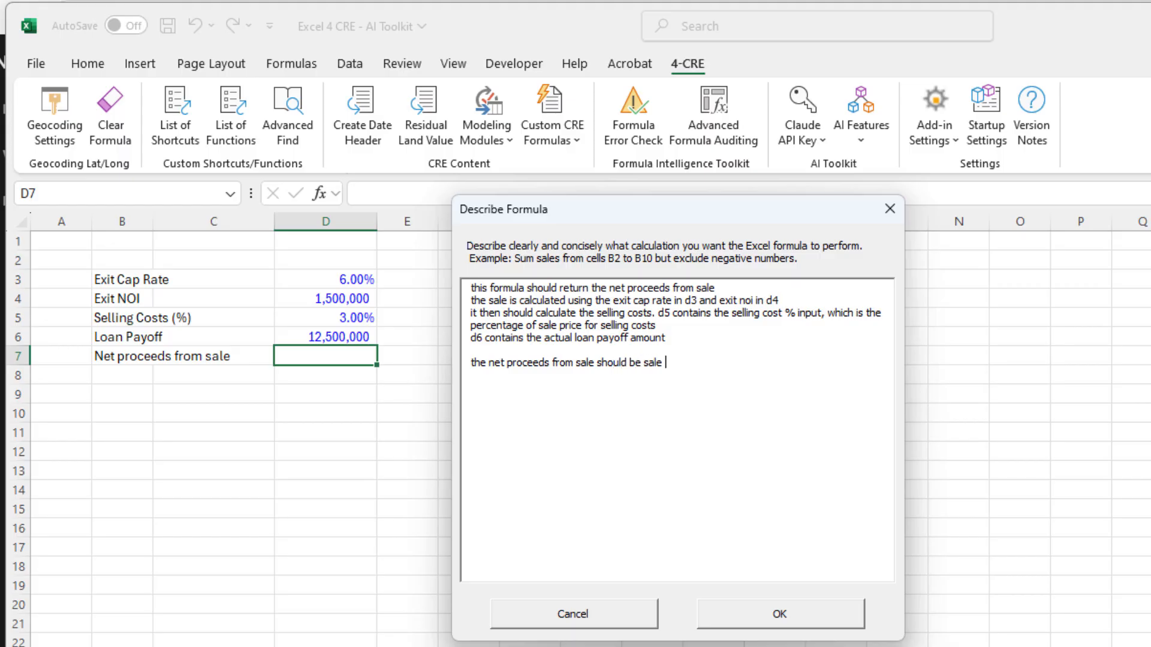
text(price less selling)
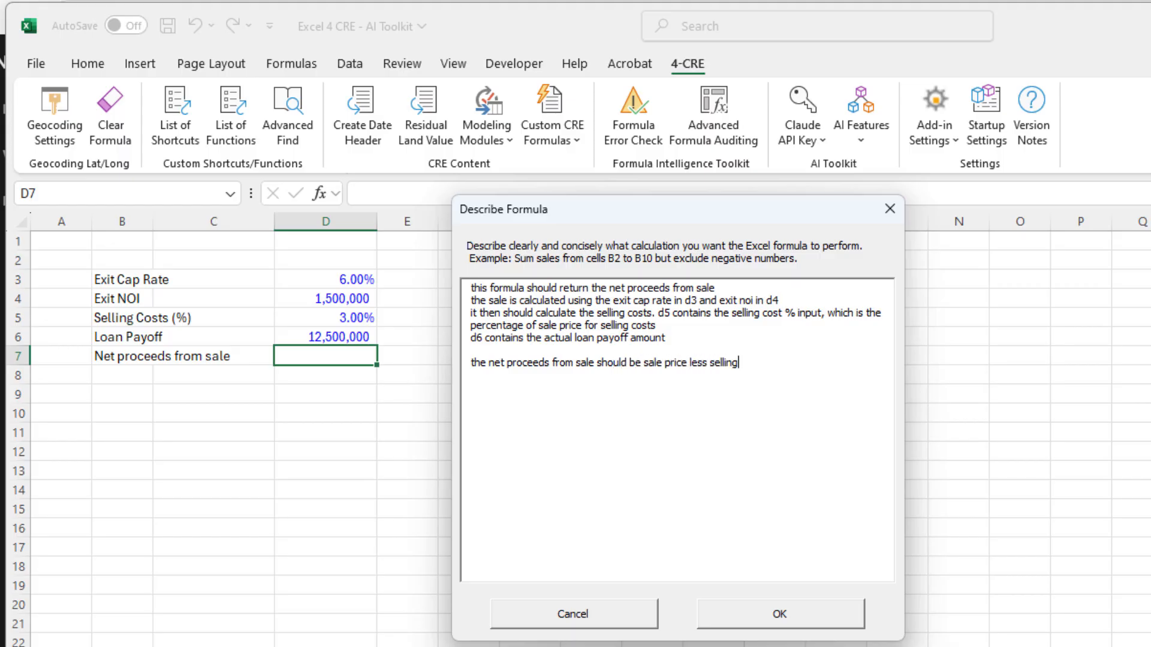
text(cost amount)
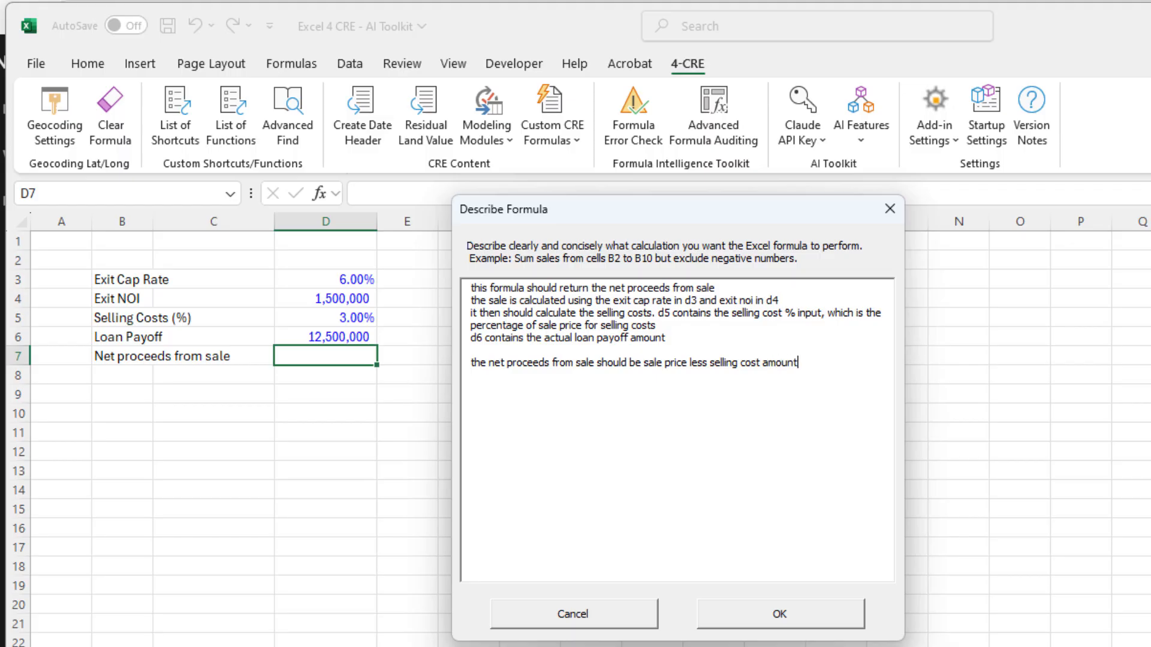
text(less loan)
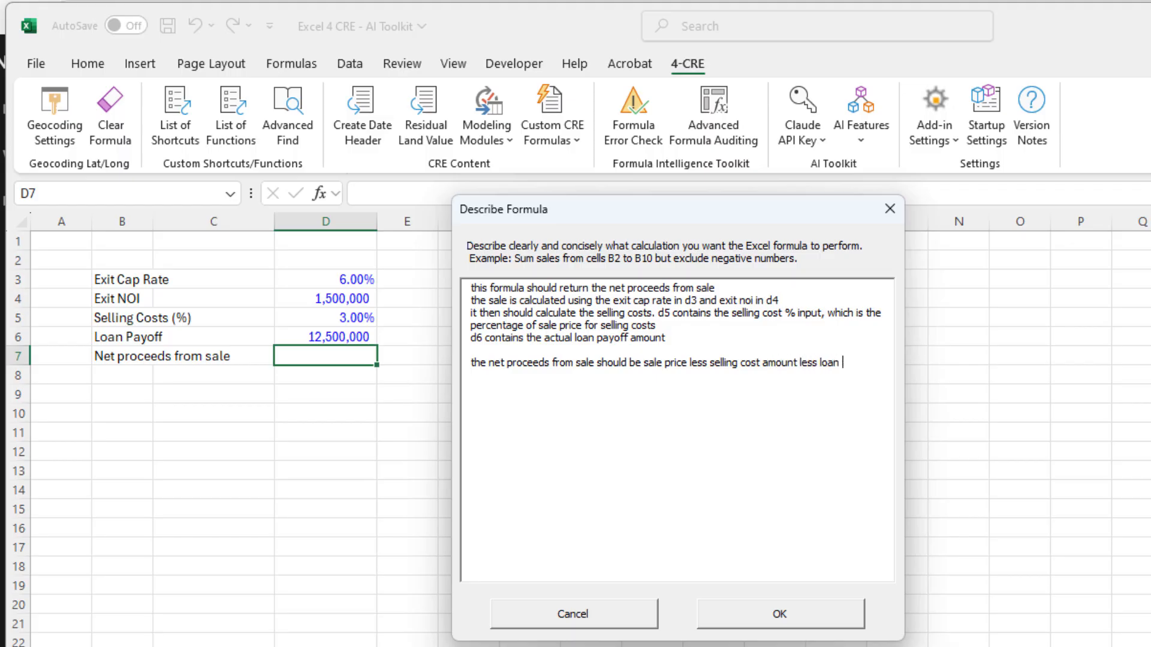
text(payoff amount)
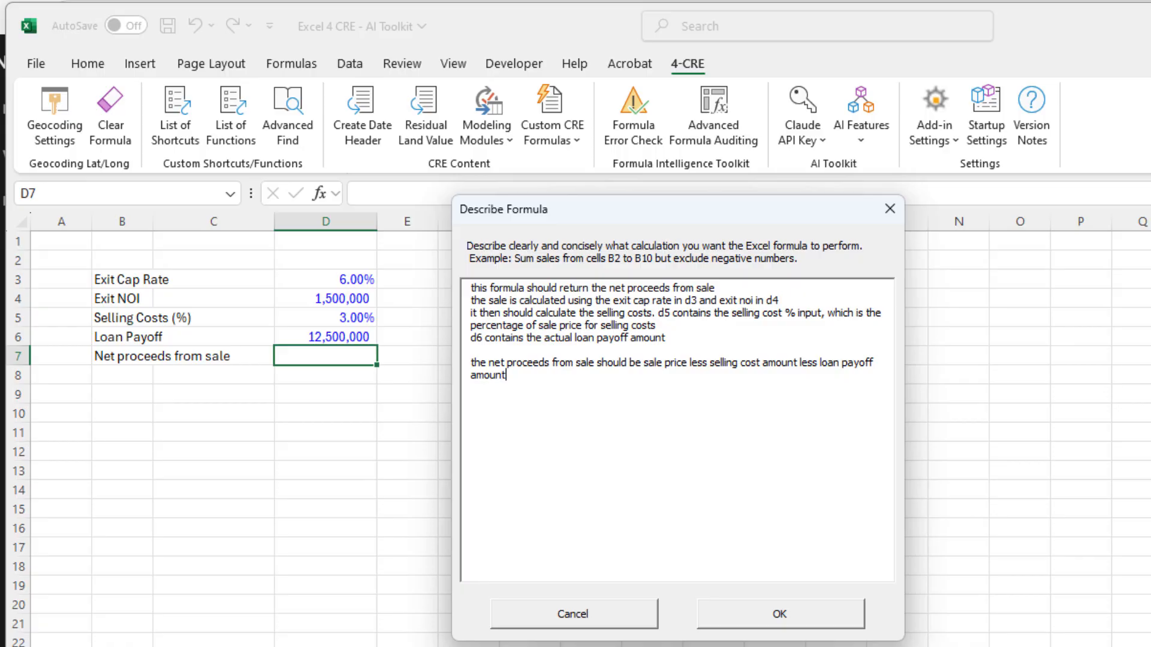
mouse_move(309, 332)
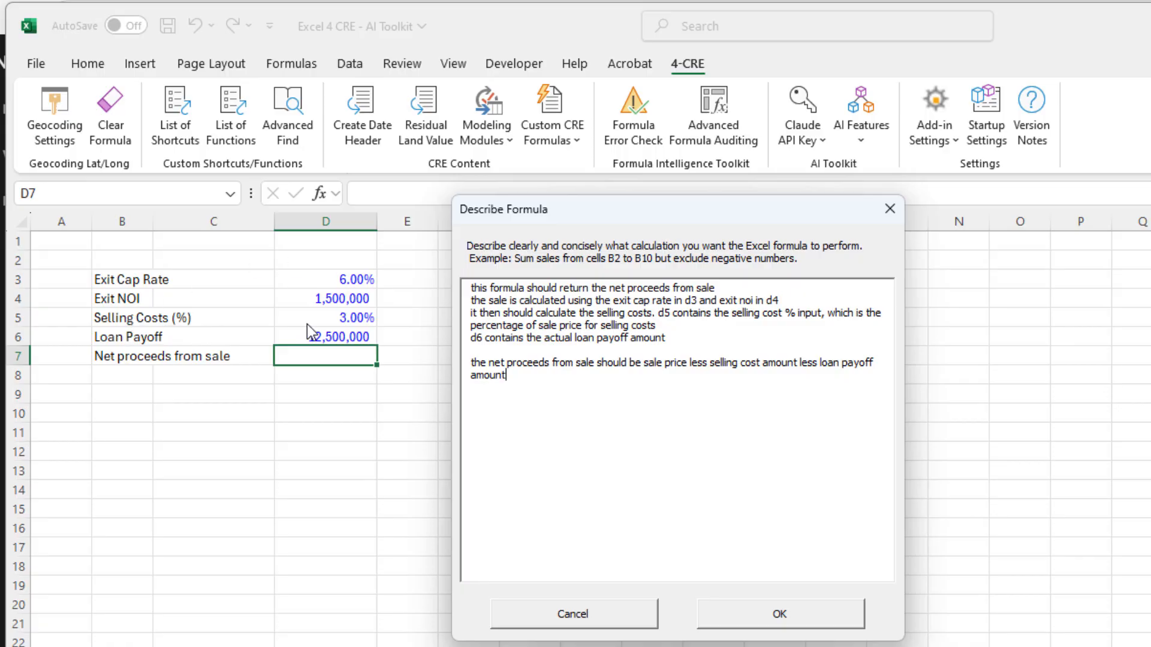
click(780, 613)
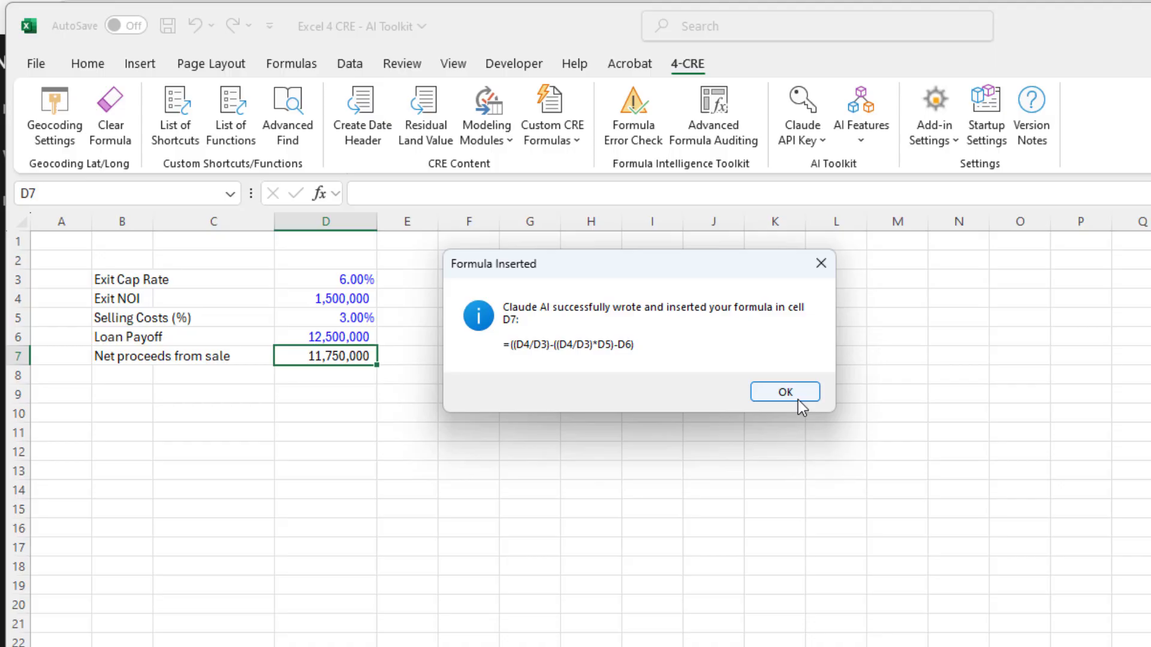
Accept the inserted formula =((D4/D3)-((D4/D3)*D5)-D6) and review its references unchanged.
click(784, 391)
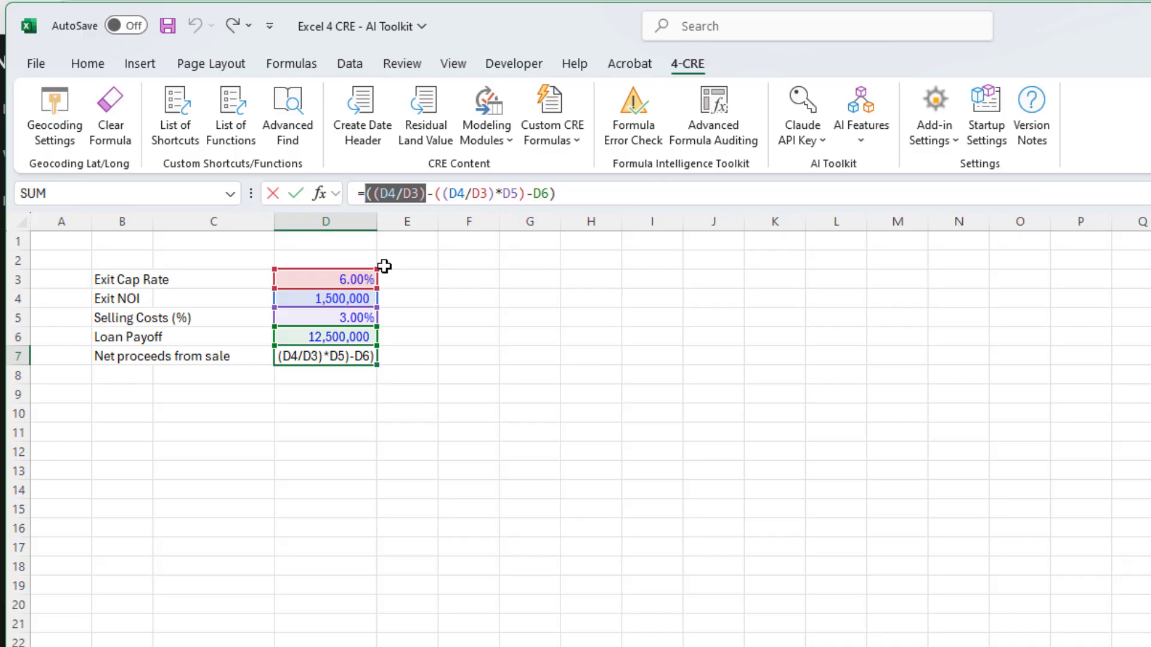
click(519, 194)
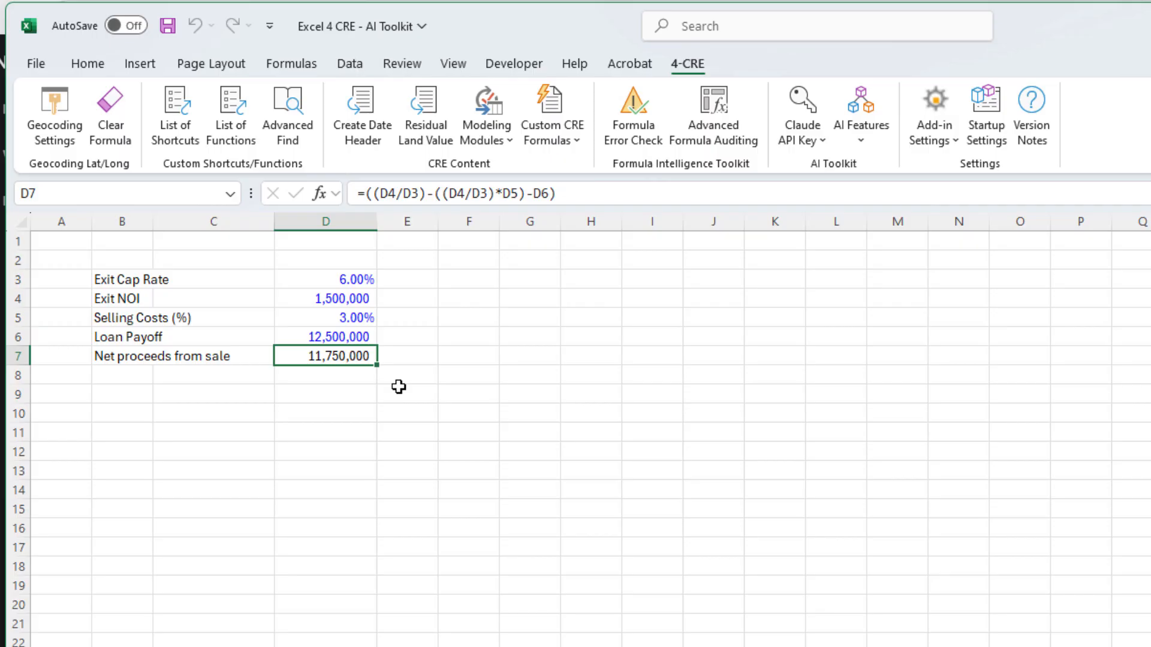
Ask Claude whether IRR() or XIRR() fits a development deal modeled with monthly periods.
click(861, 117)
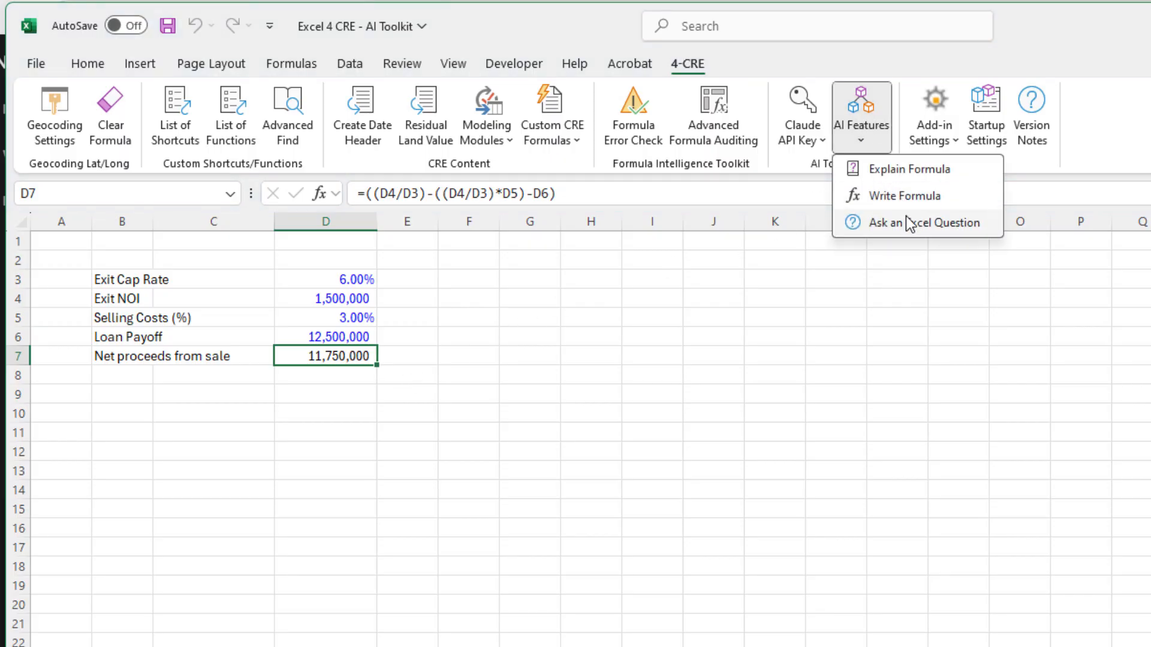
mouse_move(931, 223)
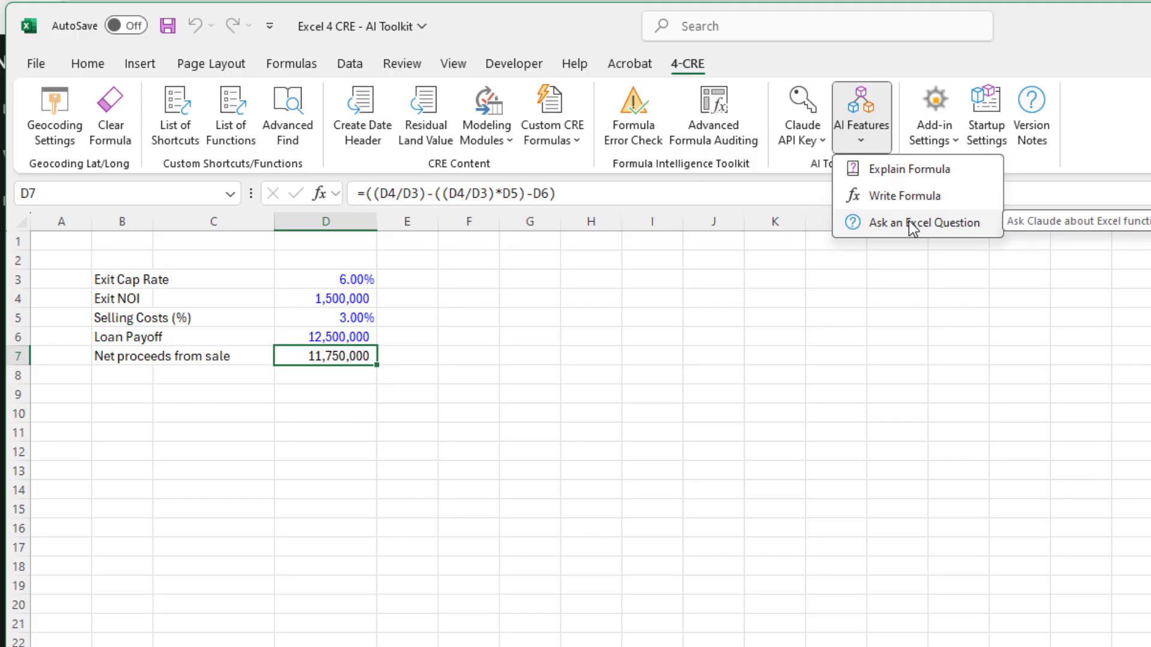
click(926, 223)
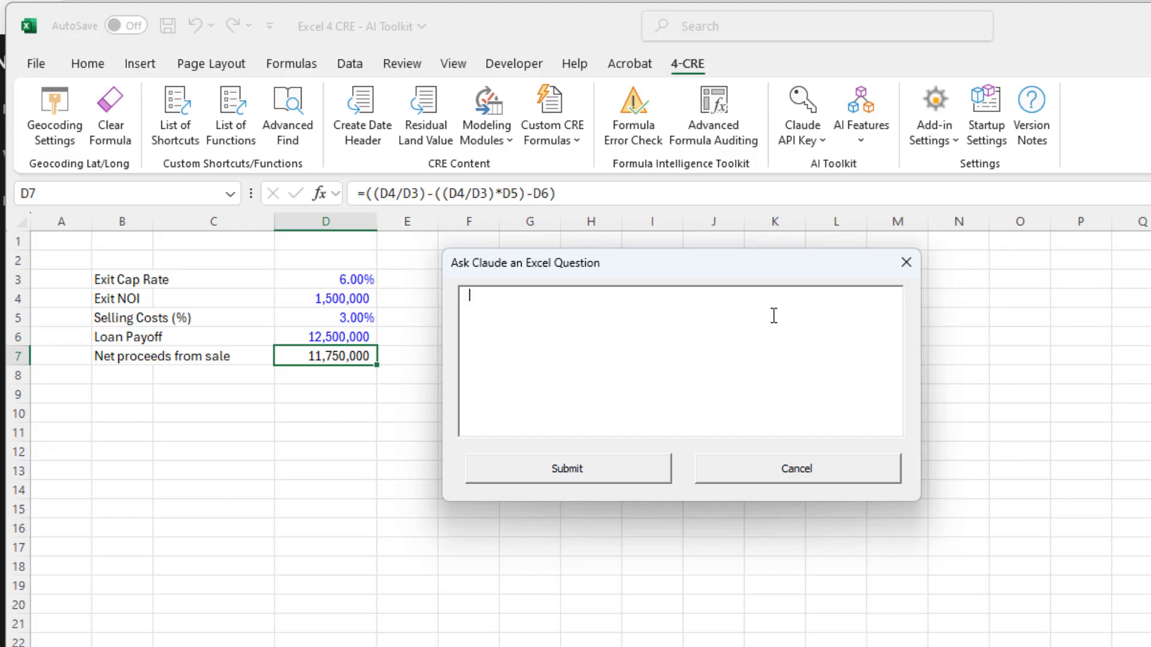
text(i'm modeling a)
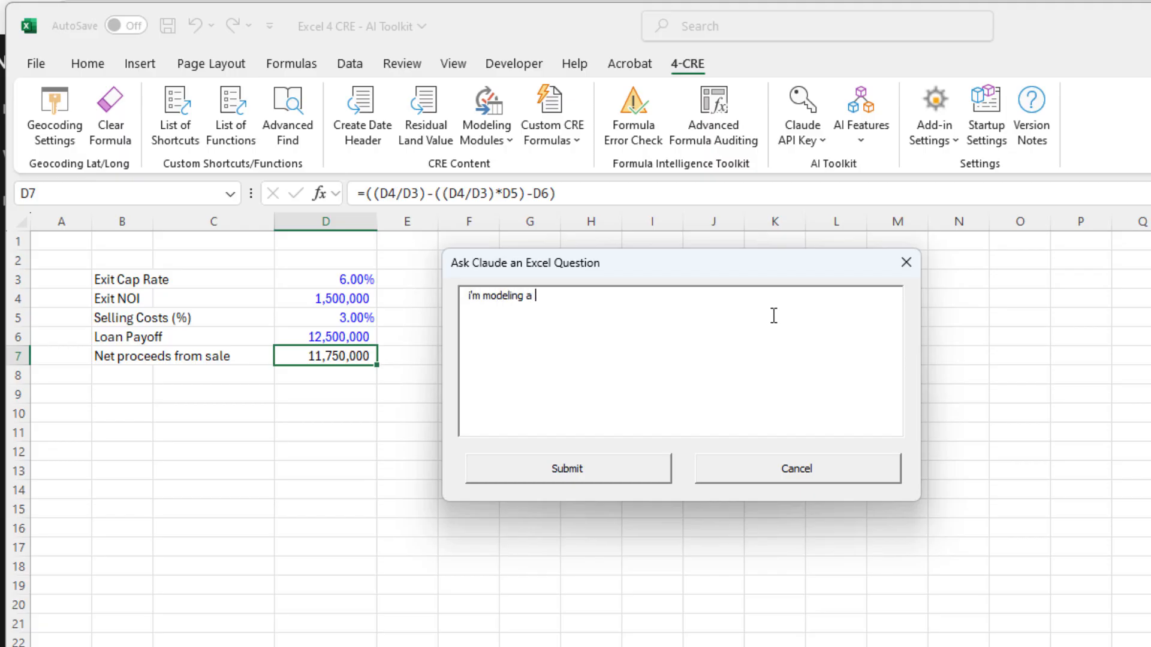
text(develop)
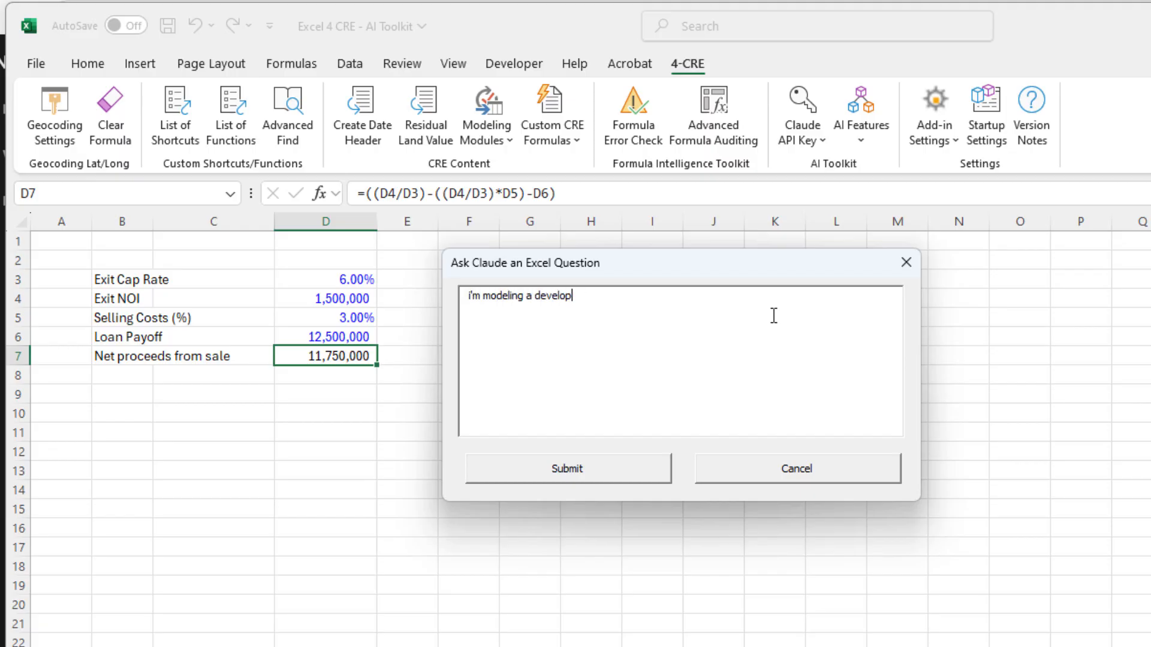
text(ment deal, I have monthly periods, should I use IRR()
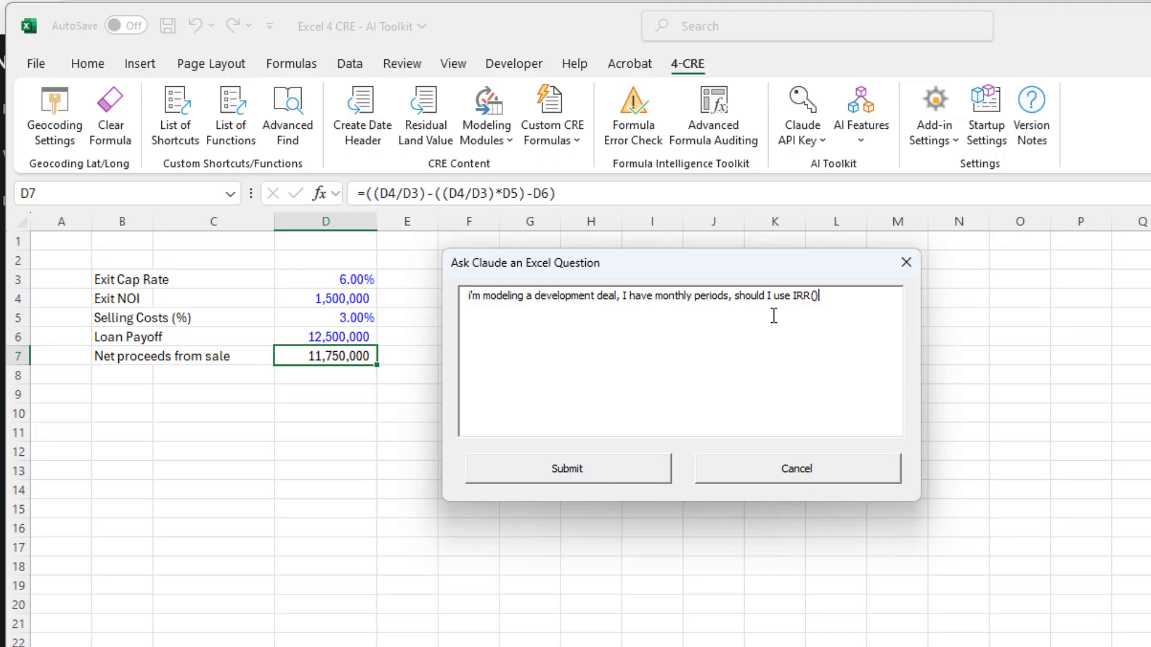
text(or XIR())
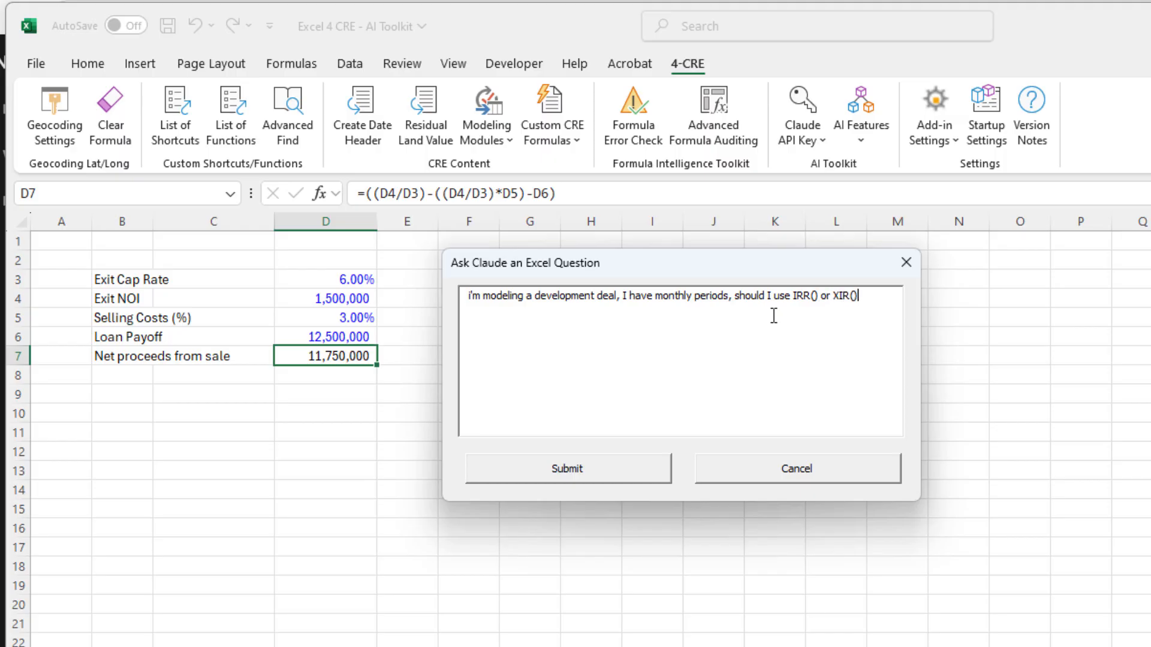
text(R)
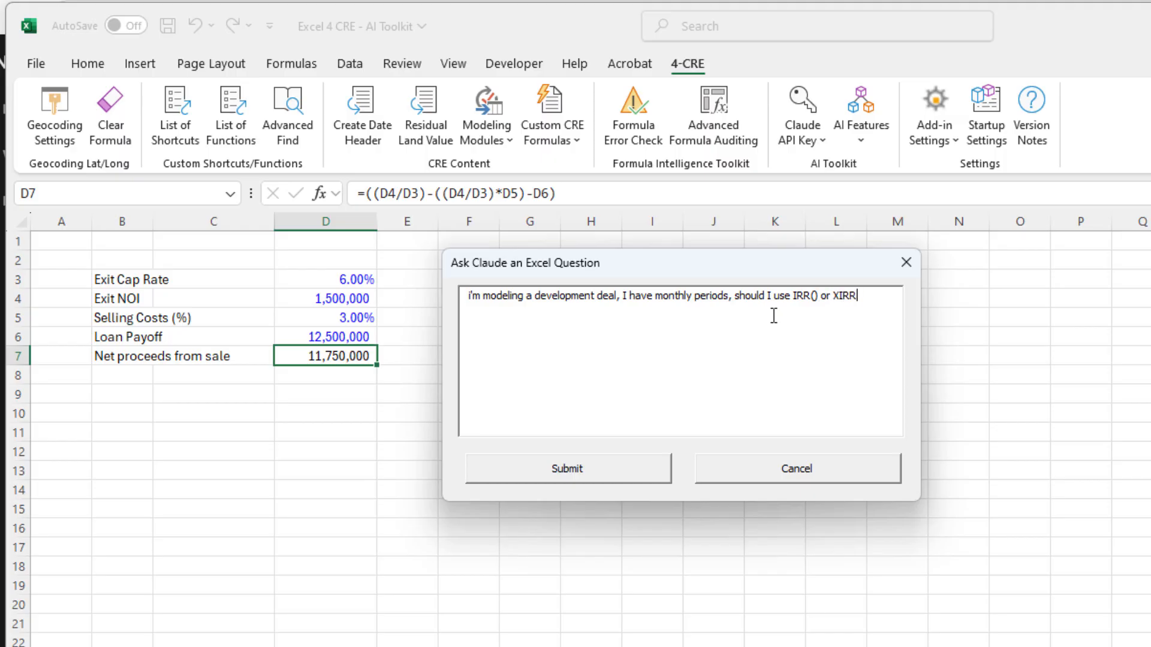
text(() and what)
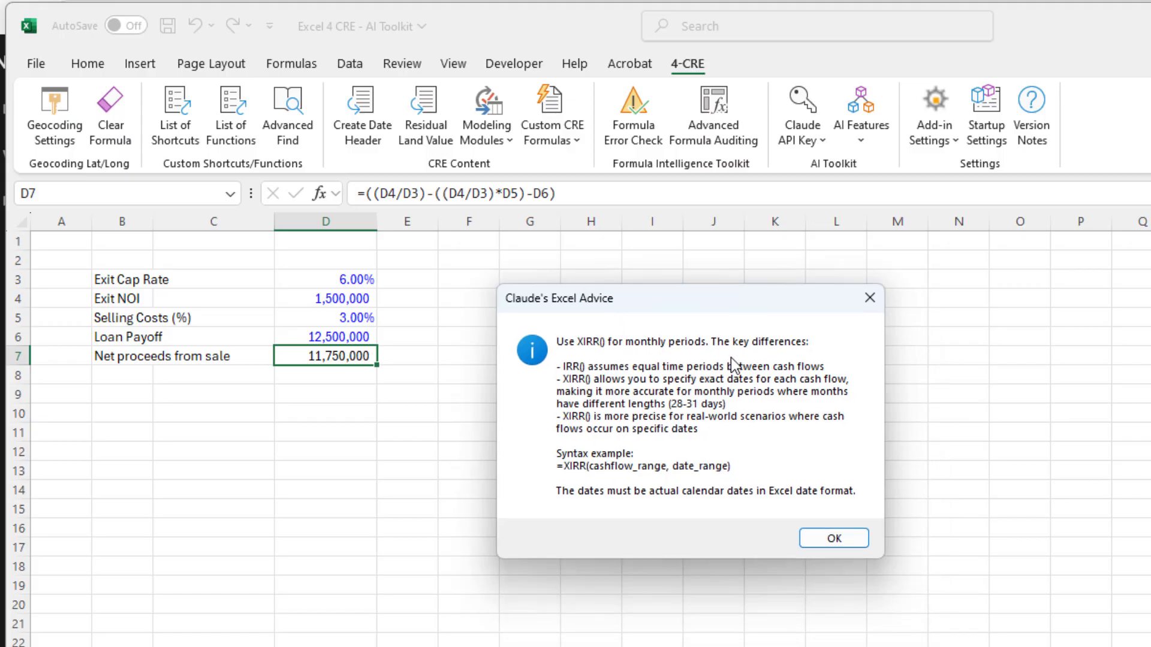
mouse_move(581, 374)
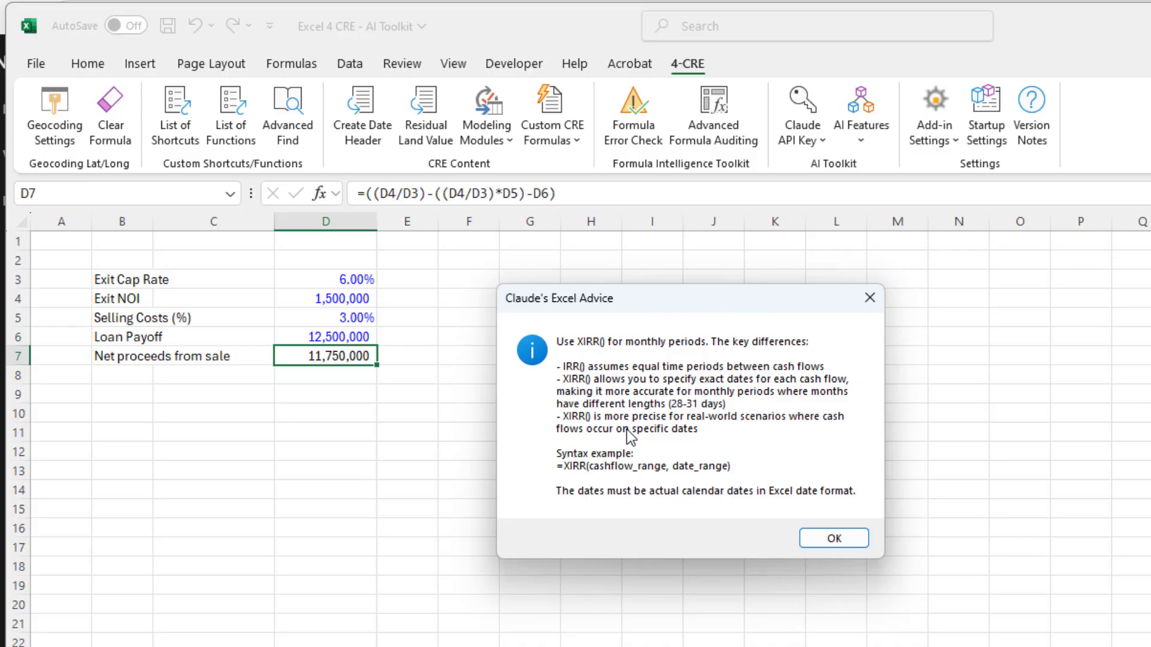
mouse_move(616, 484)
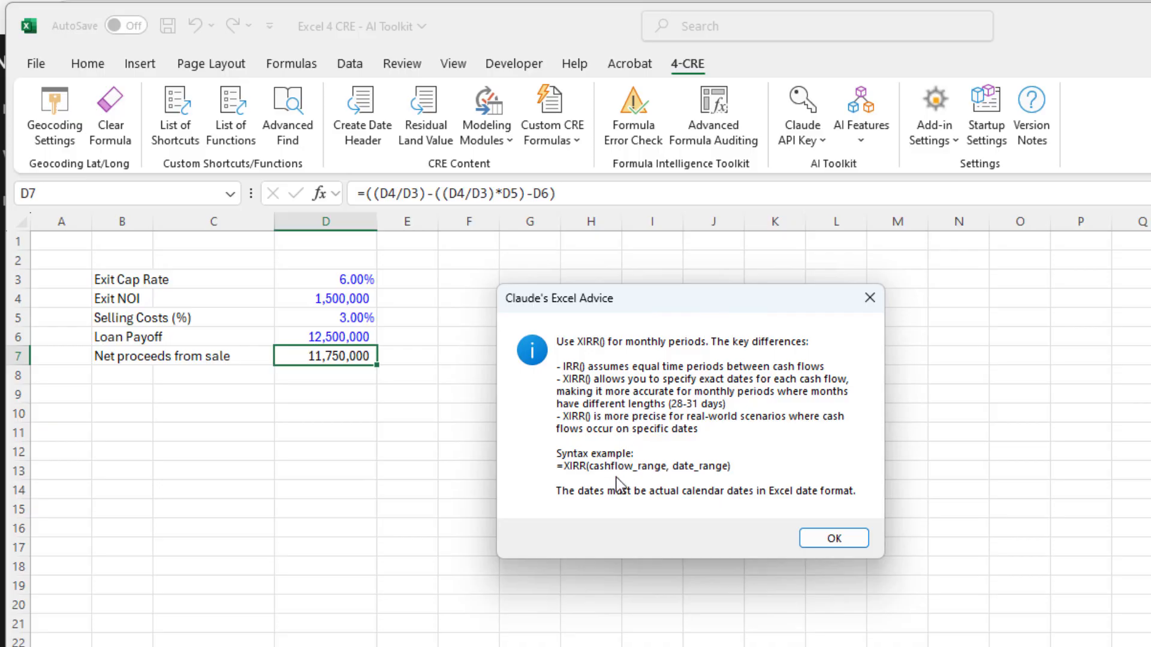
Ask Claude to explain MIRR() and its difference from IRR or XIRR, then dismiss the answer.
click(832, 537)
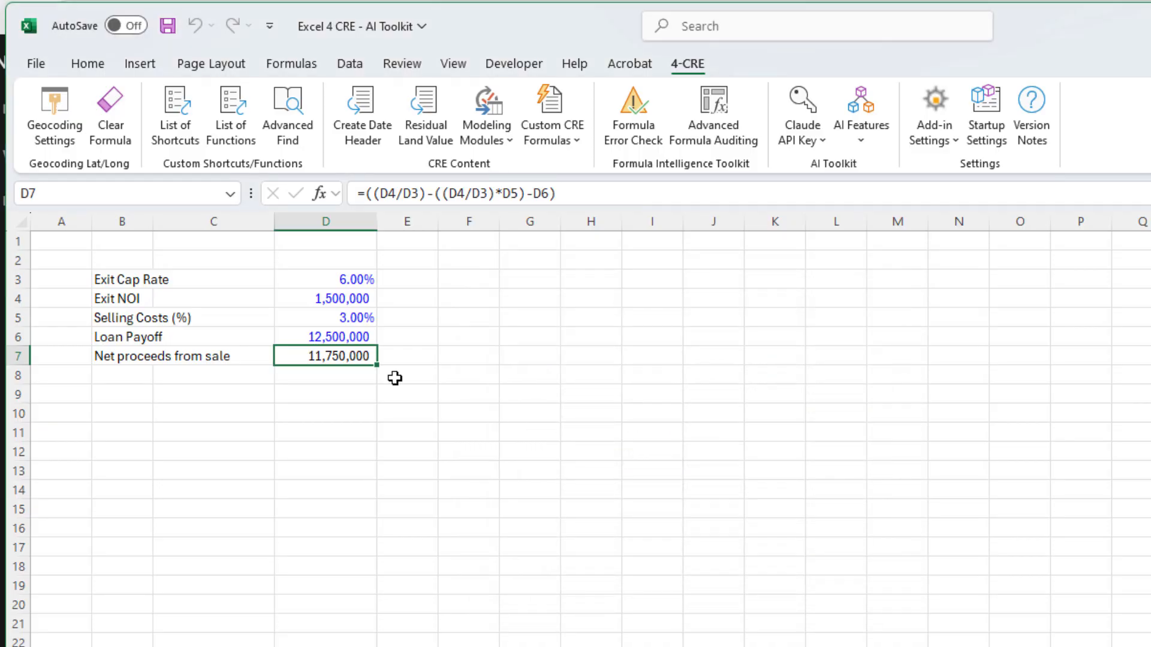
click(860, 115)
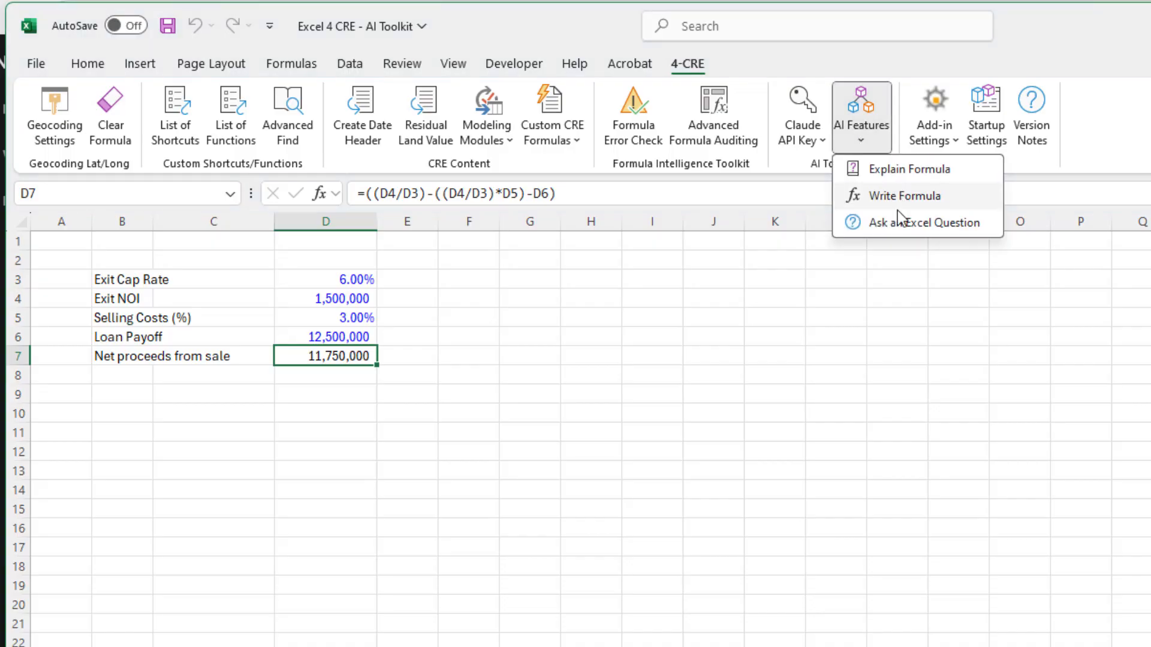
click(927, 223)
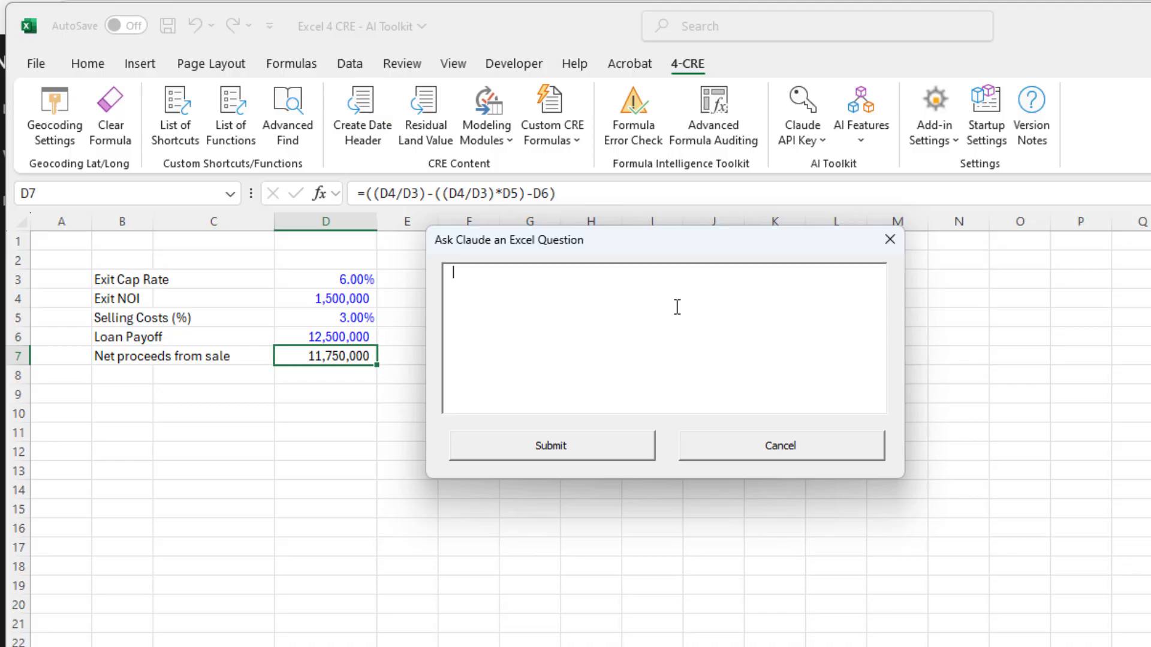
text(explain)
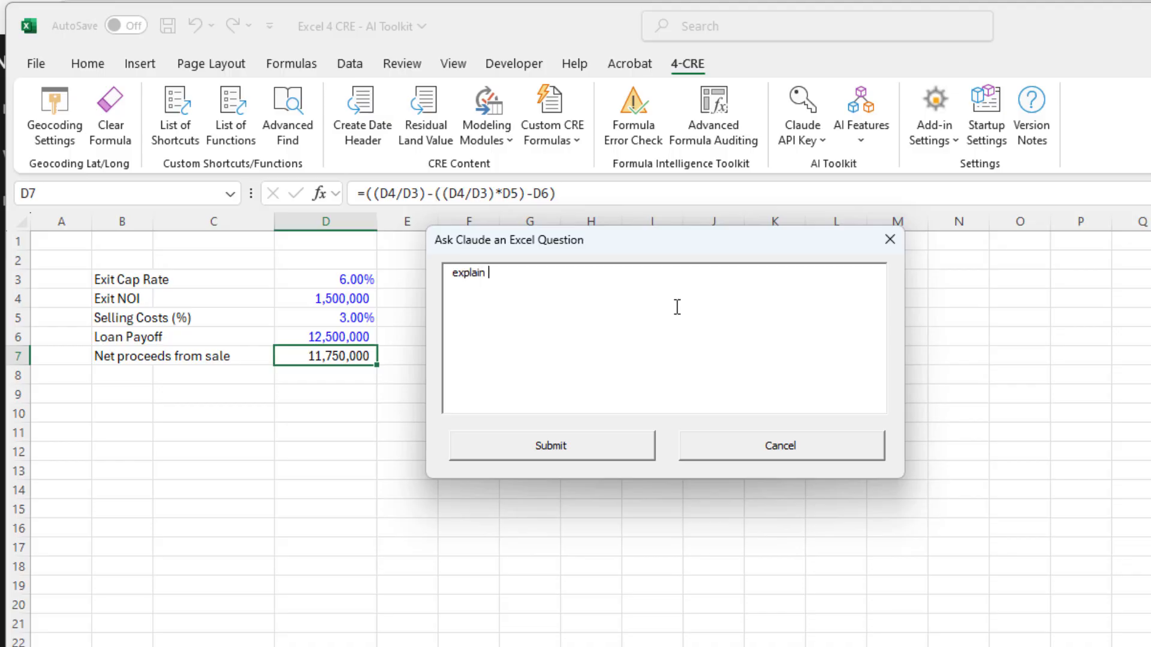
text(MIRR() and w)
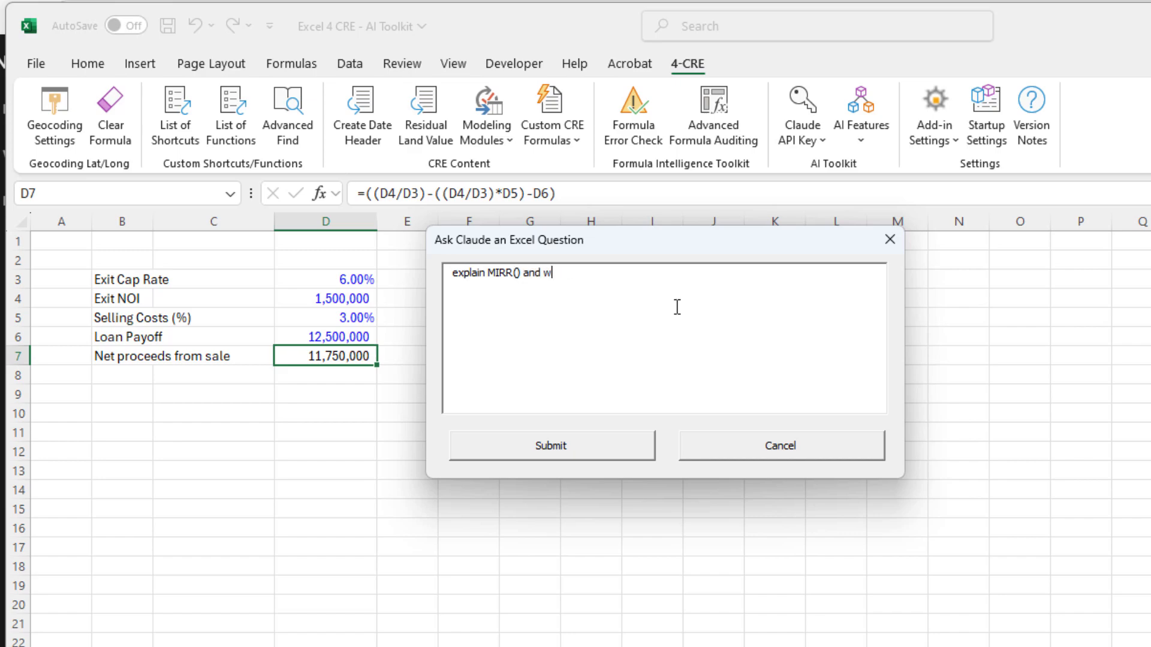
text(the difference between it and IRR)
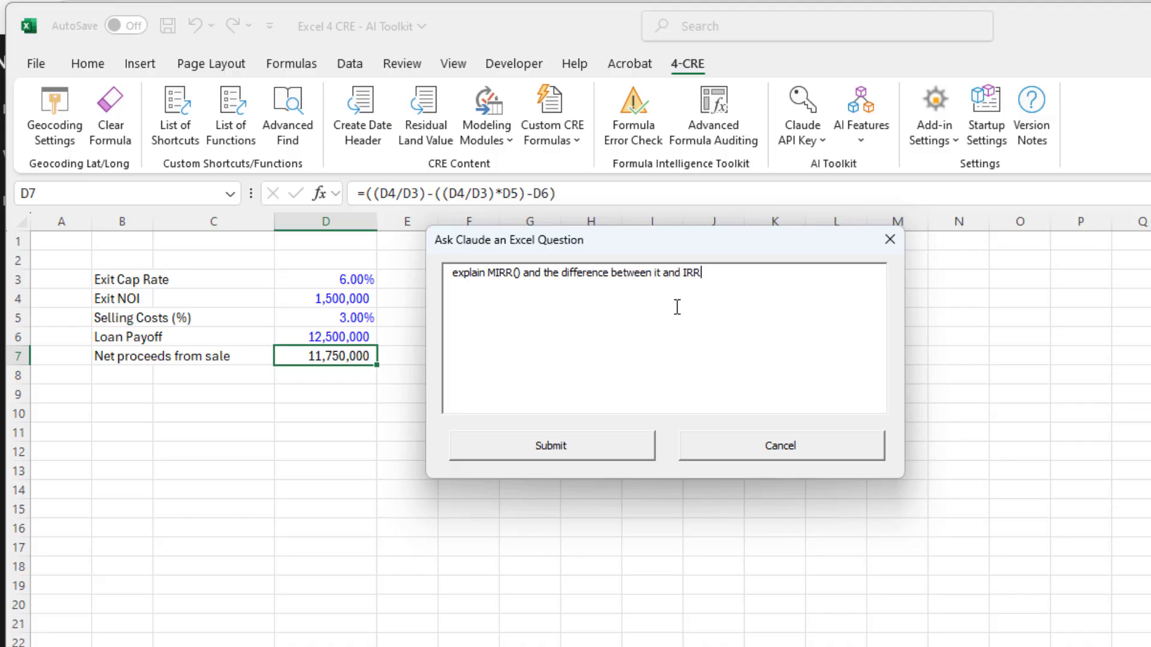
text(or XIRR)
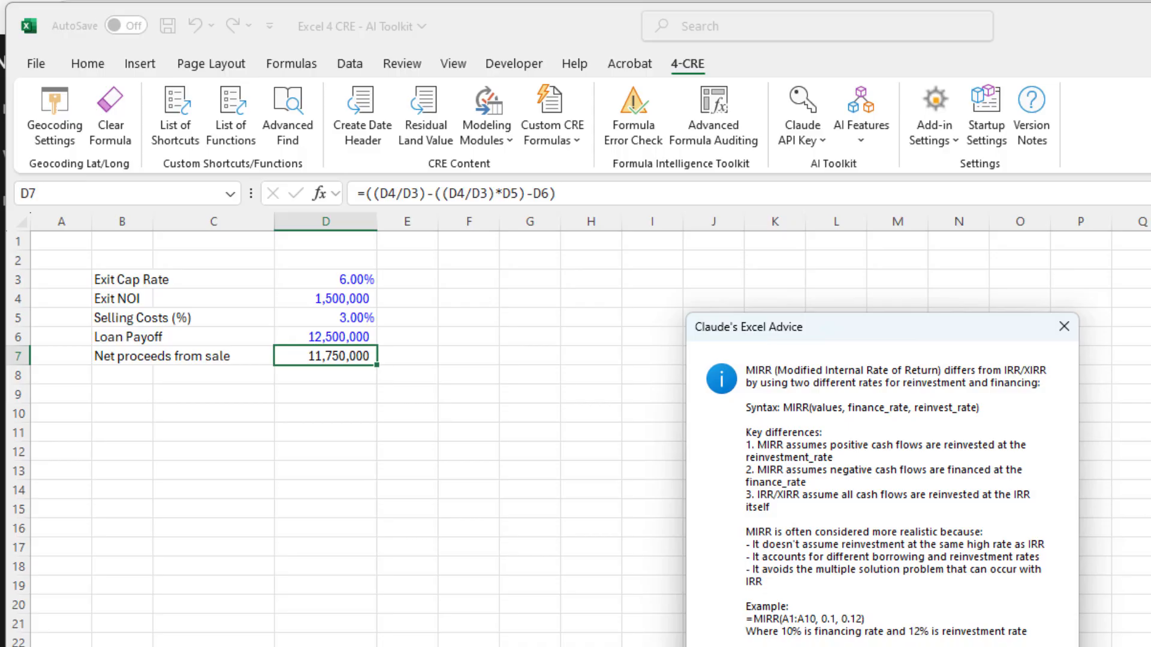
click(1063, 326)
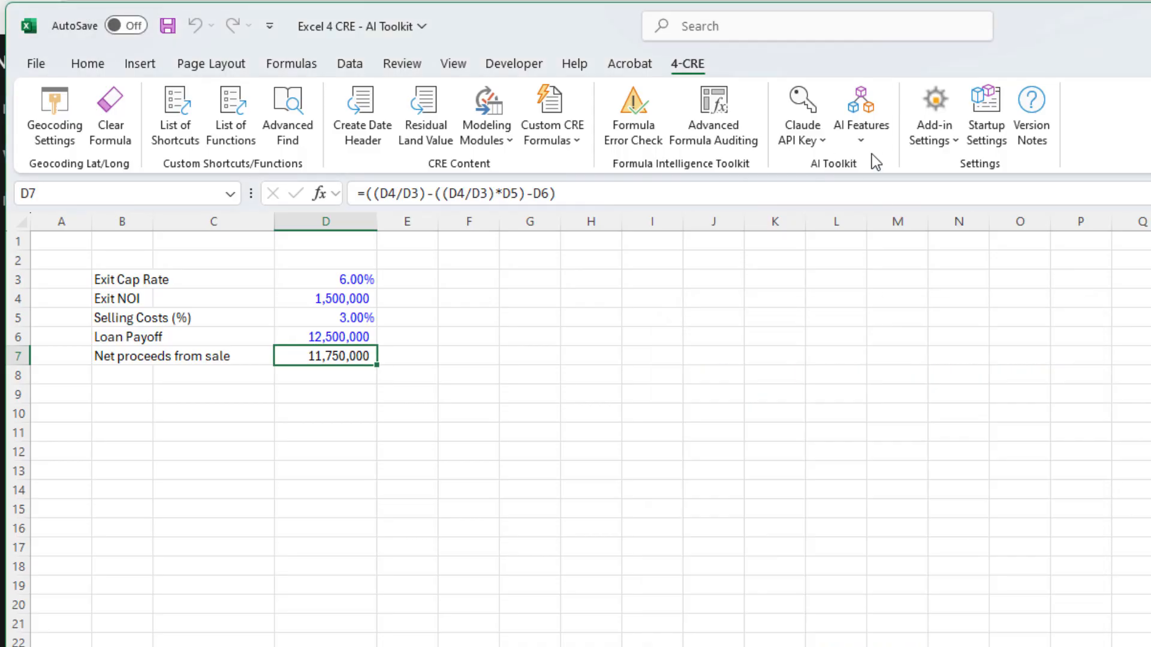
mouse_move(711, 118)
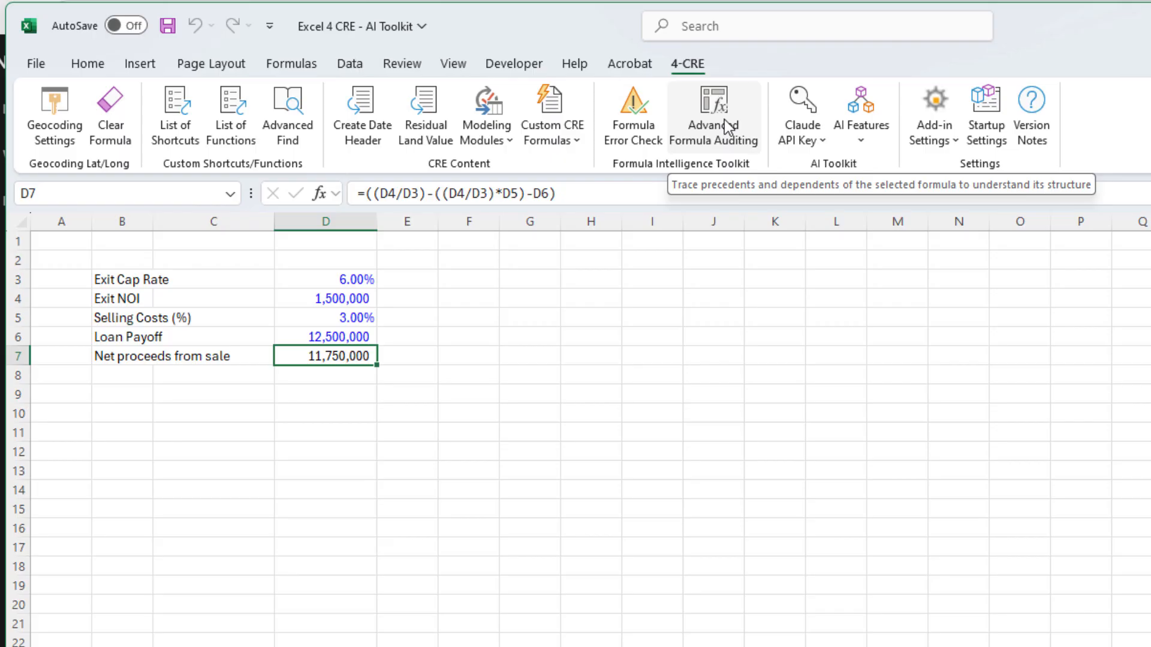
mouse_move(654, 322)
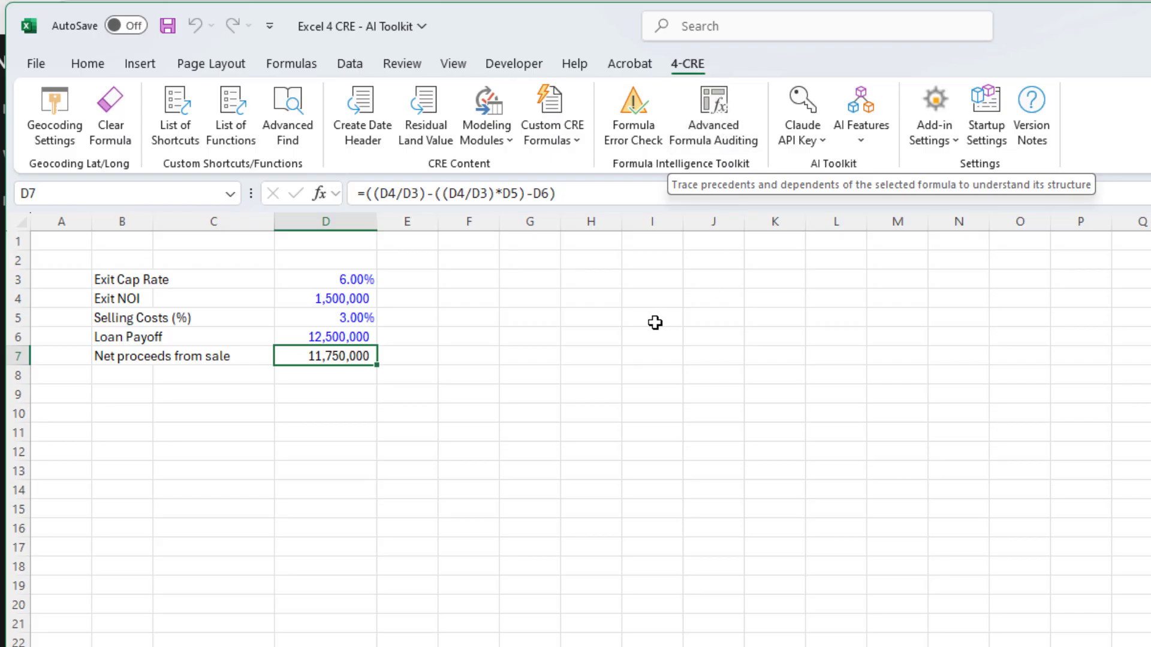
mouse_move(573, 181)
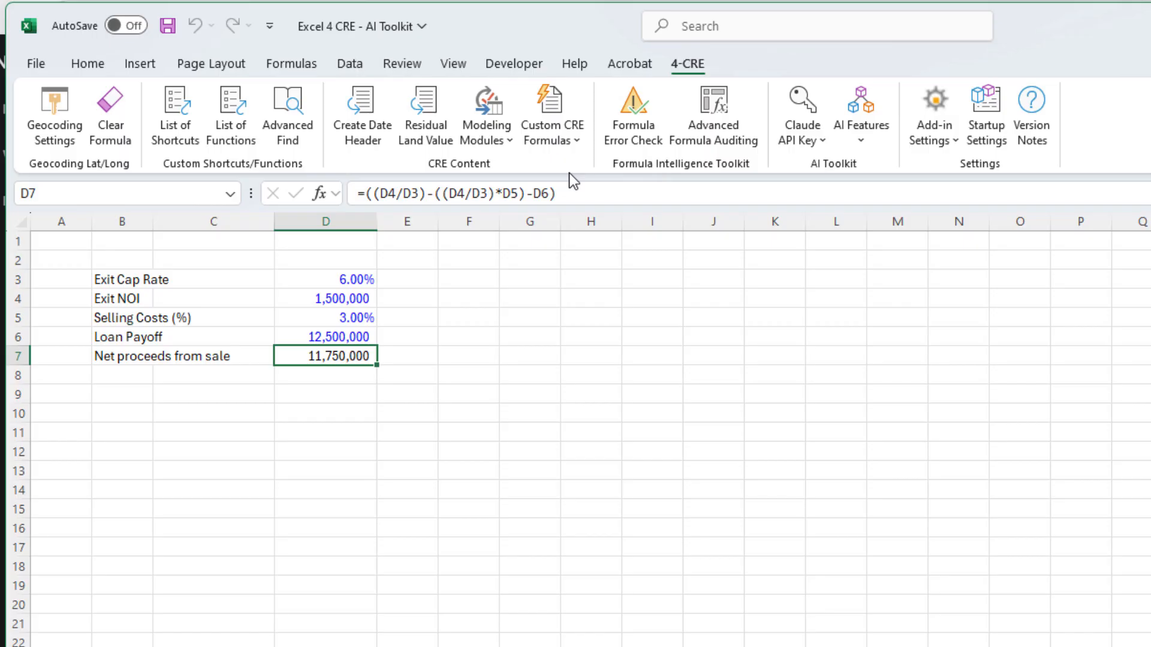
Launch the Visual Basic editor from the Developer ribbon.
click(514, 64)
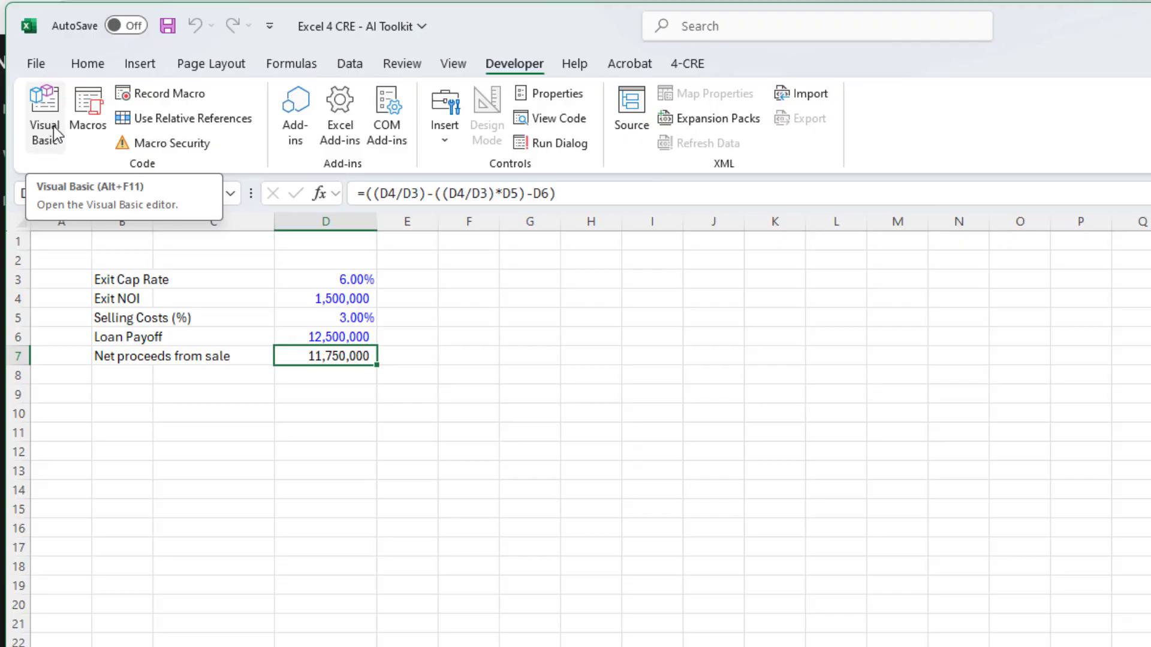
click(44, 113)
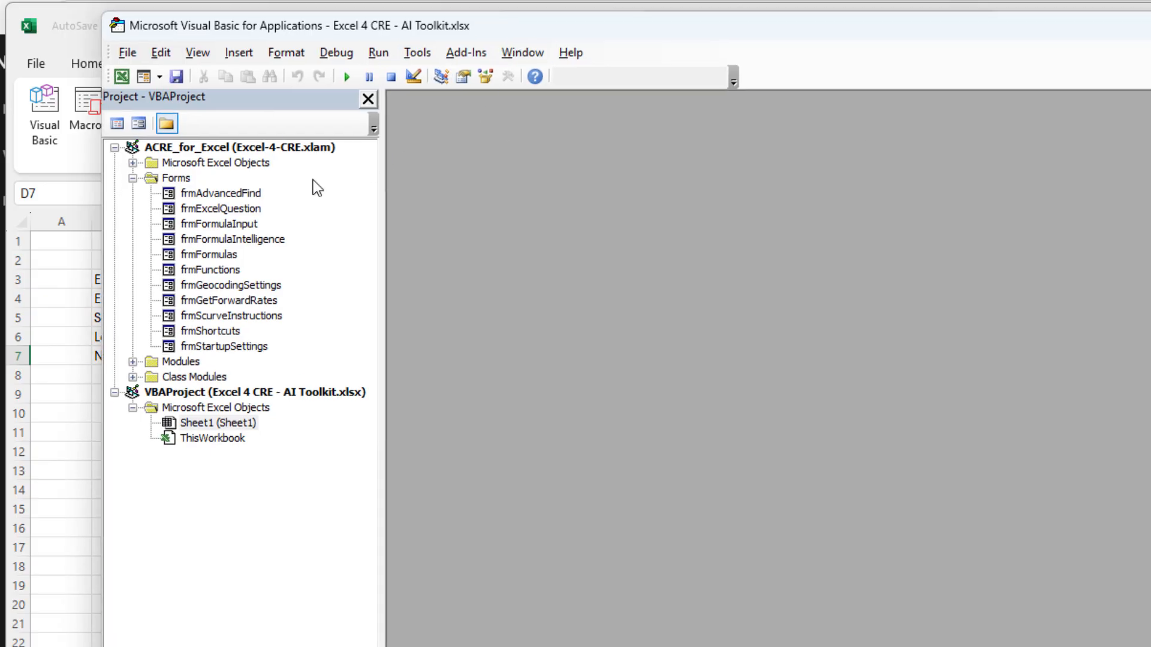
mouse_move(168, 156)
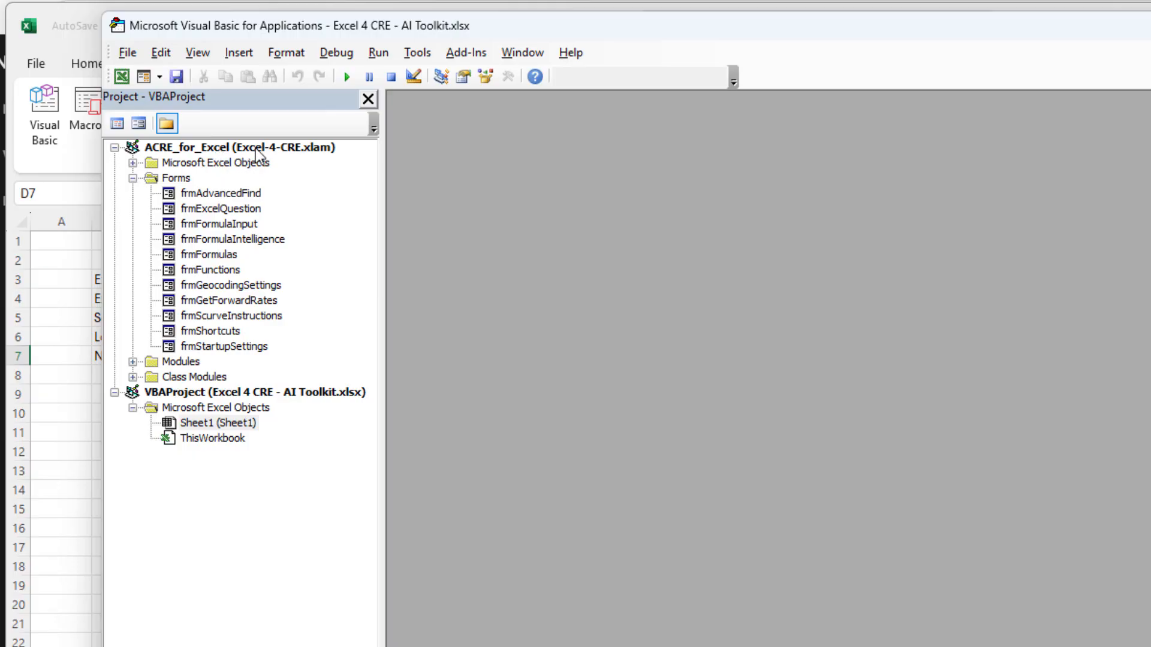
mouse_move(214, 179)
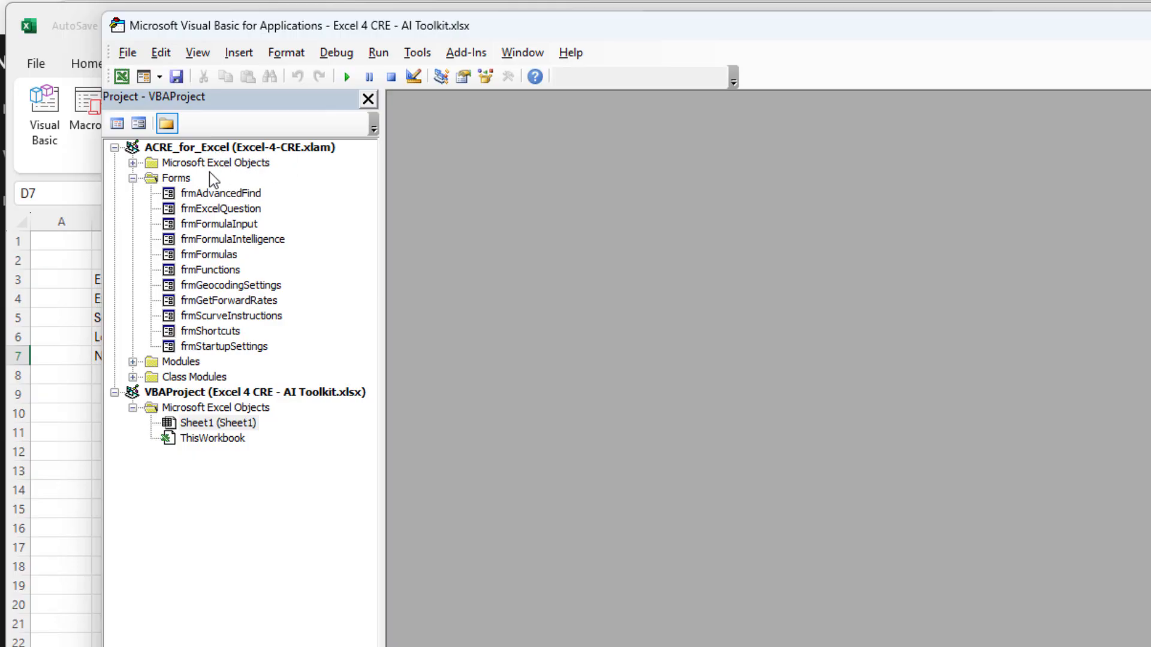
Expand the ACRE_for_Excel modules, show modClaudeAPI's code and scroll to the ExcelQA routine.
click(133, 162)
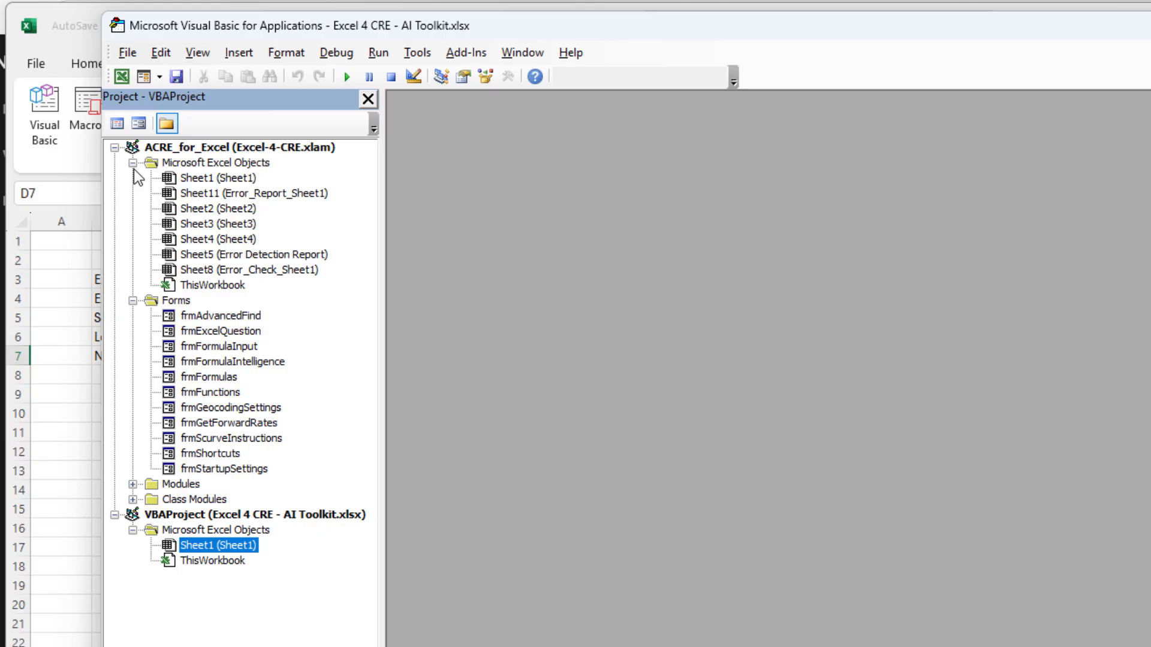
click(136, 162)
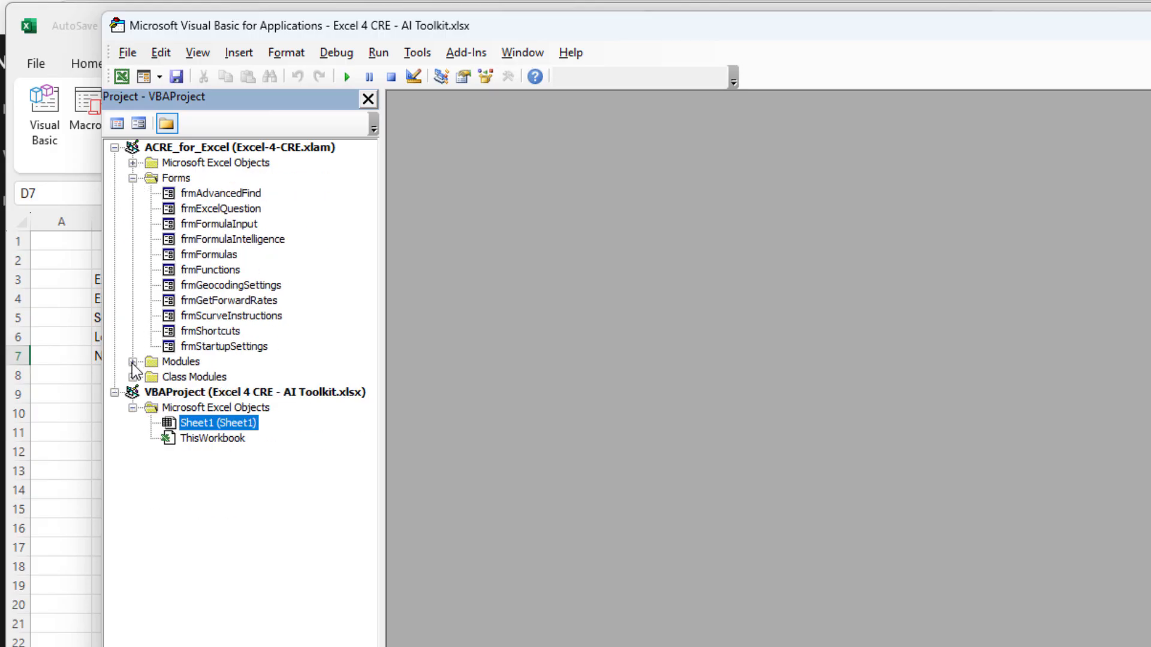
click(133, 362)
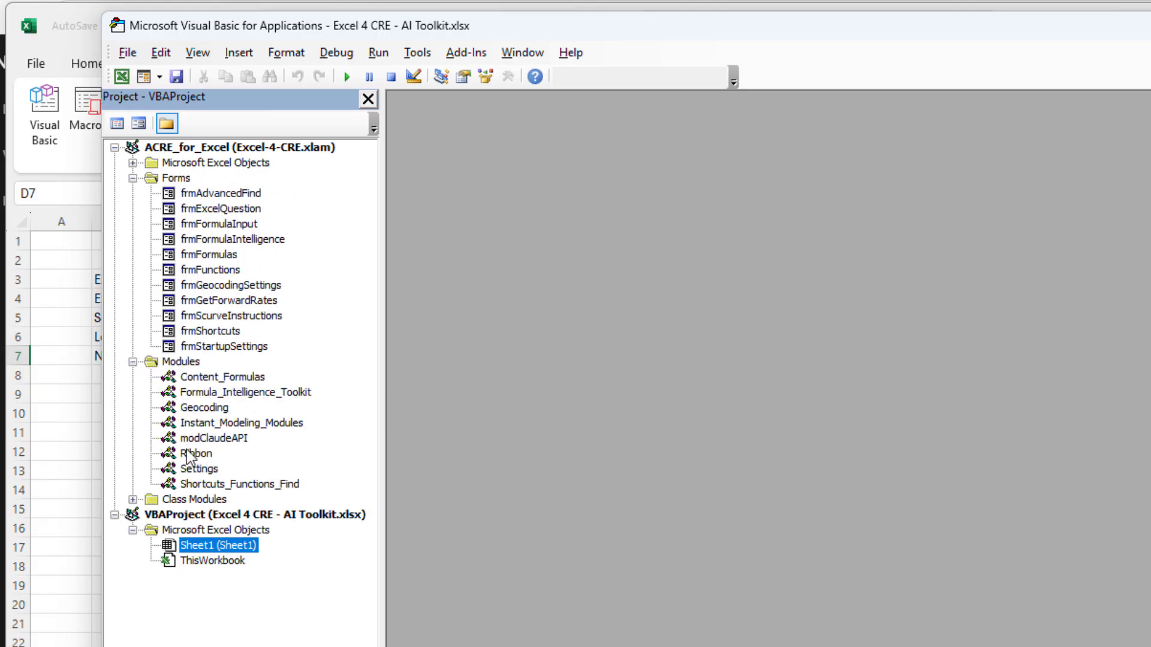
mouse_move(215, 447)
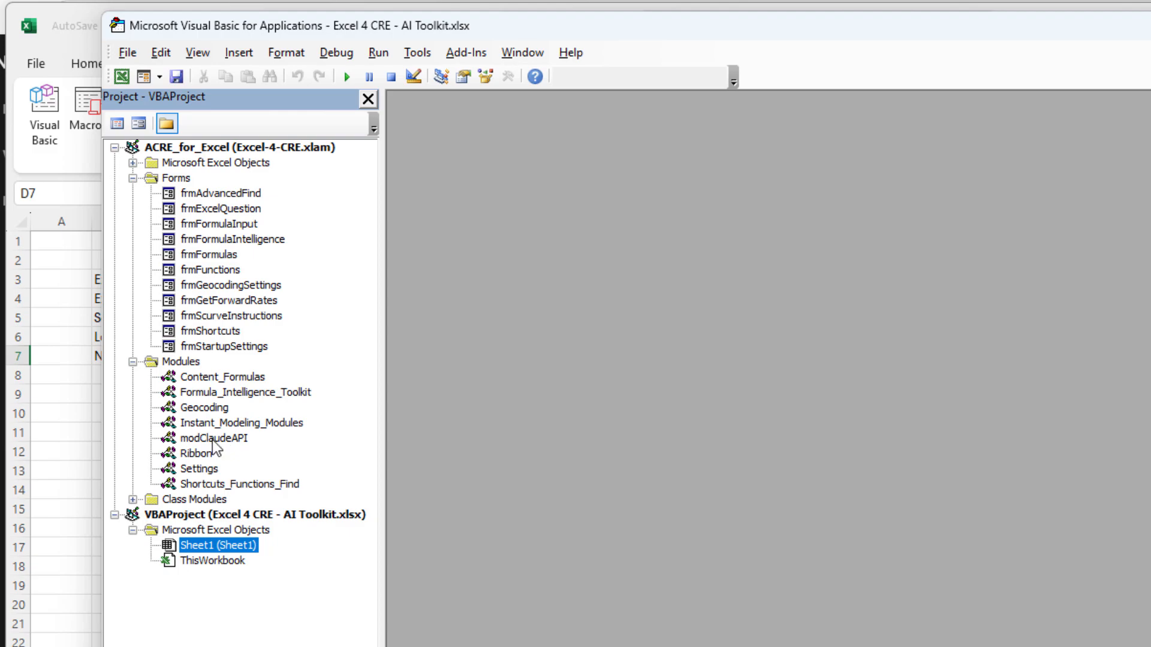
double_click(215, 437)
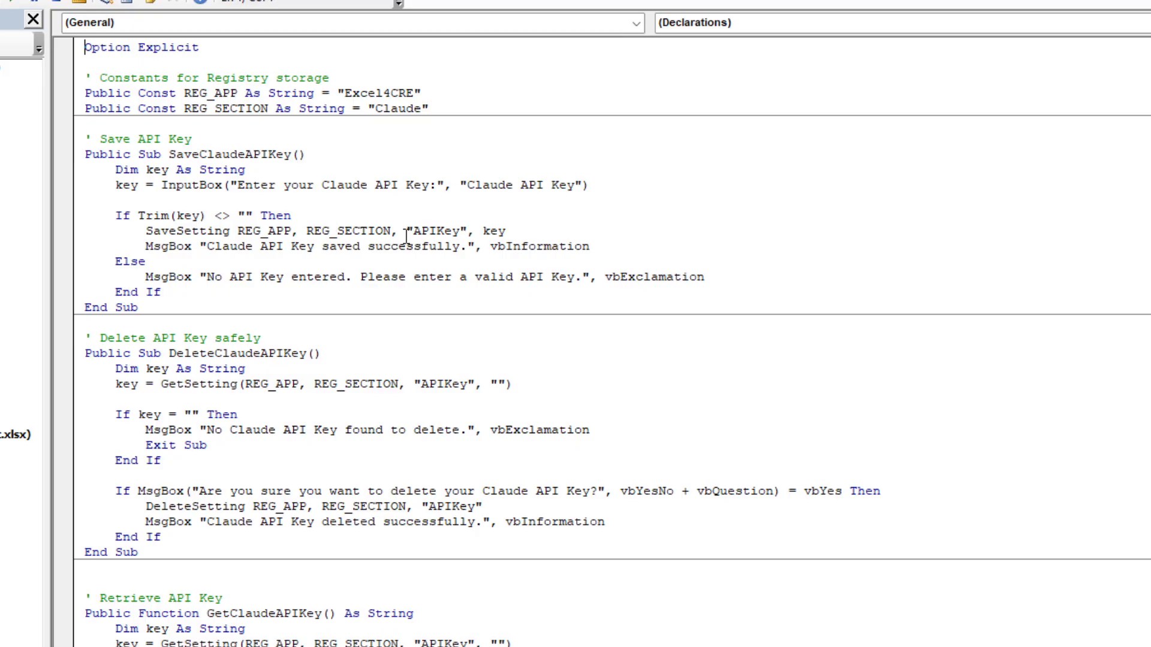
scroll(down, 3)
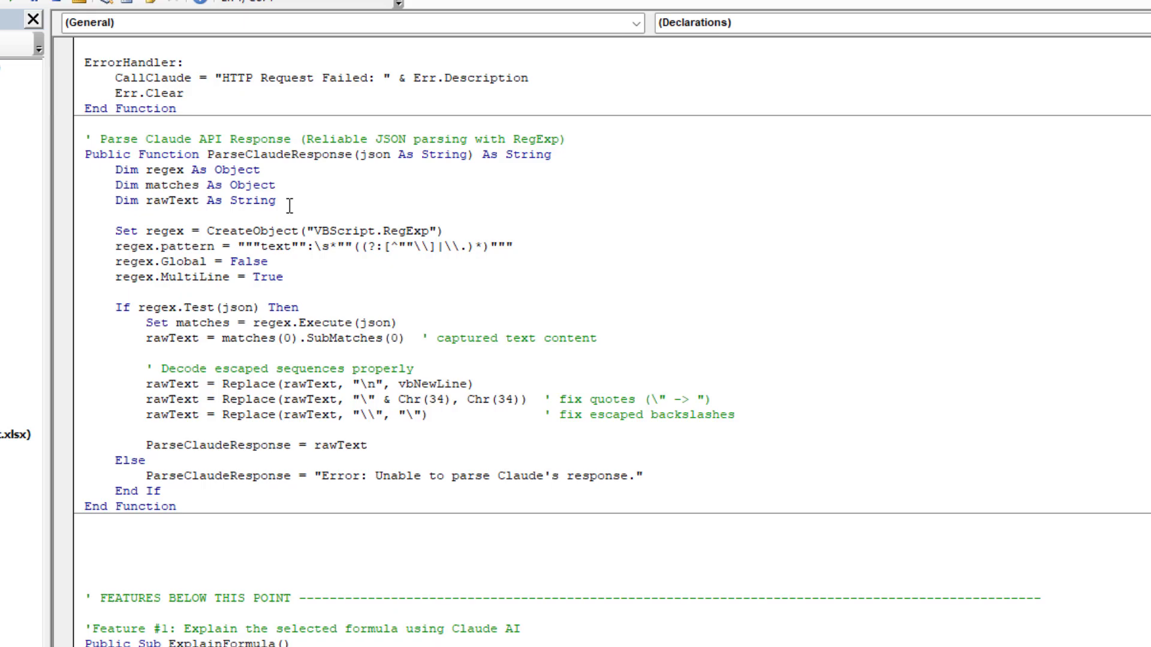
scroll(down, 3)
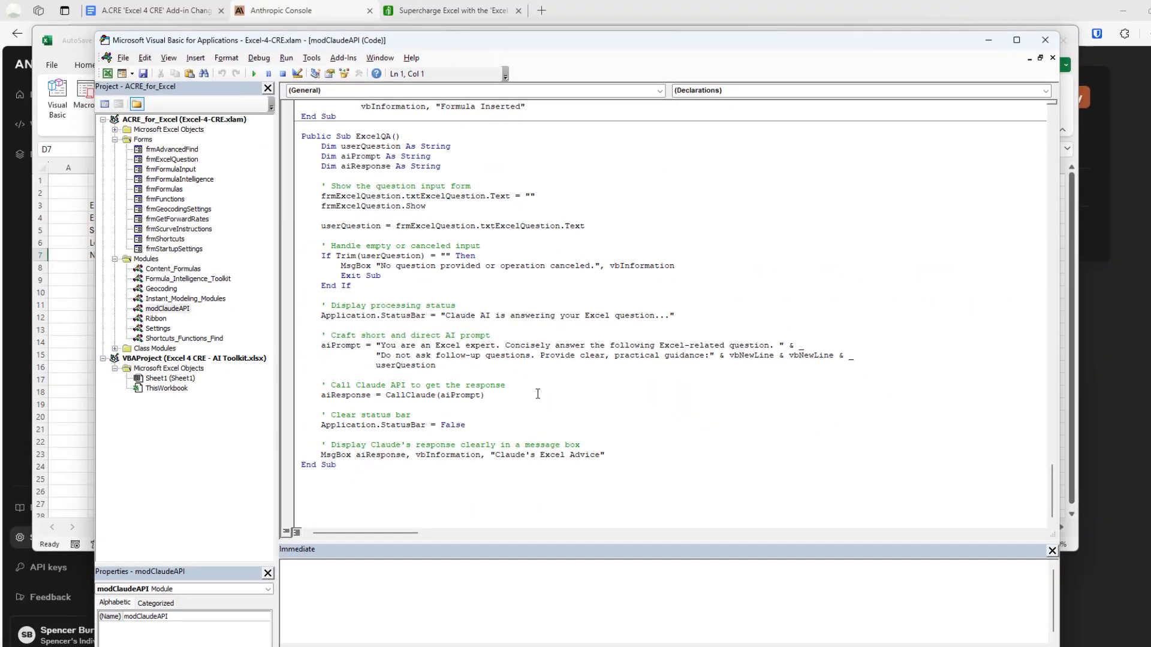
mouse_move(564, 331)
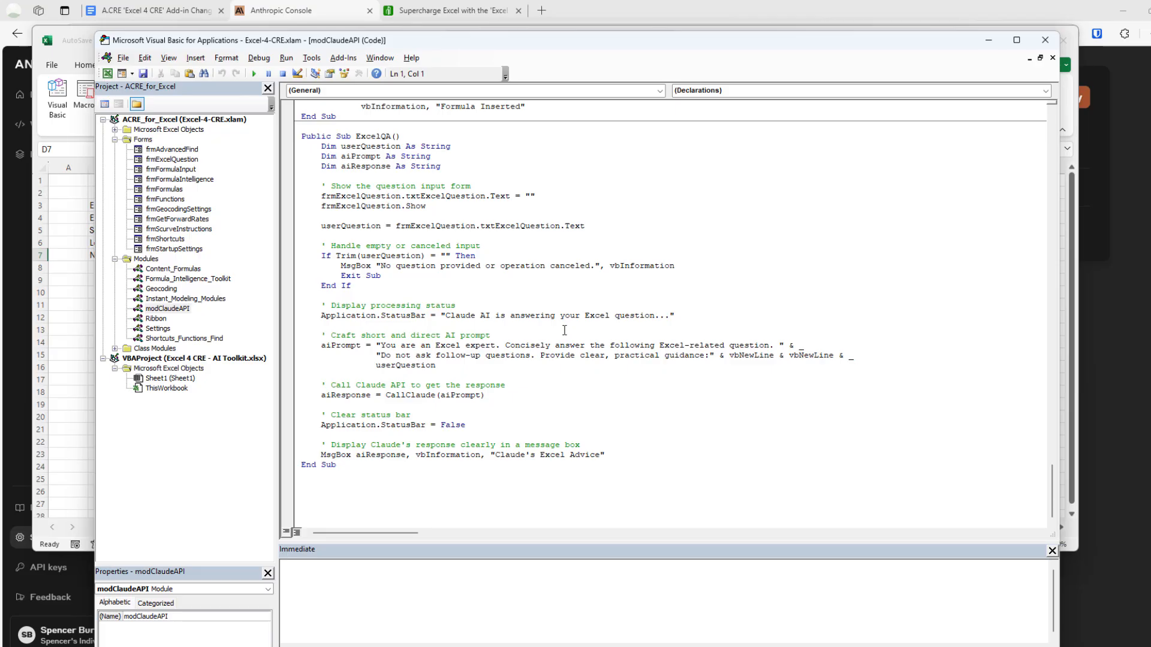